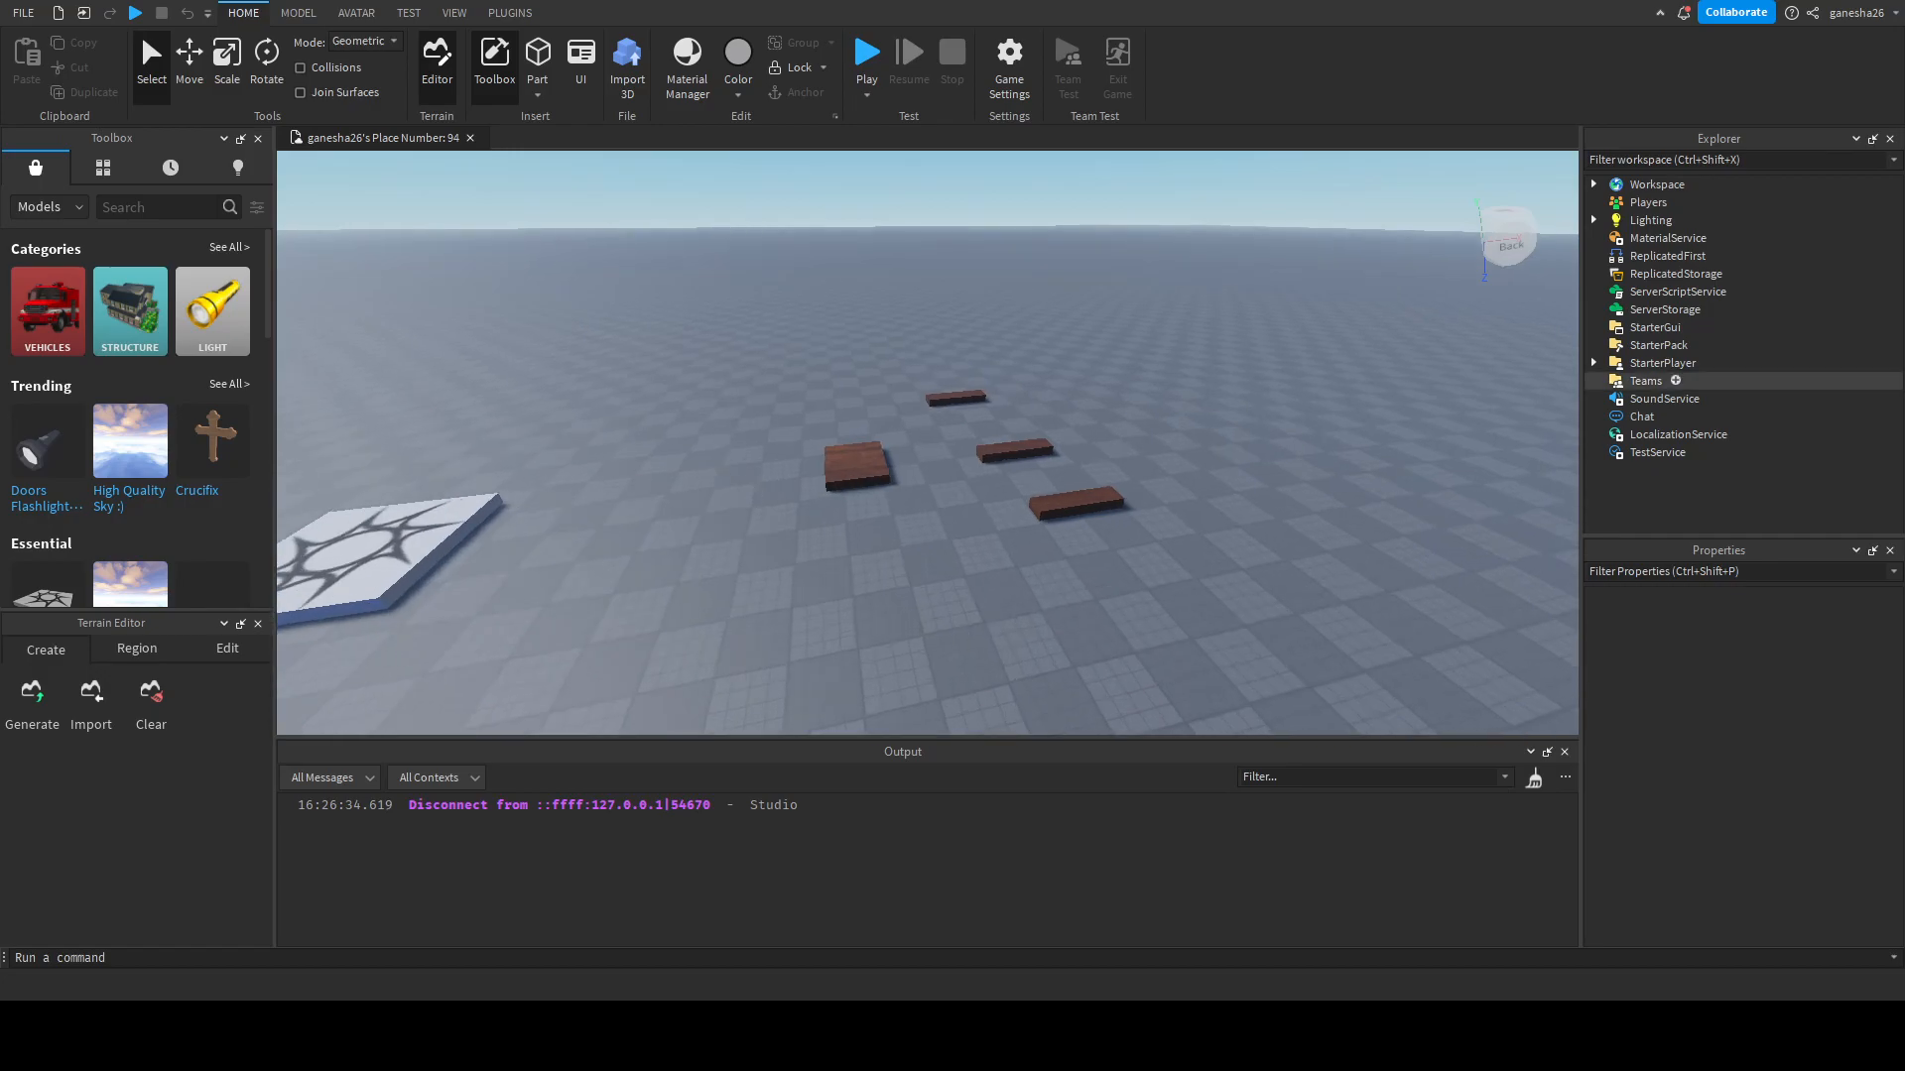
# - Insert a RemoteEvent into ReplicatedStorage from the Explorer
pyautogui.click(1663, 361)
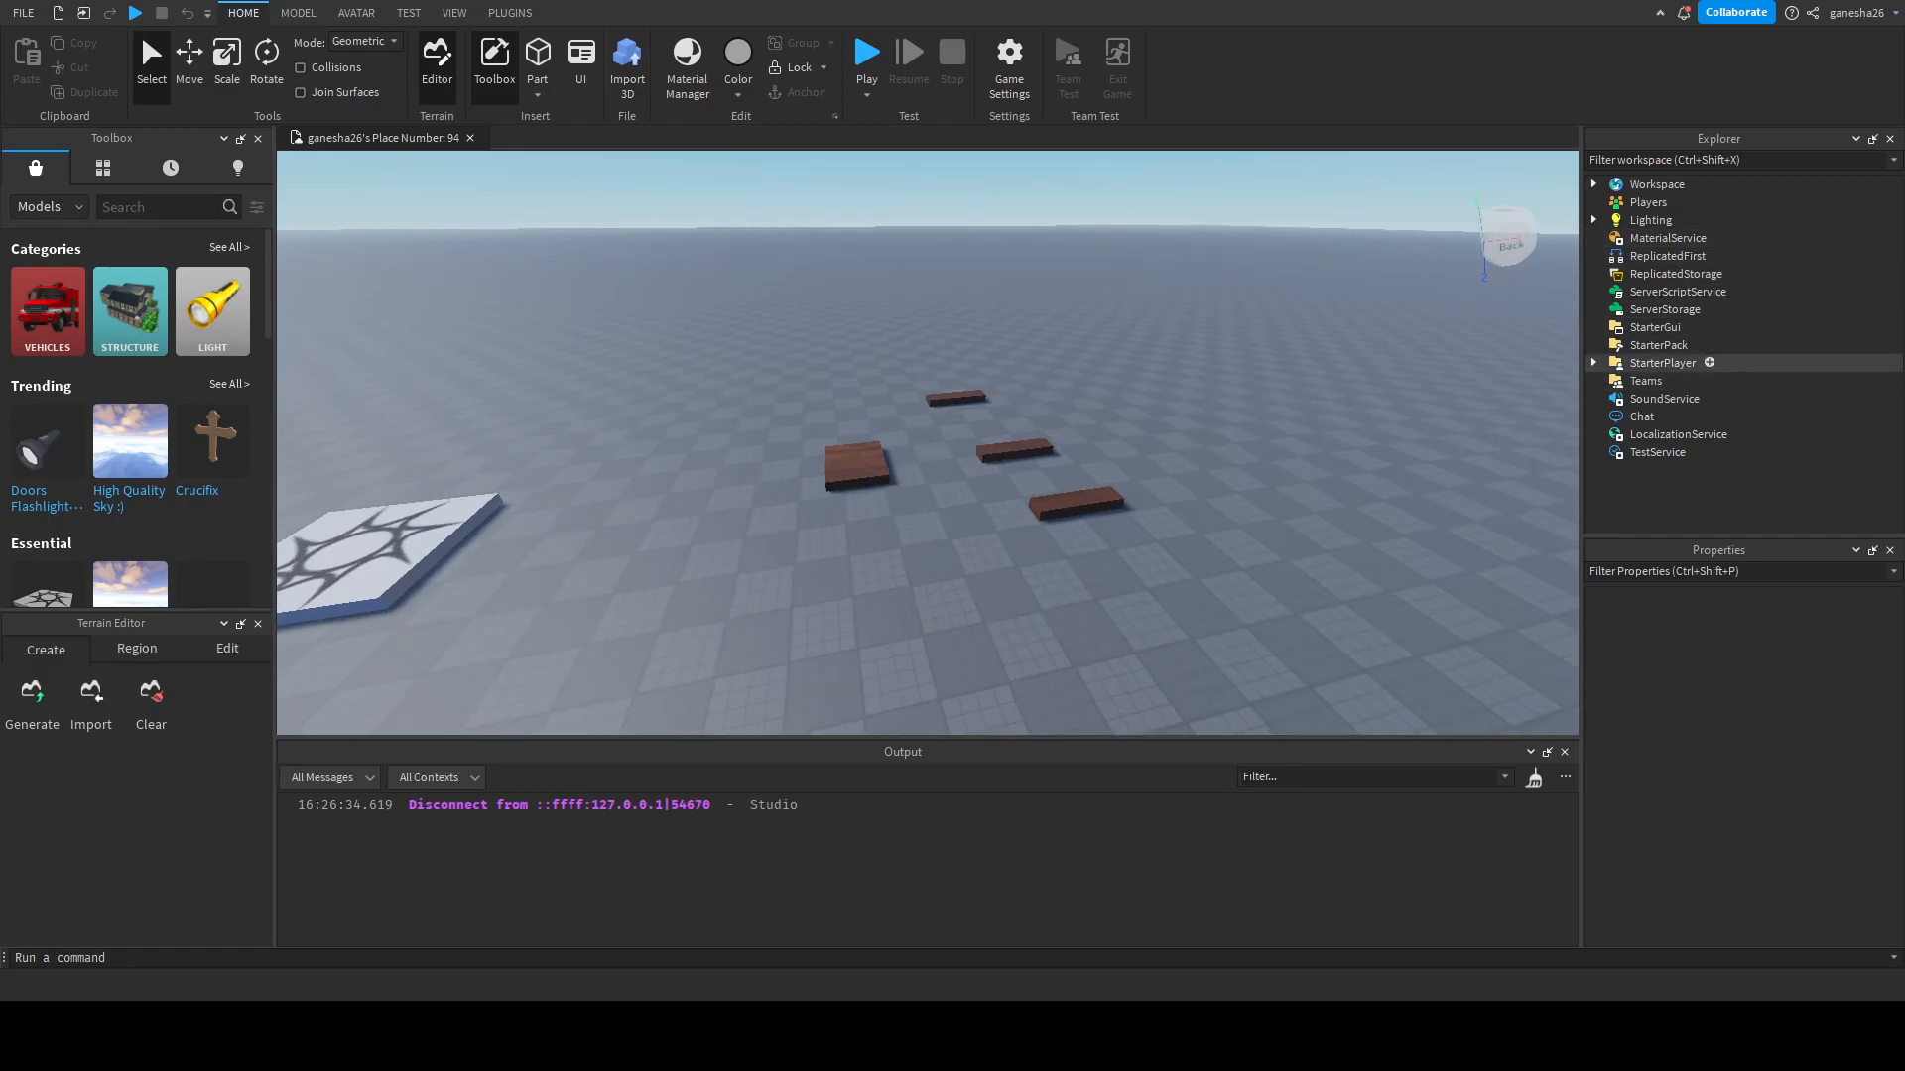
pyautogui.click(1674, 273)
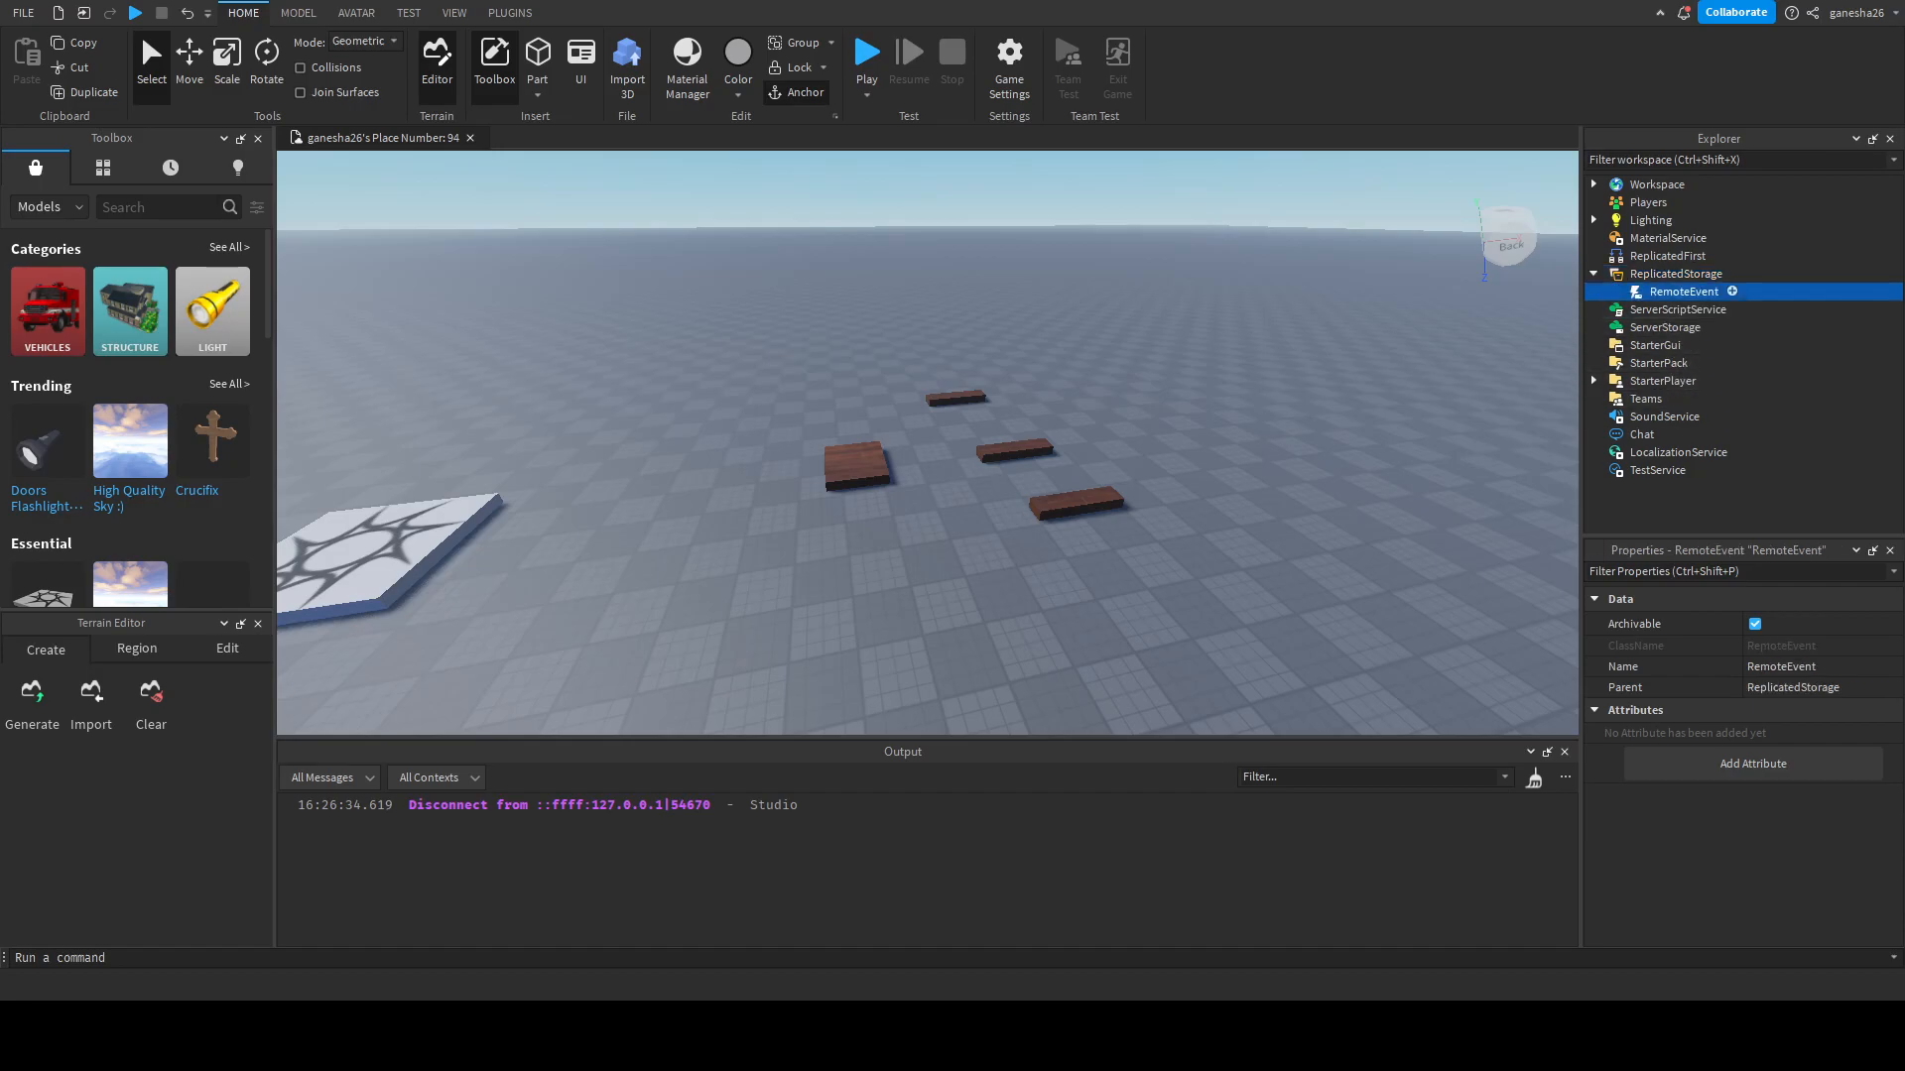
# - Duplicate the RemoteEvent and rename the pair to Anchor and Move
pyautogui.click(1675, 274)
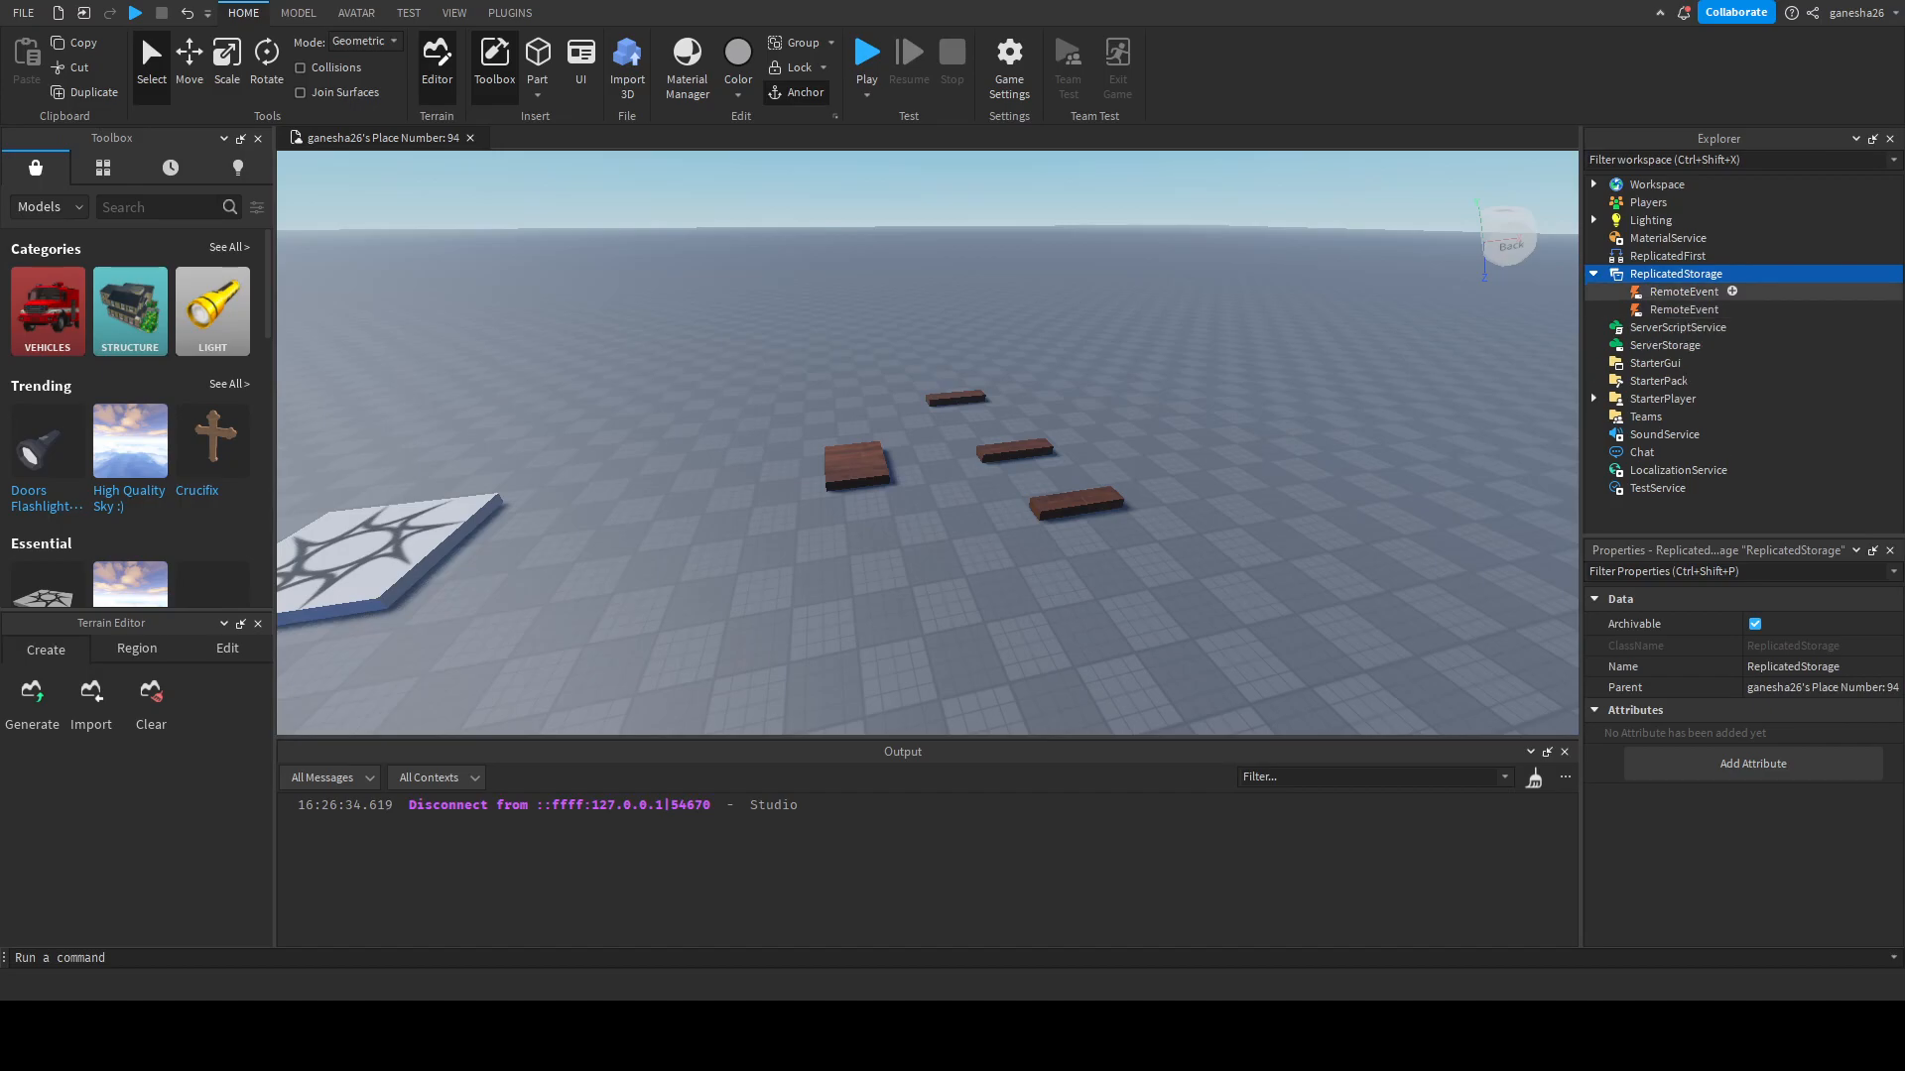
pyautogui.click(1683, 292)
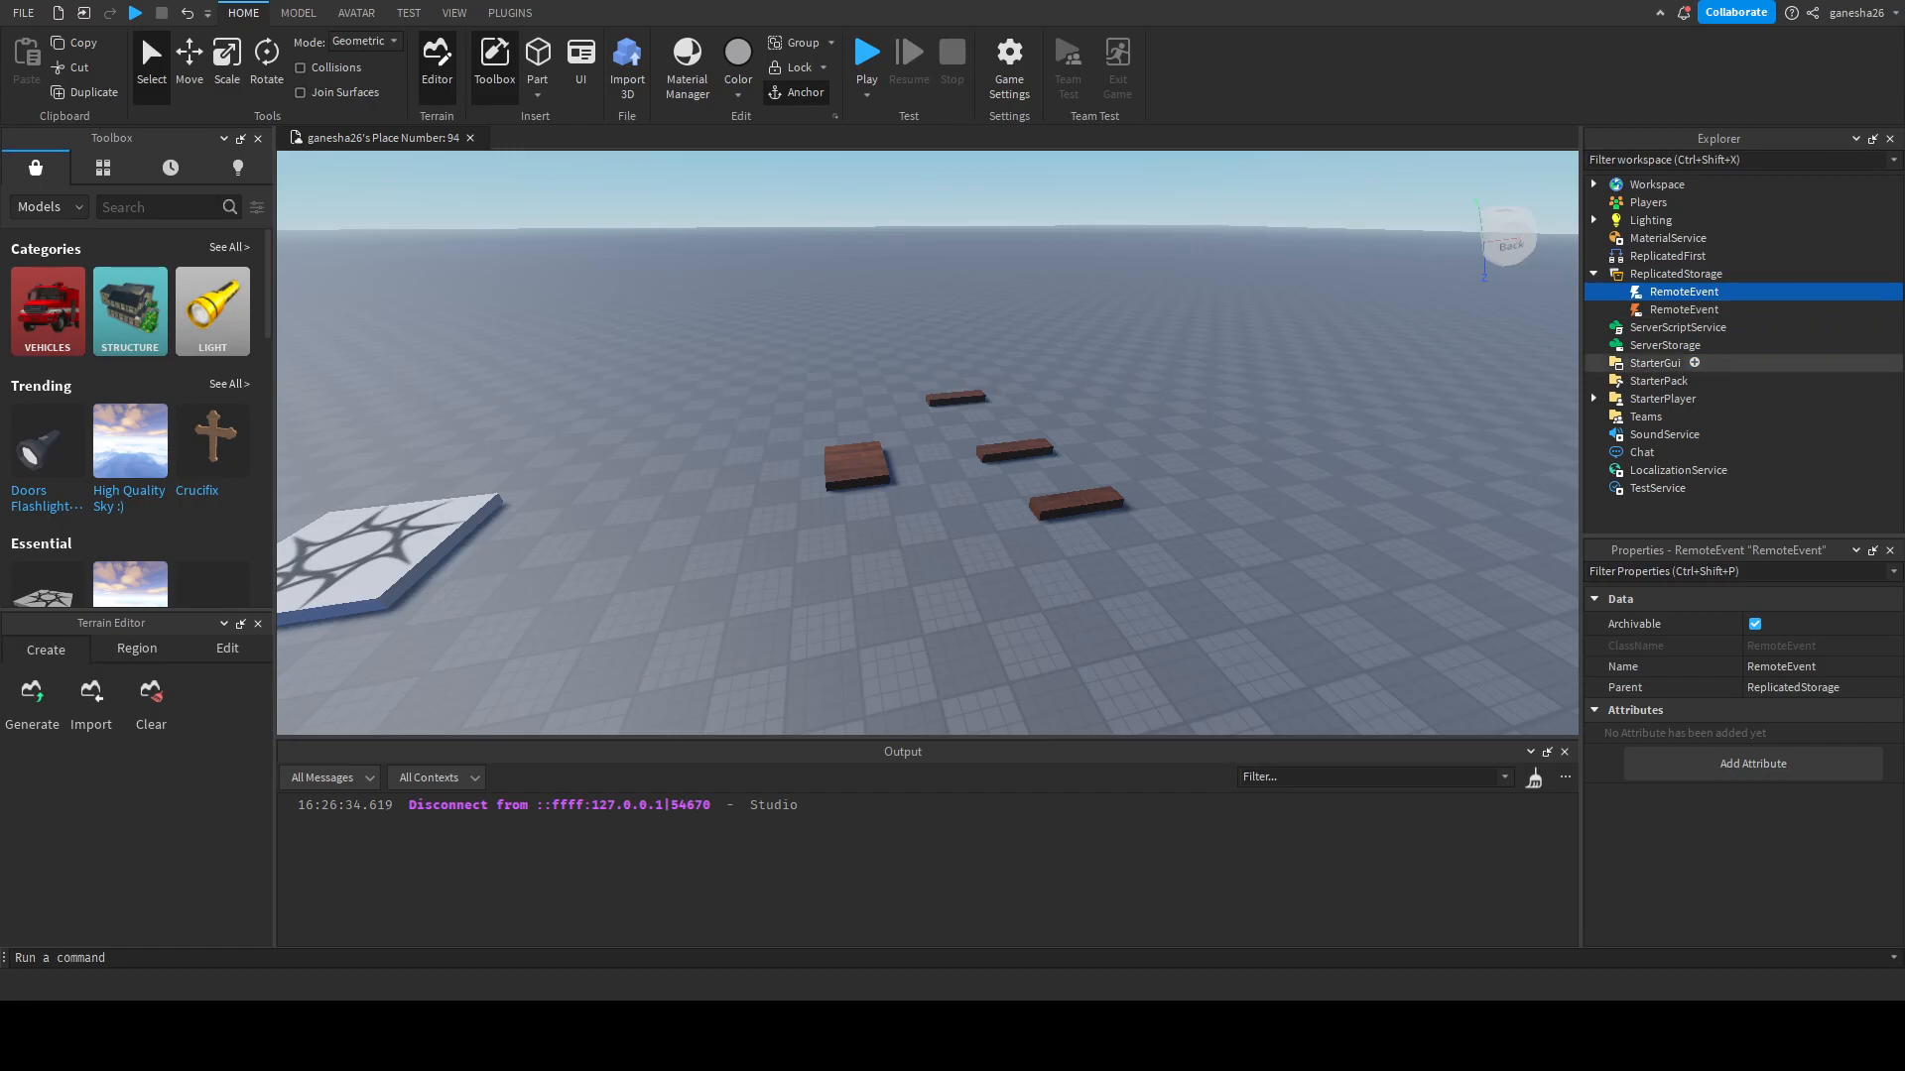
pyautogui.doubleClick(1780, 667)
pyautogui.write('Anchor')
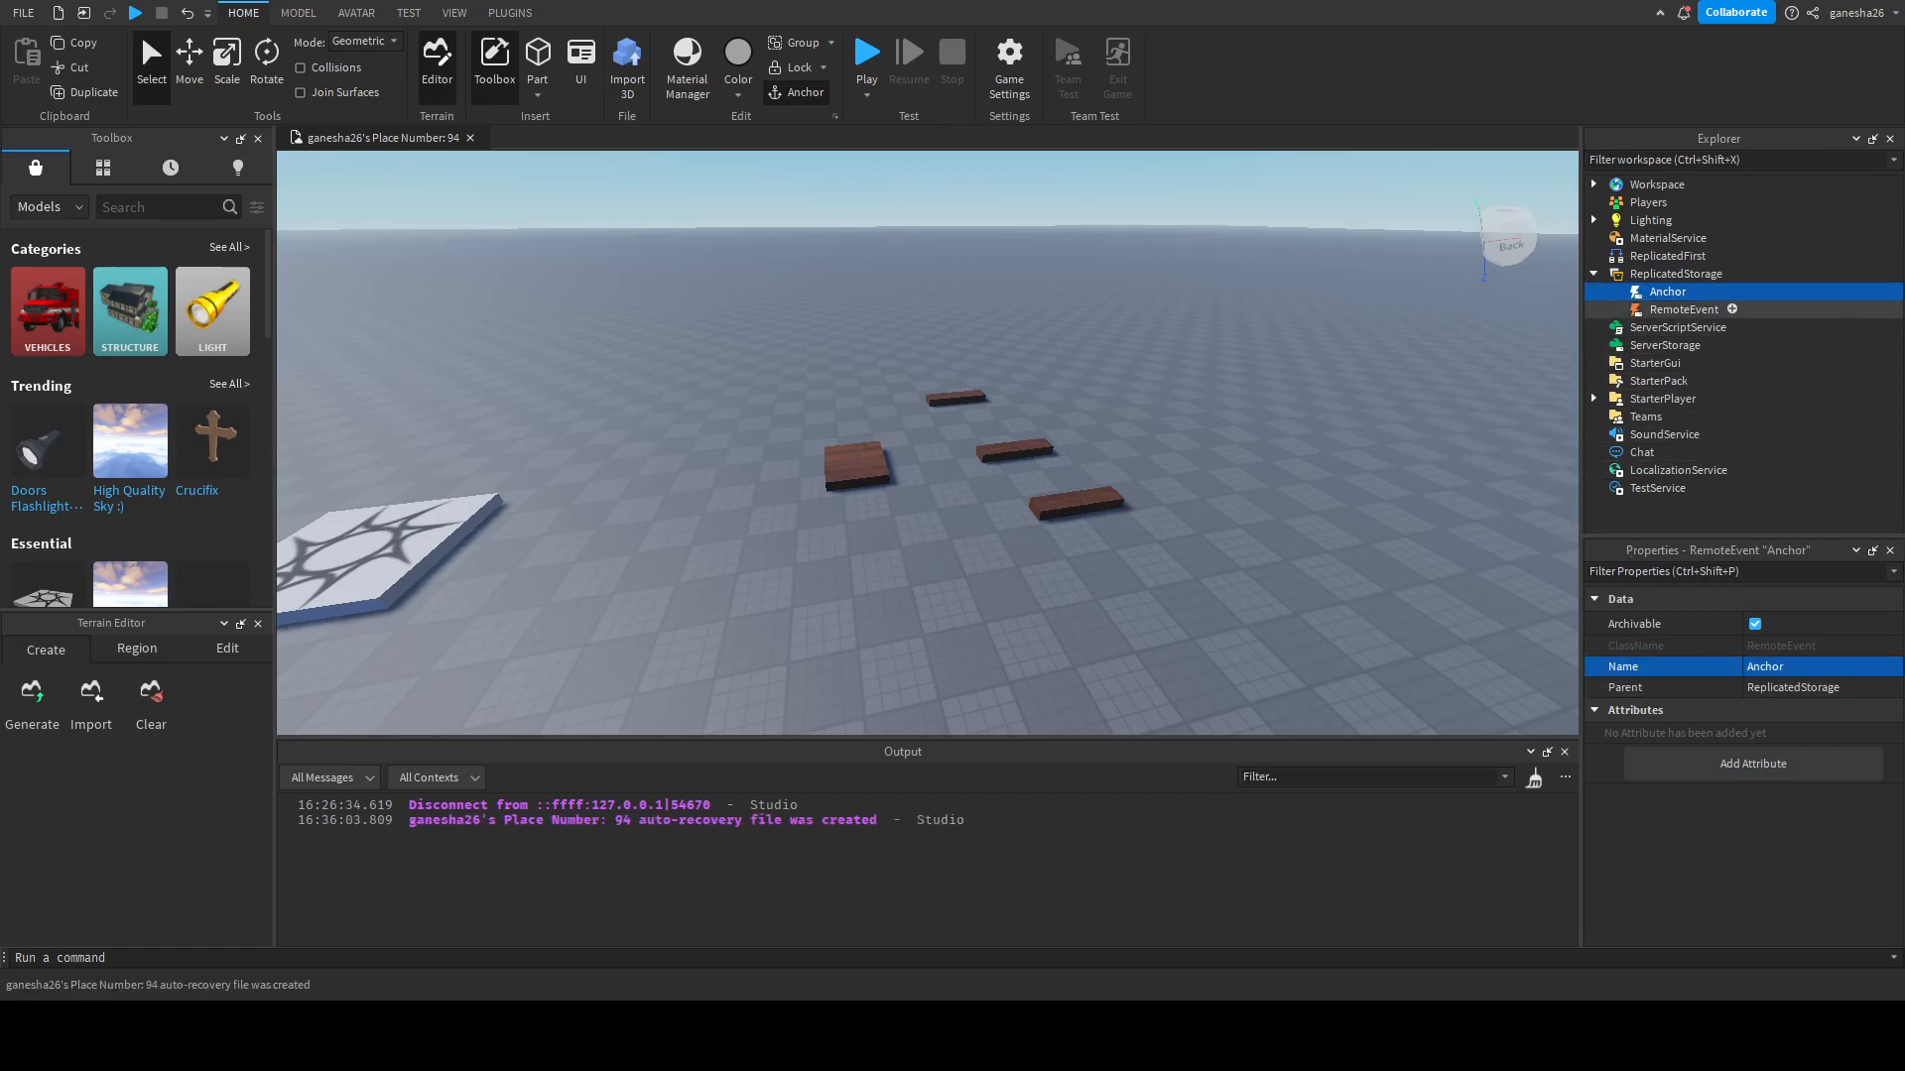
pyautogui.click(1685, 310)
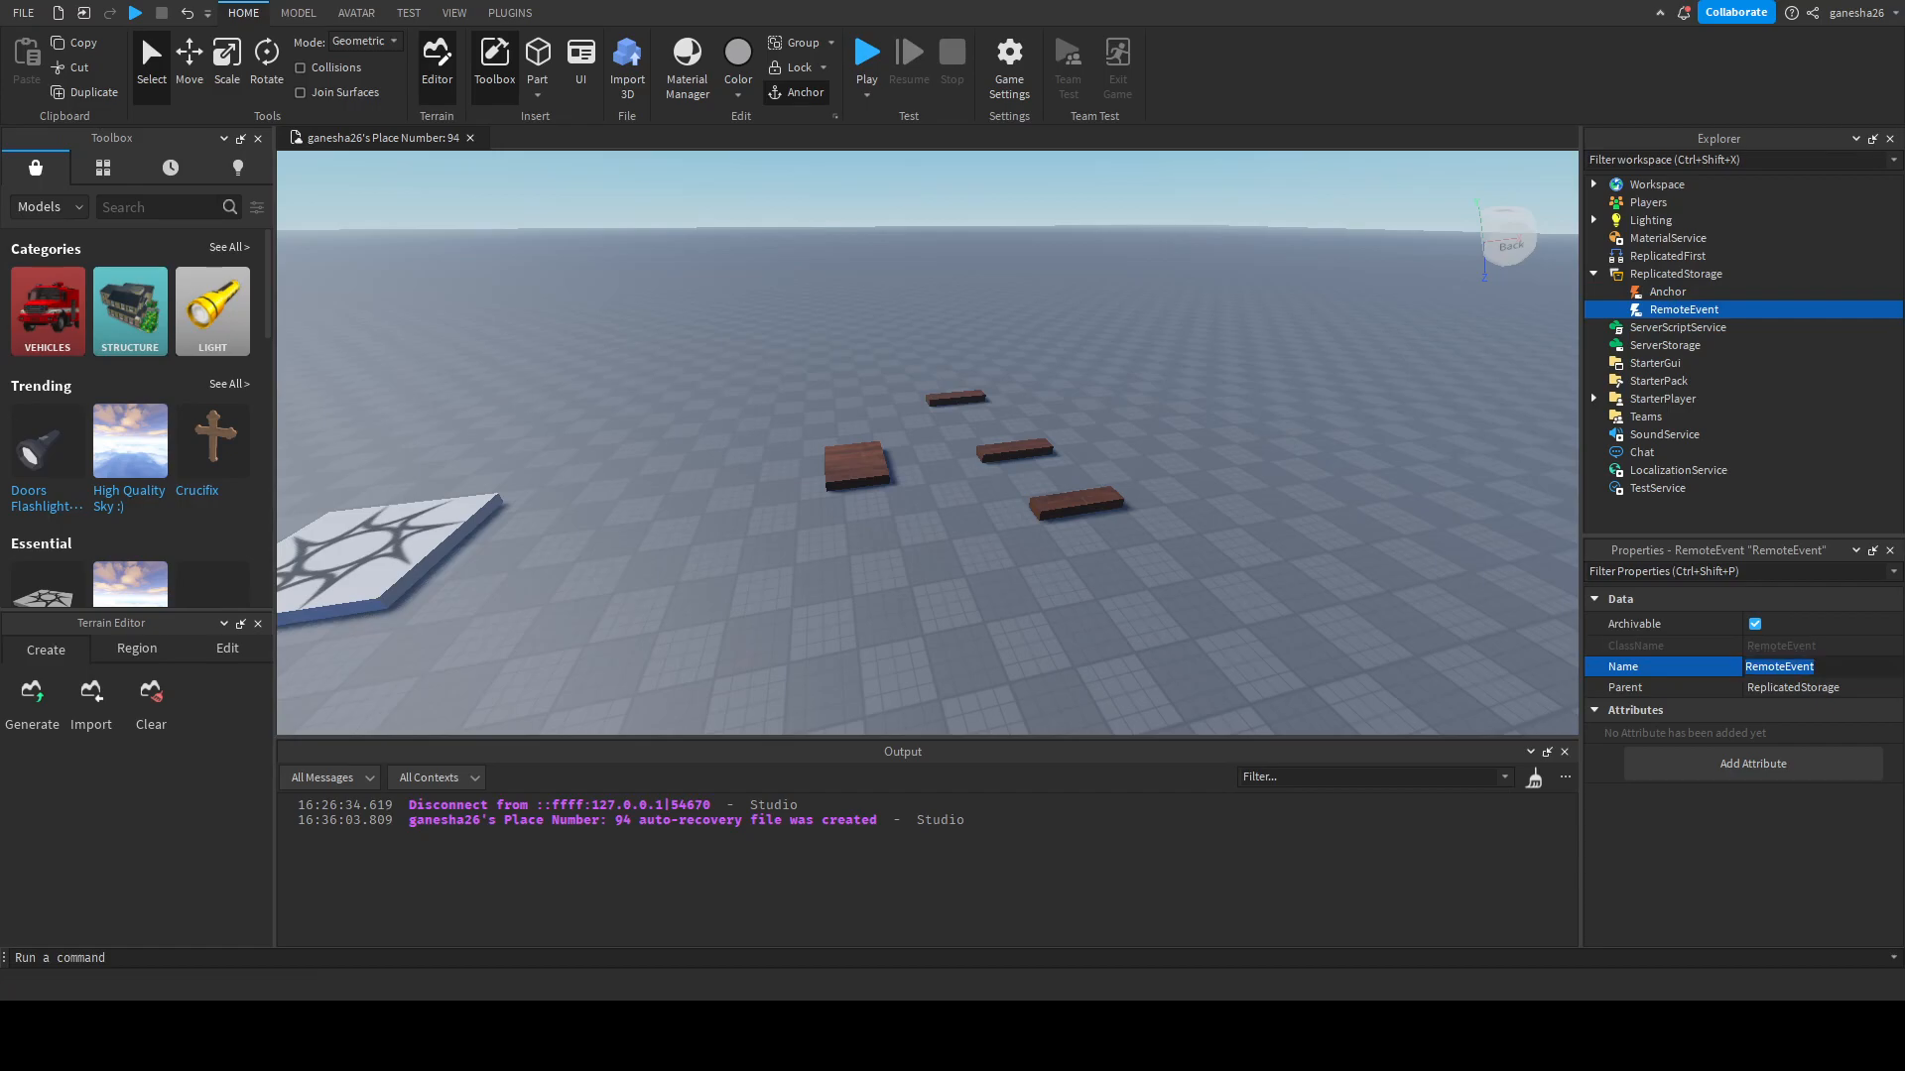
pyautogui.write('Move')
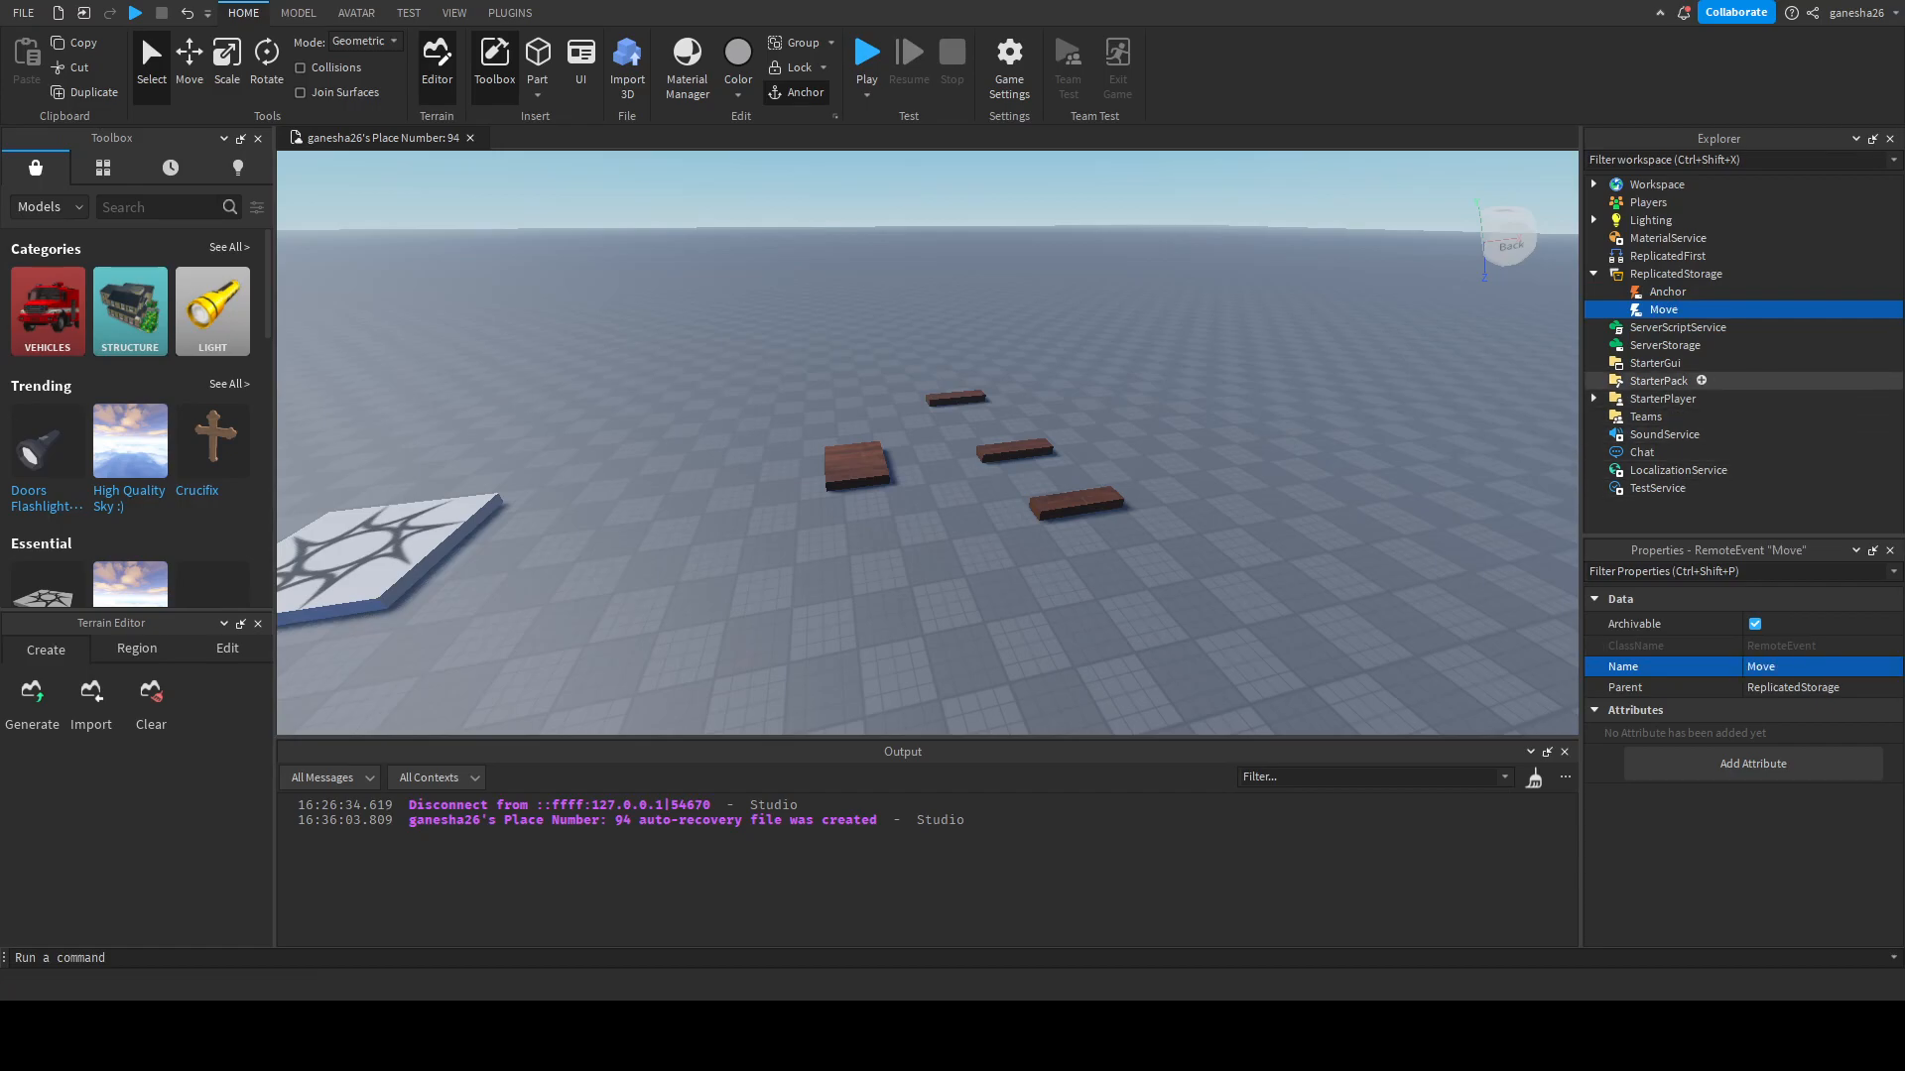
pyautogui.click(1679, 328)
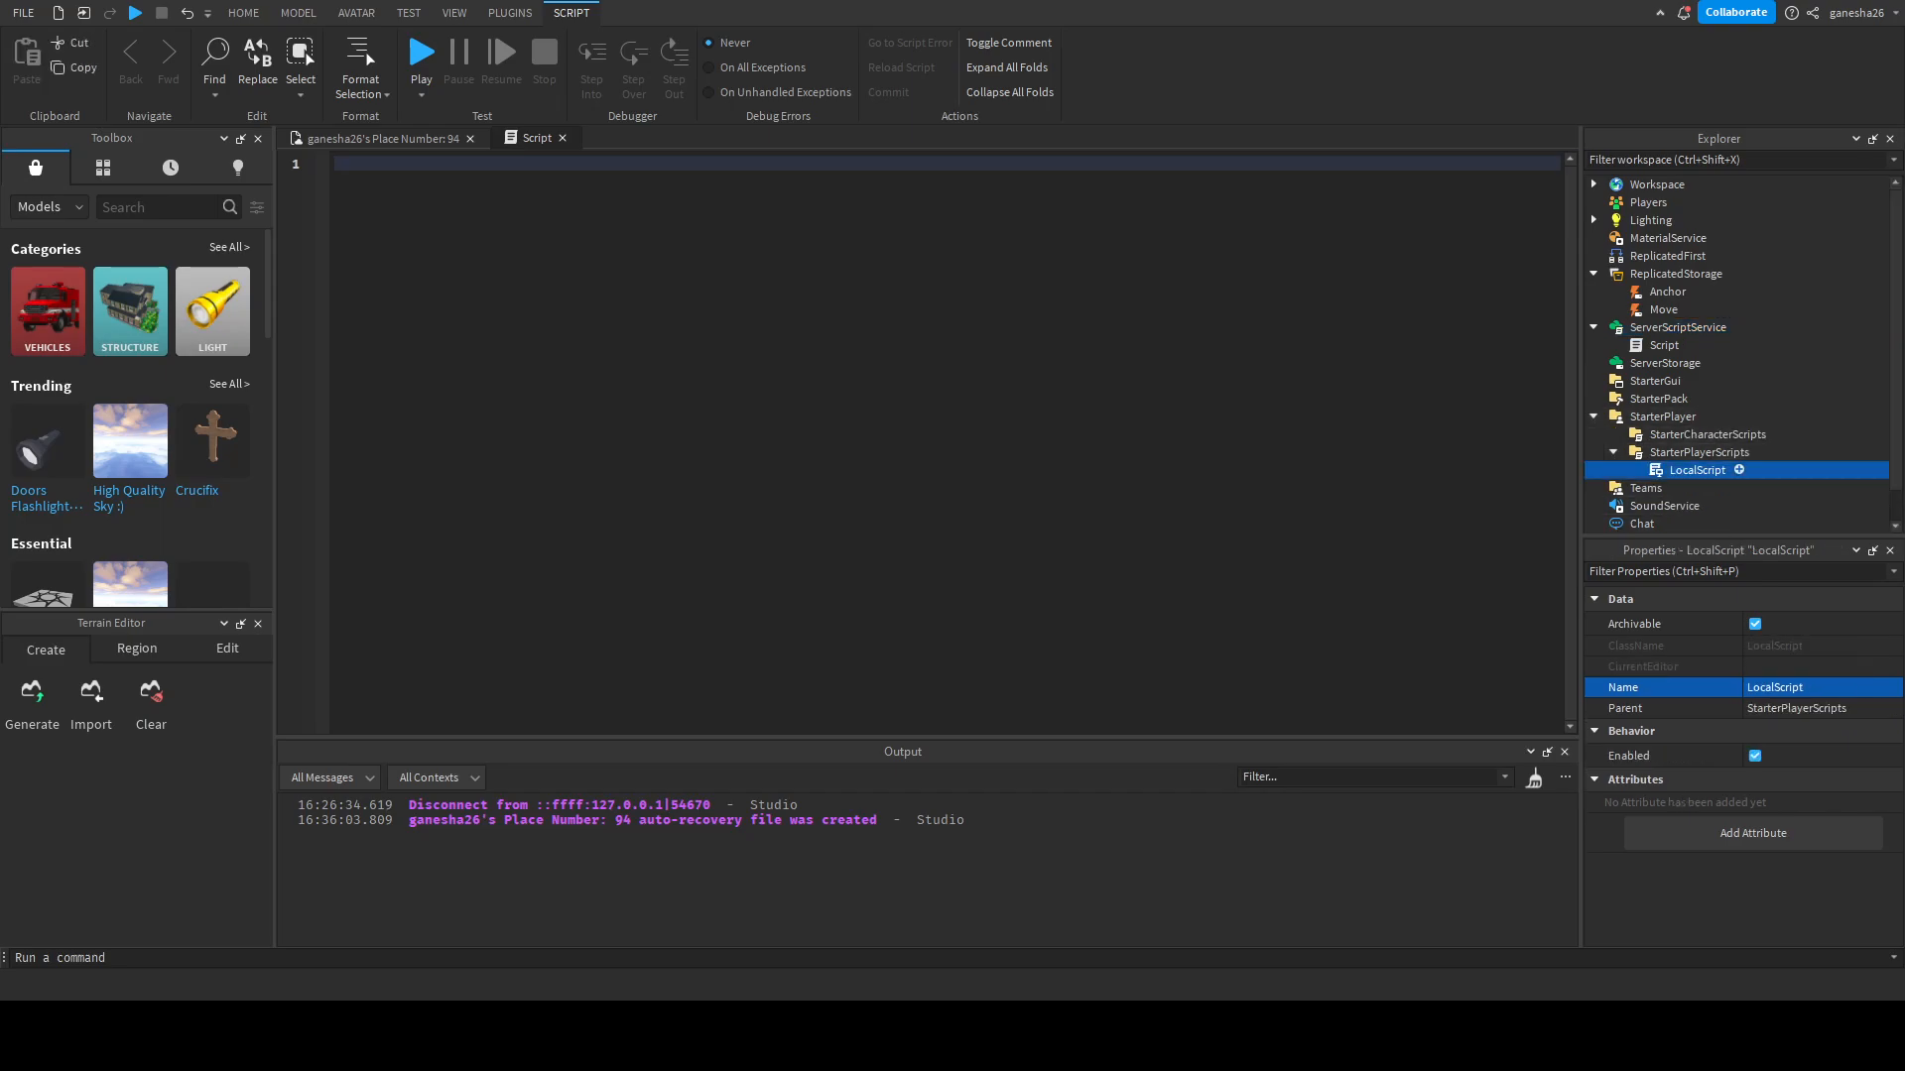
# - Open the LocalScript in StarterPlayerScripts for editing
pyautogui.doubleClick(1696, 468)
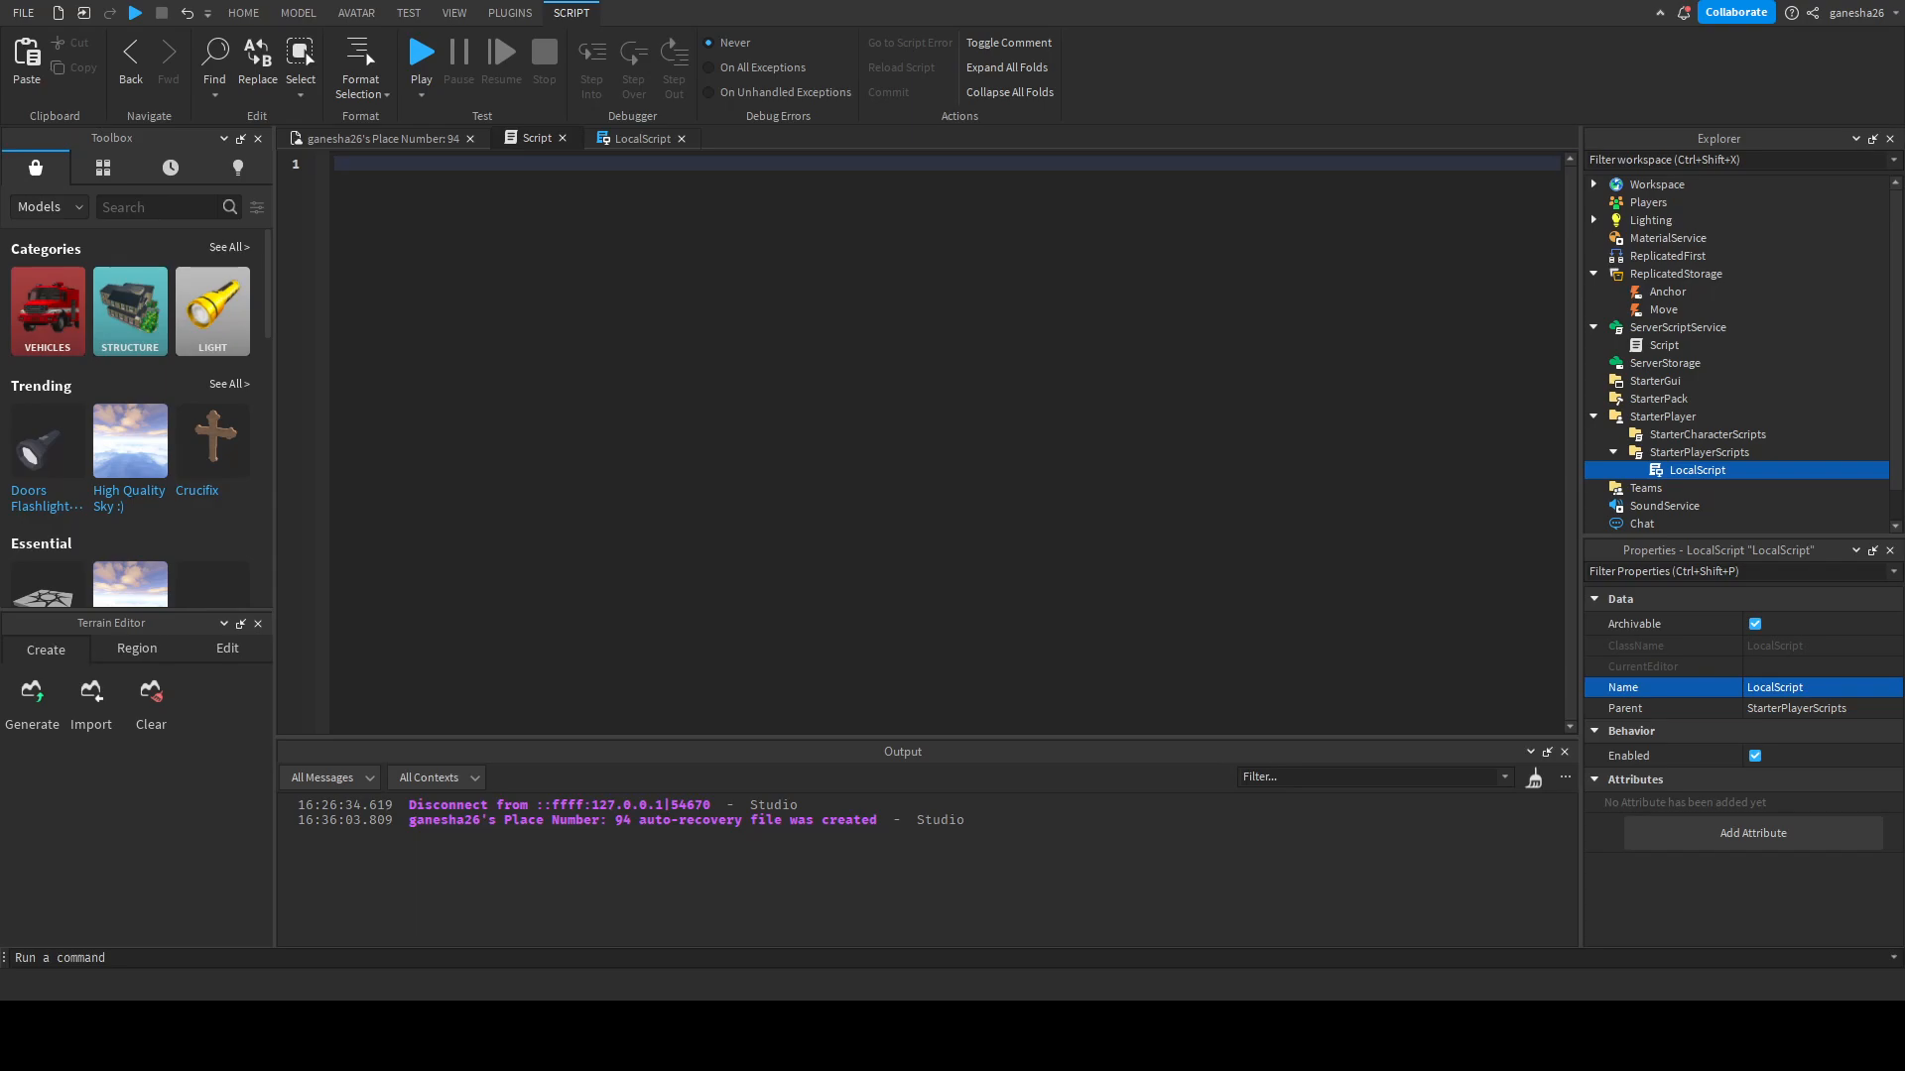
# - Connect a function to game.ReplicatedStorage.Anchor.OnServerEvent in the server Script
pyautogui.write('game.re')
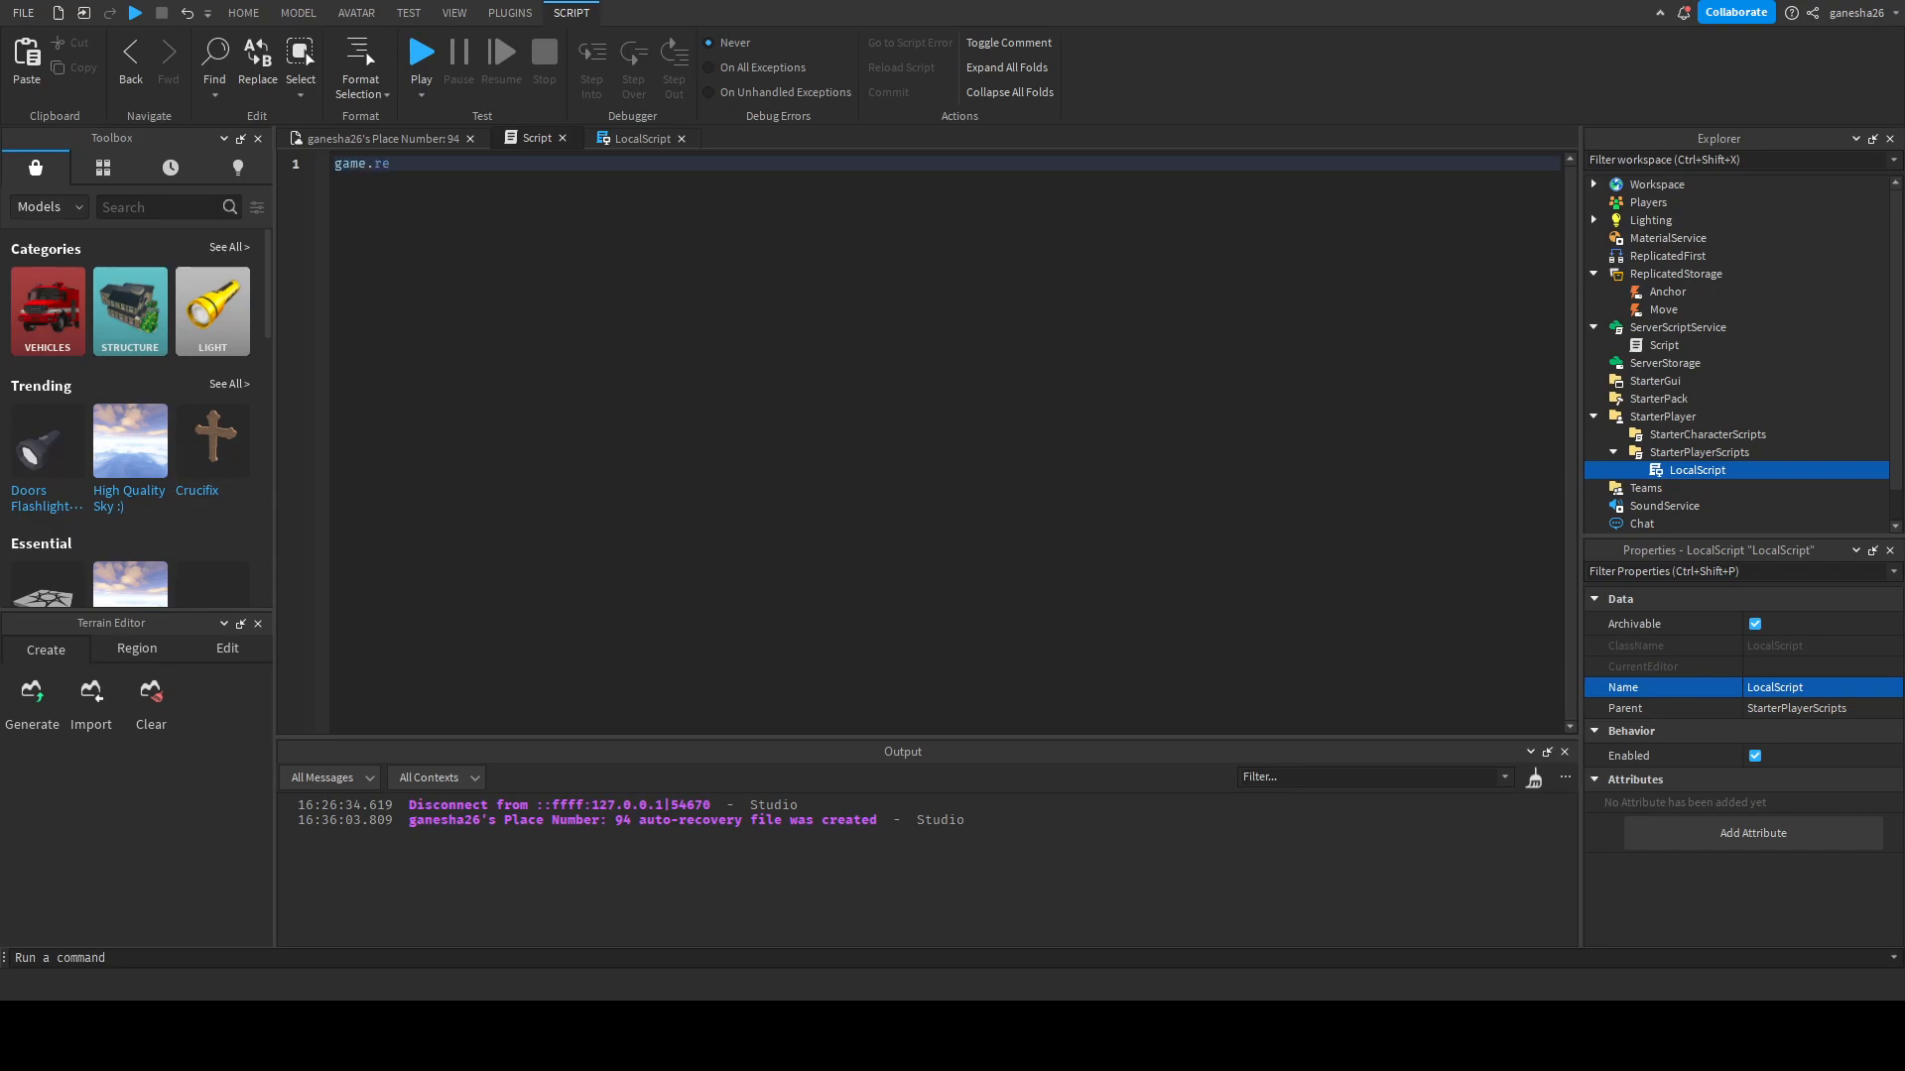
pyautogui.write('ReplicatedStorage.')
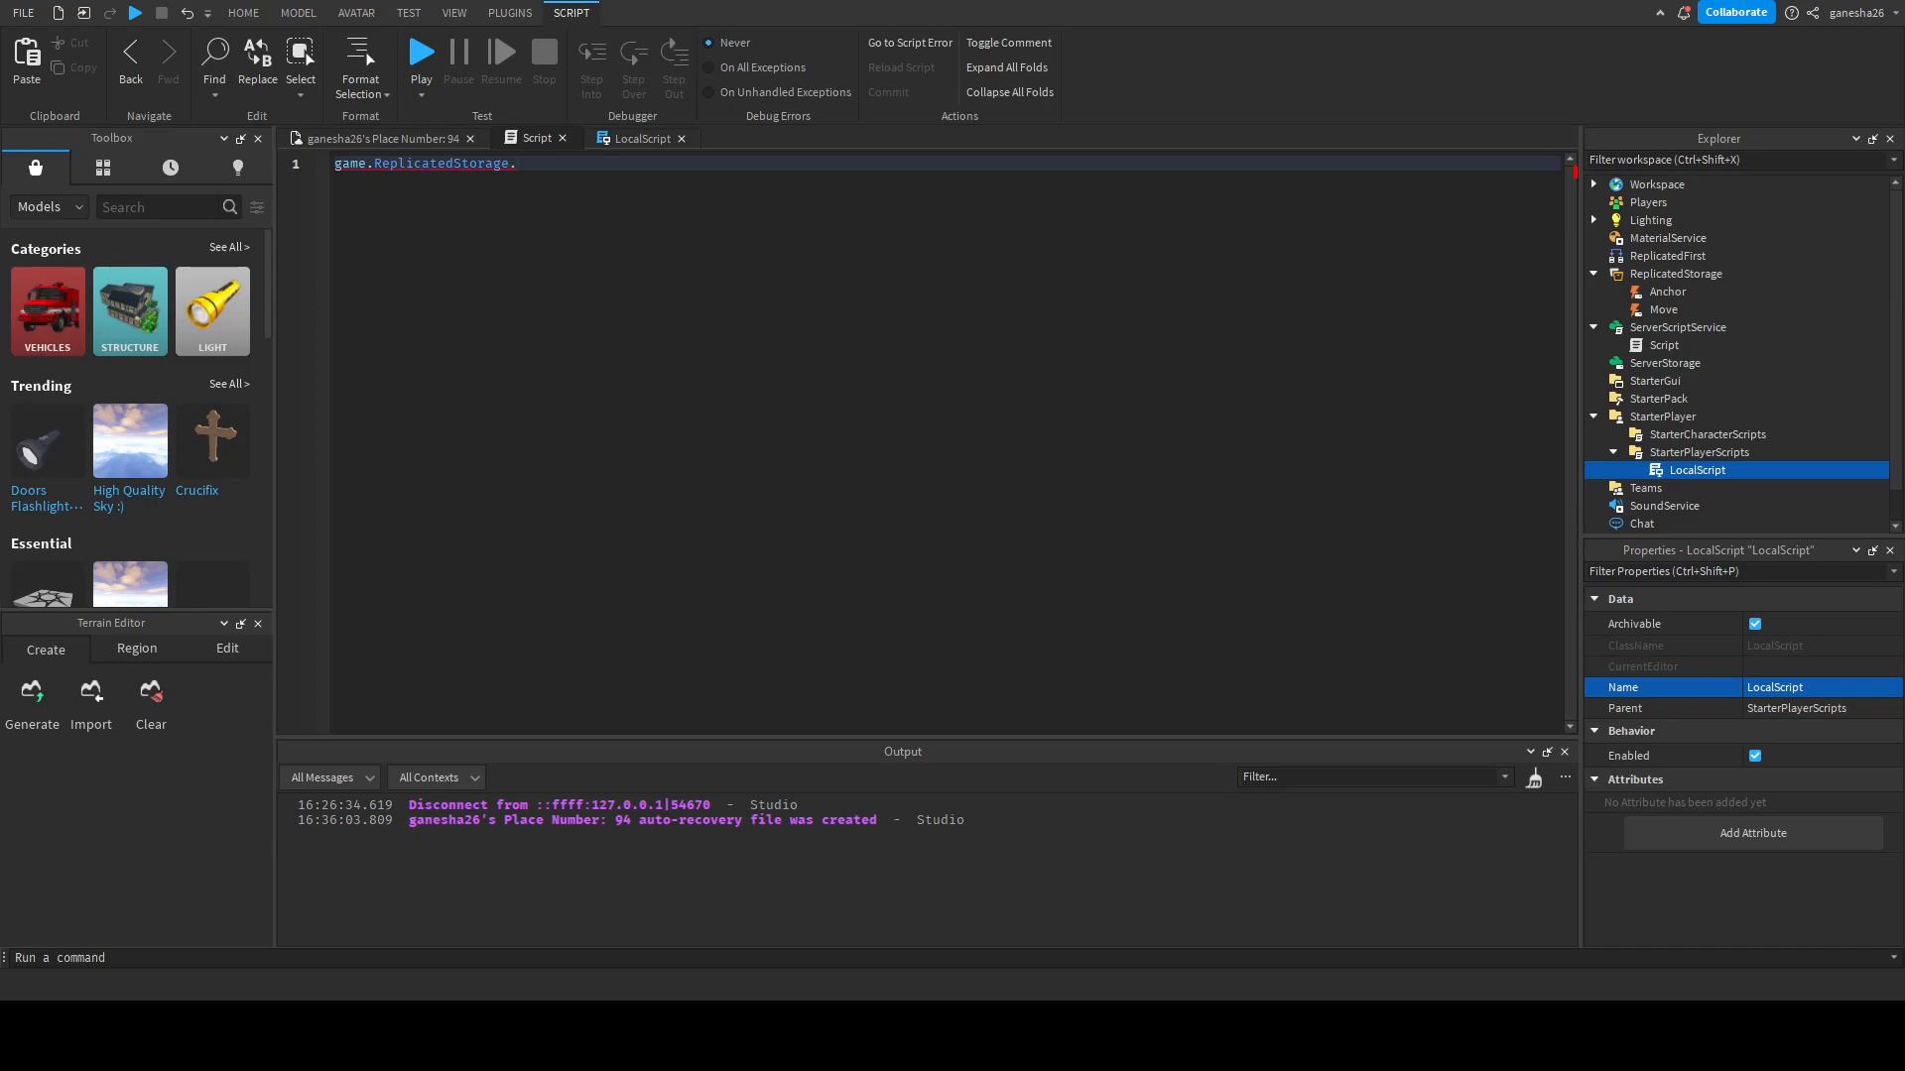
pyautogui.write('an')
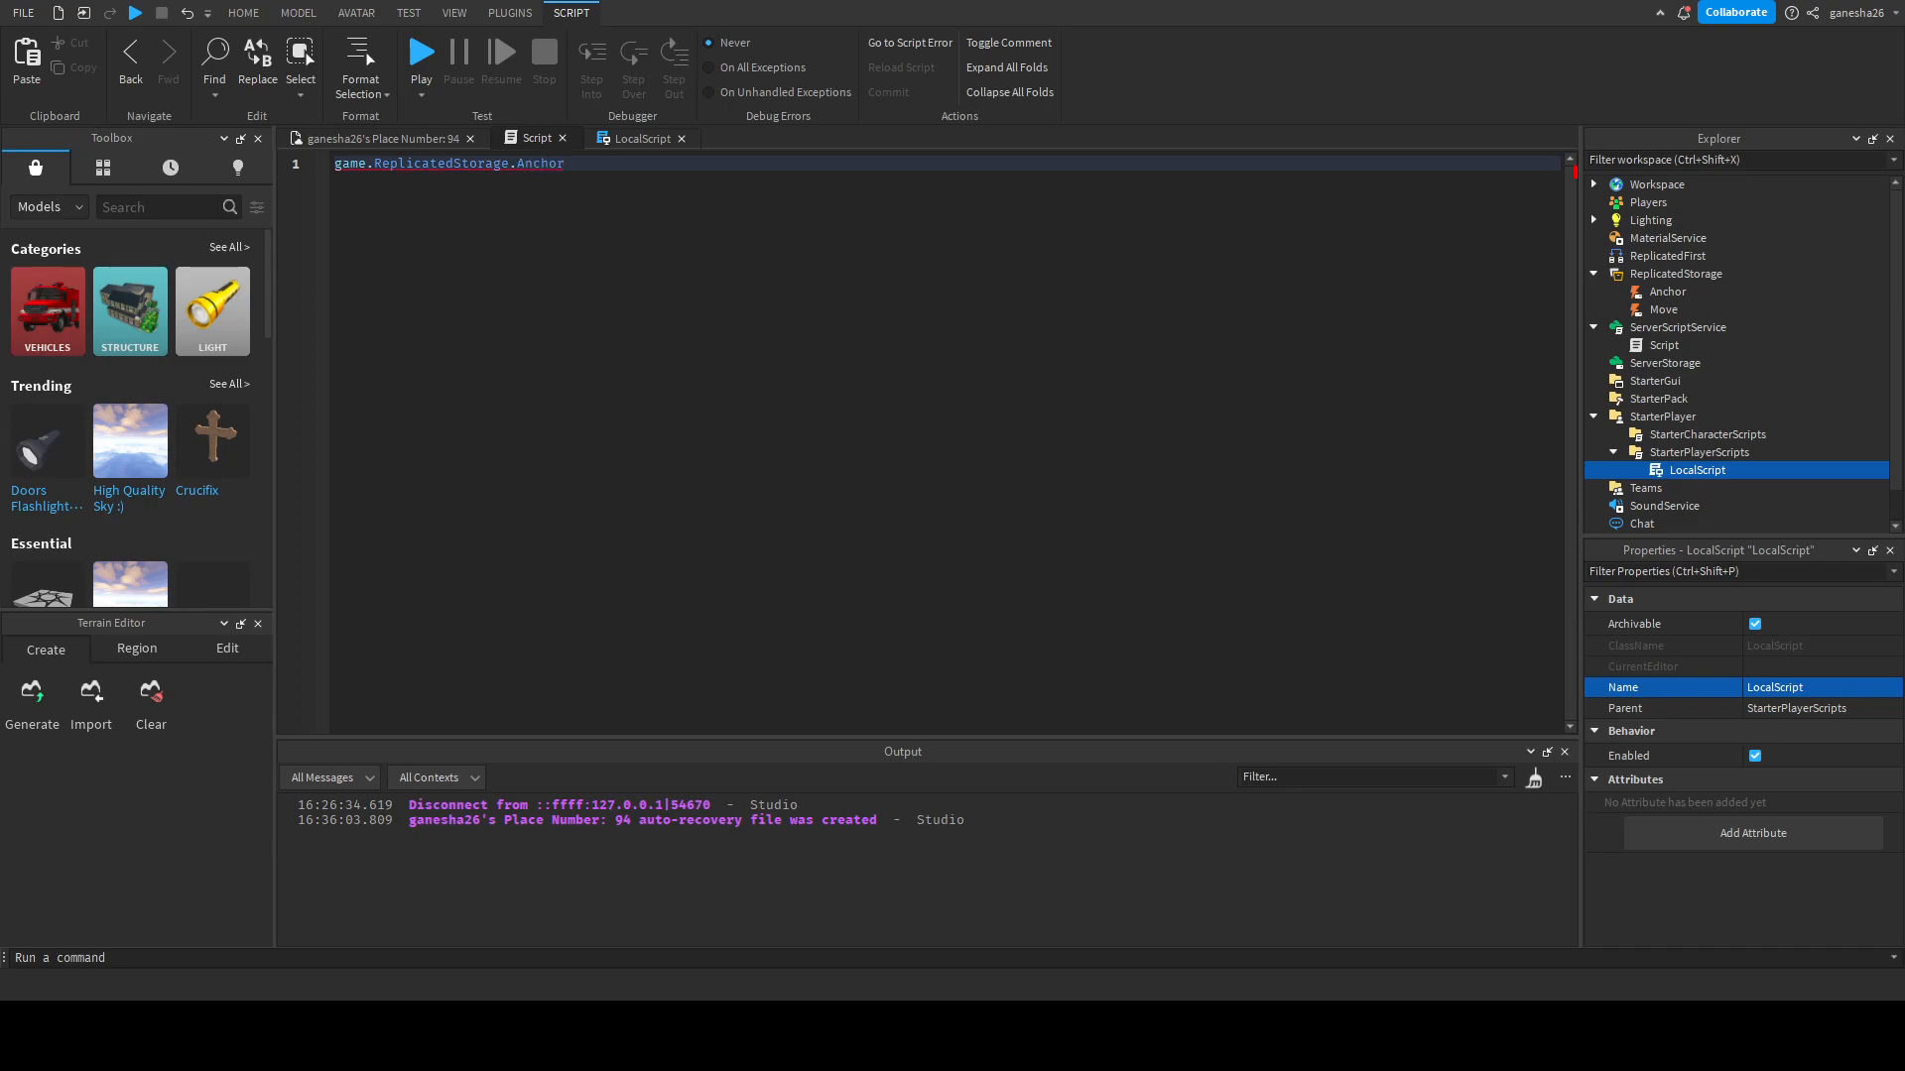
pyautogui.write('.')
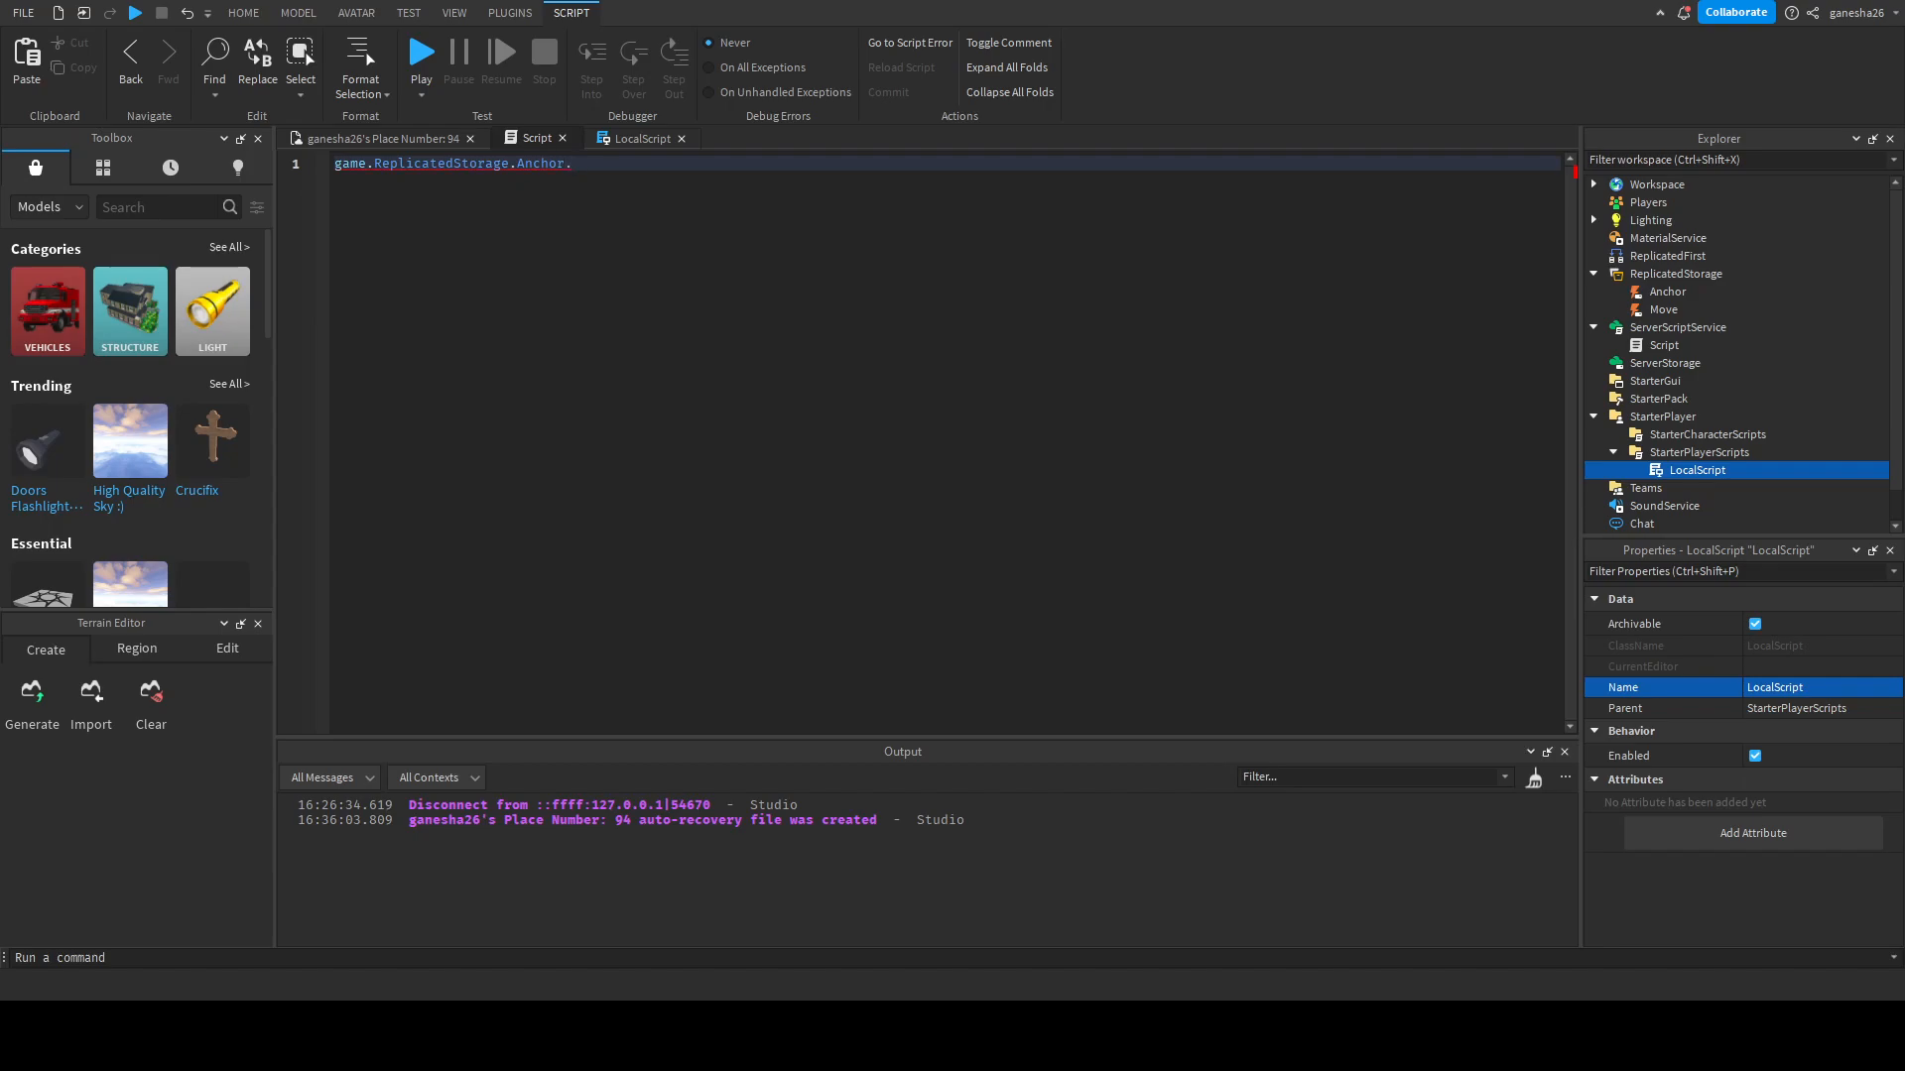
pyautogui.write('OnServerEvent')
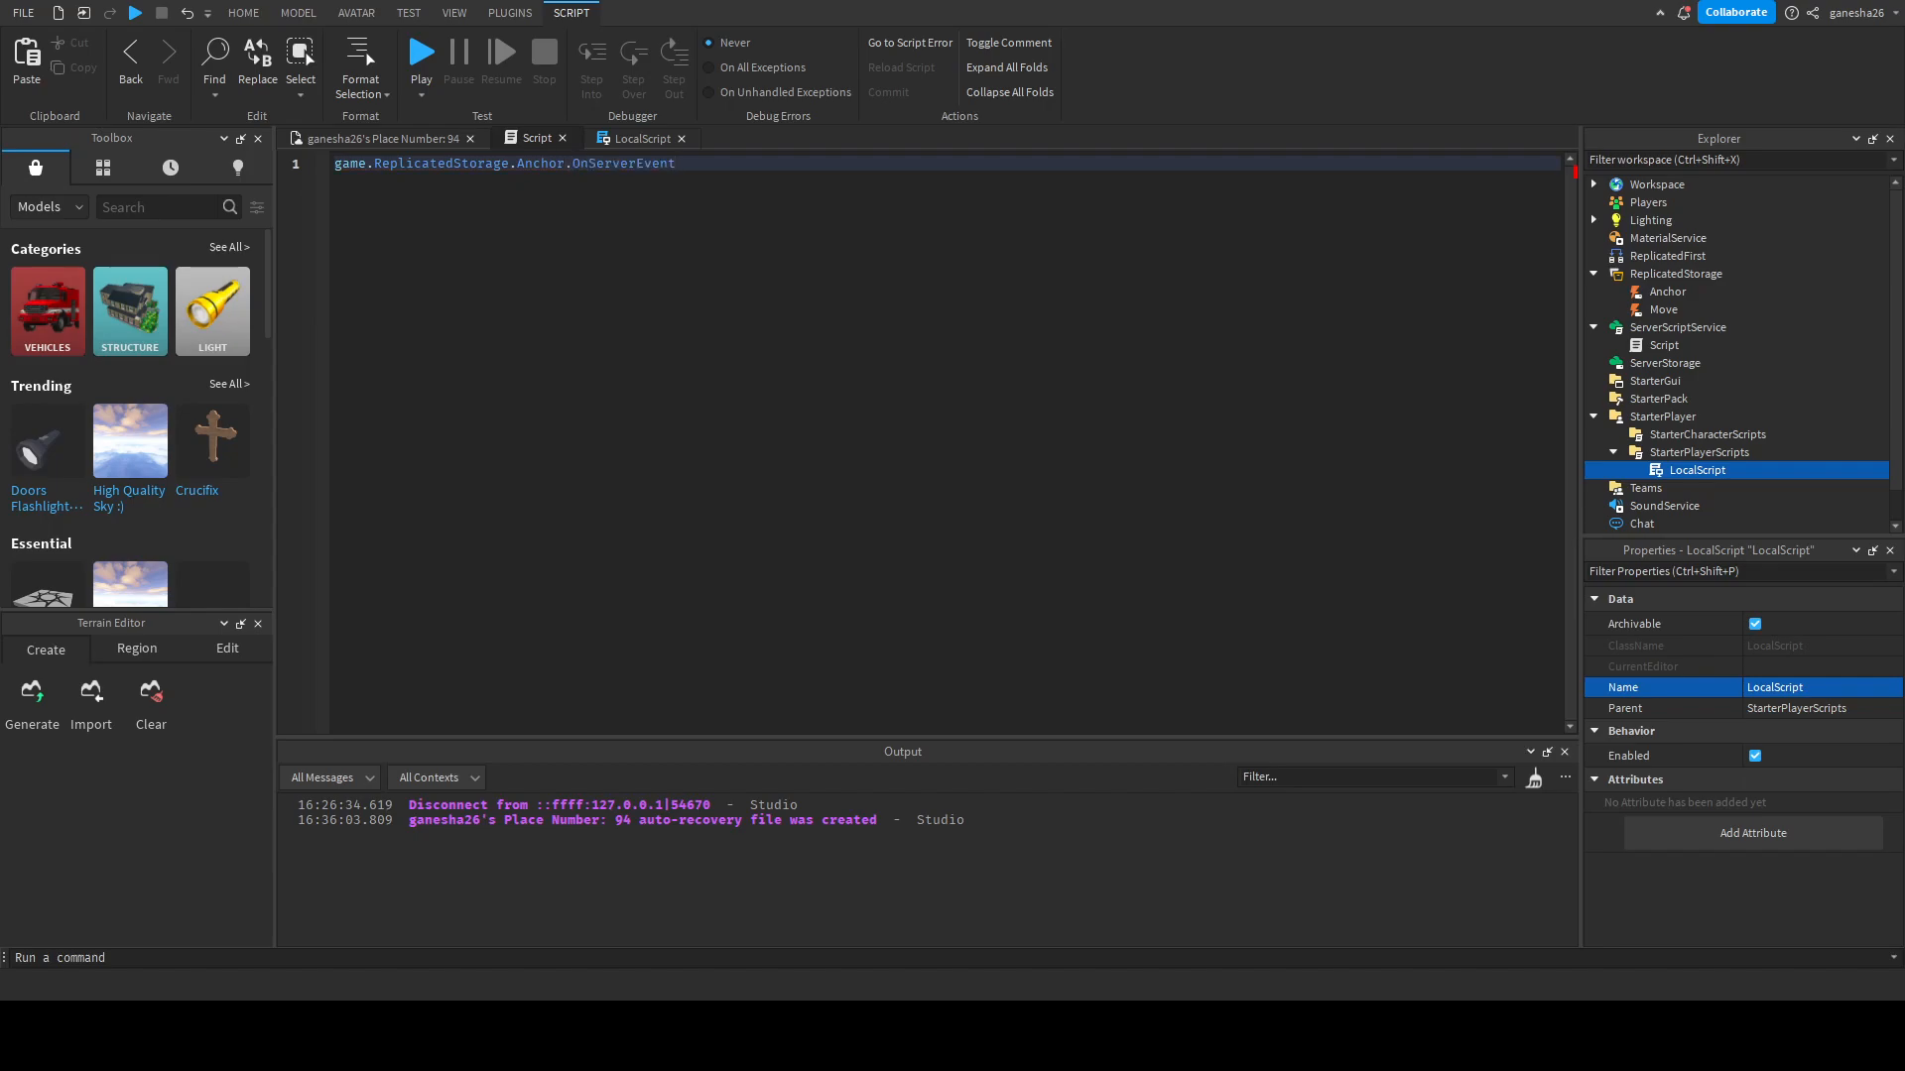
pyautogui.write(':')
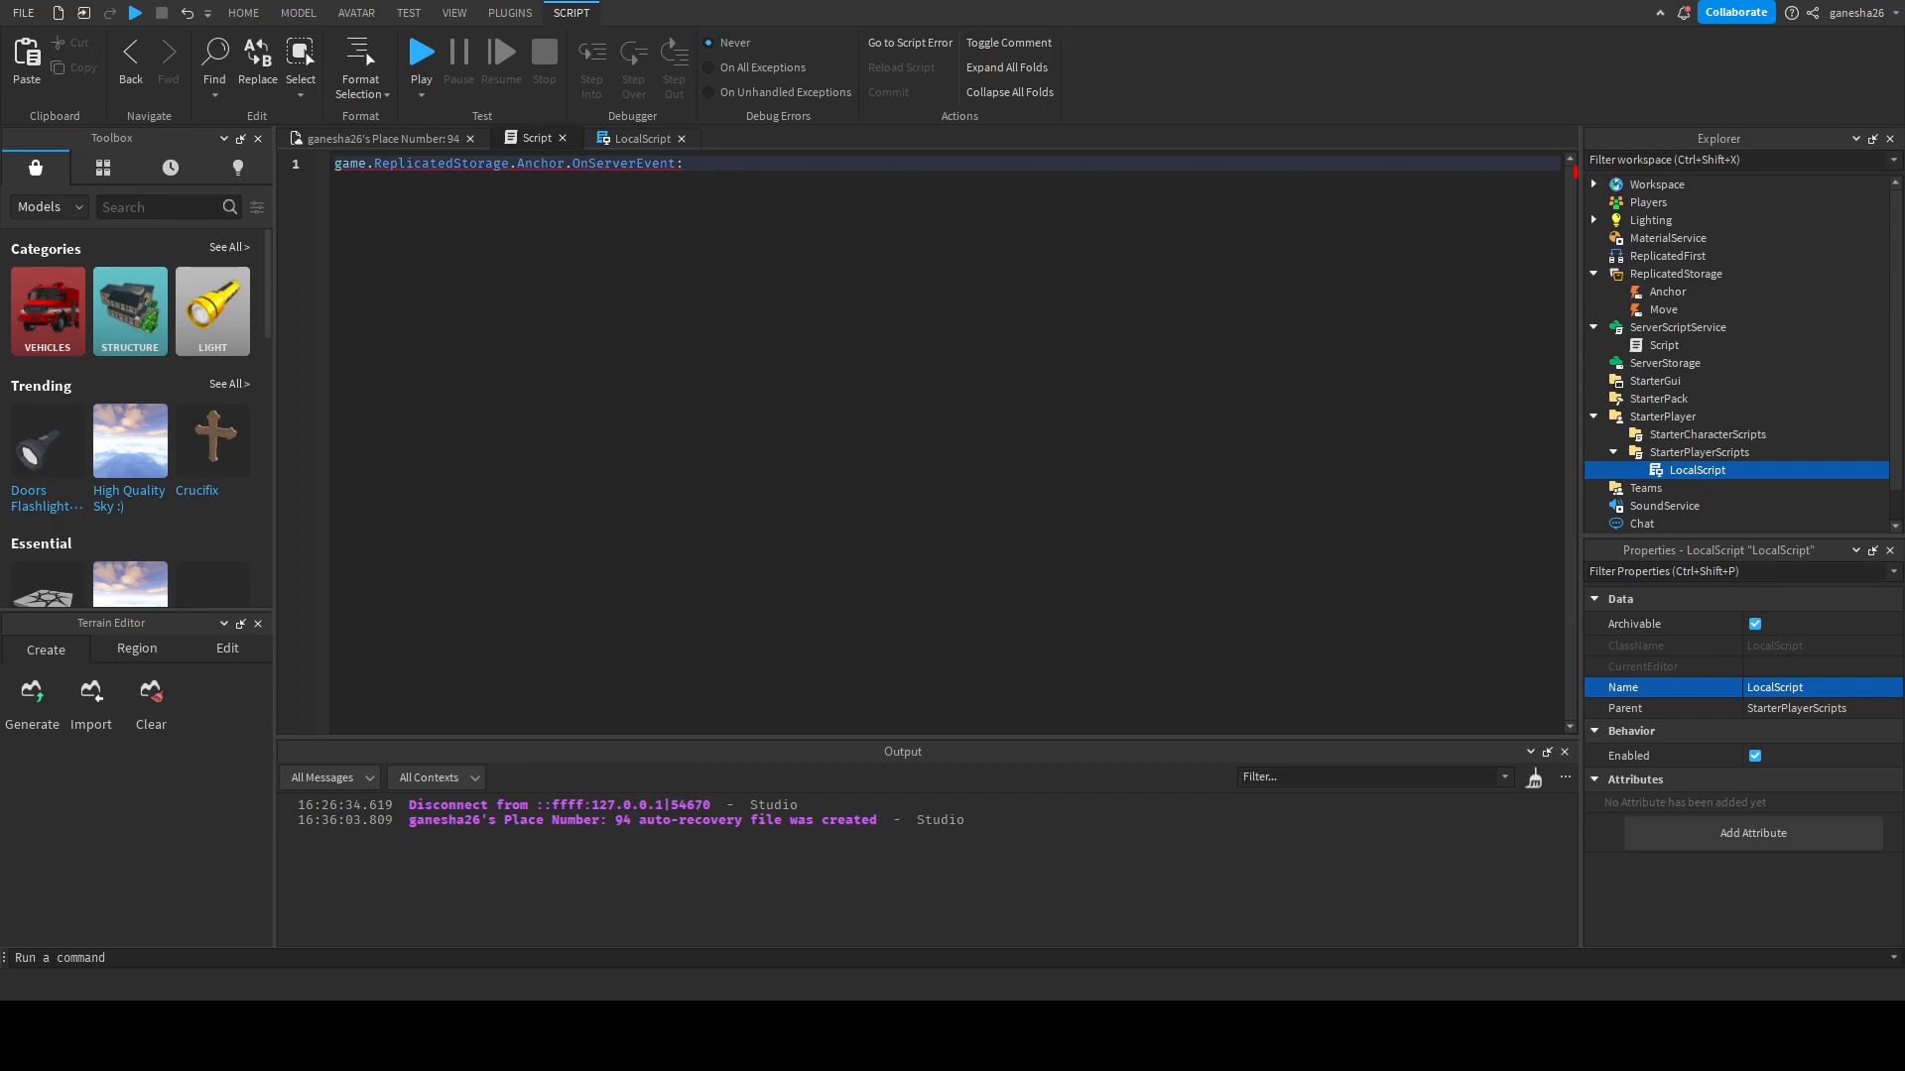
pyautogui.write(':Connect(function)')
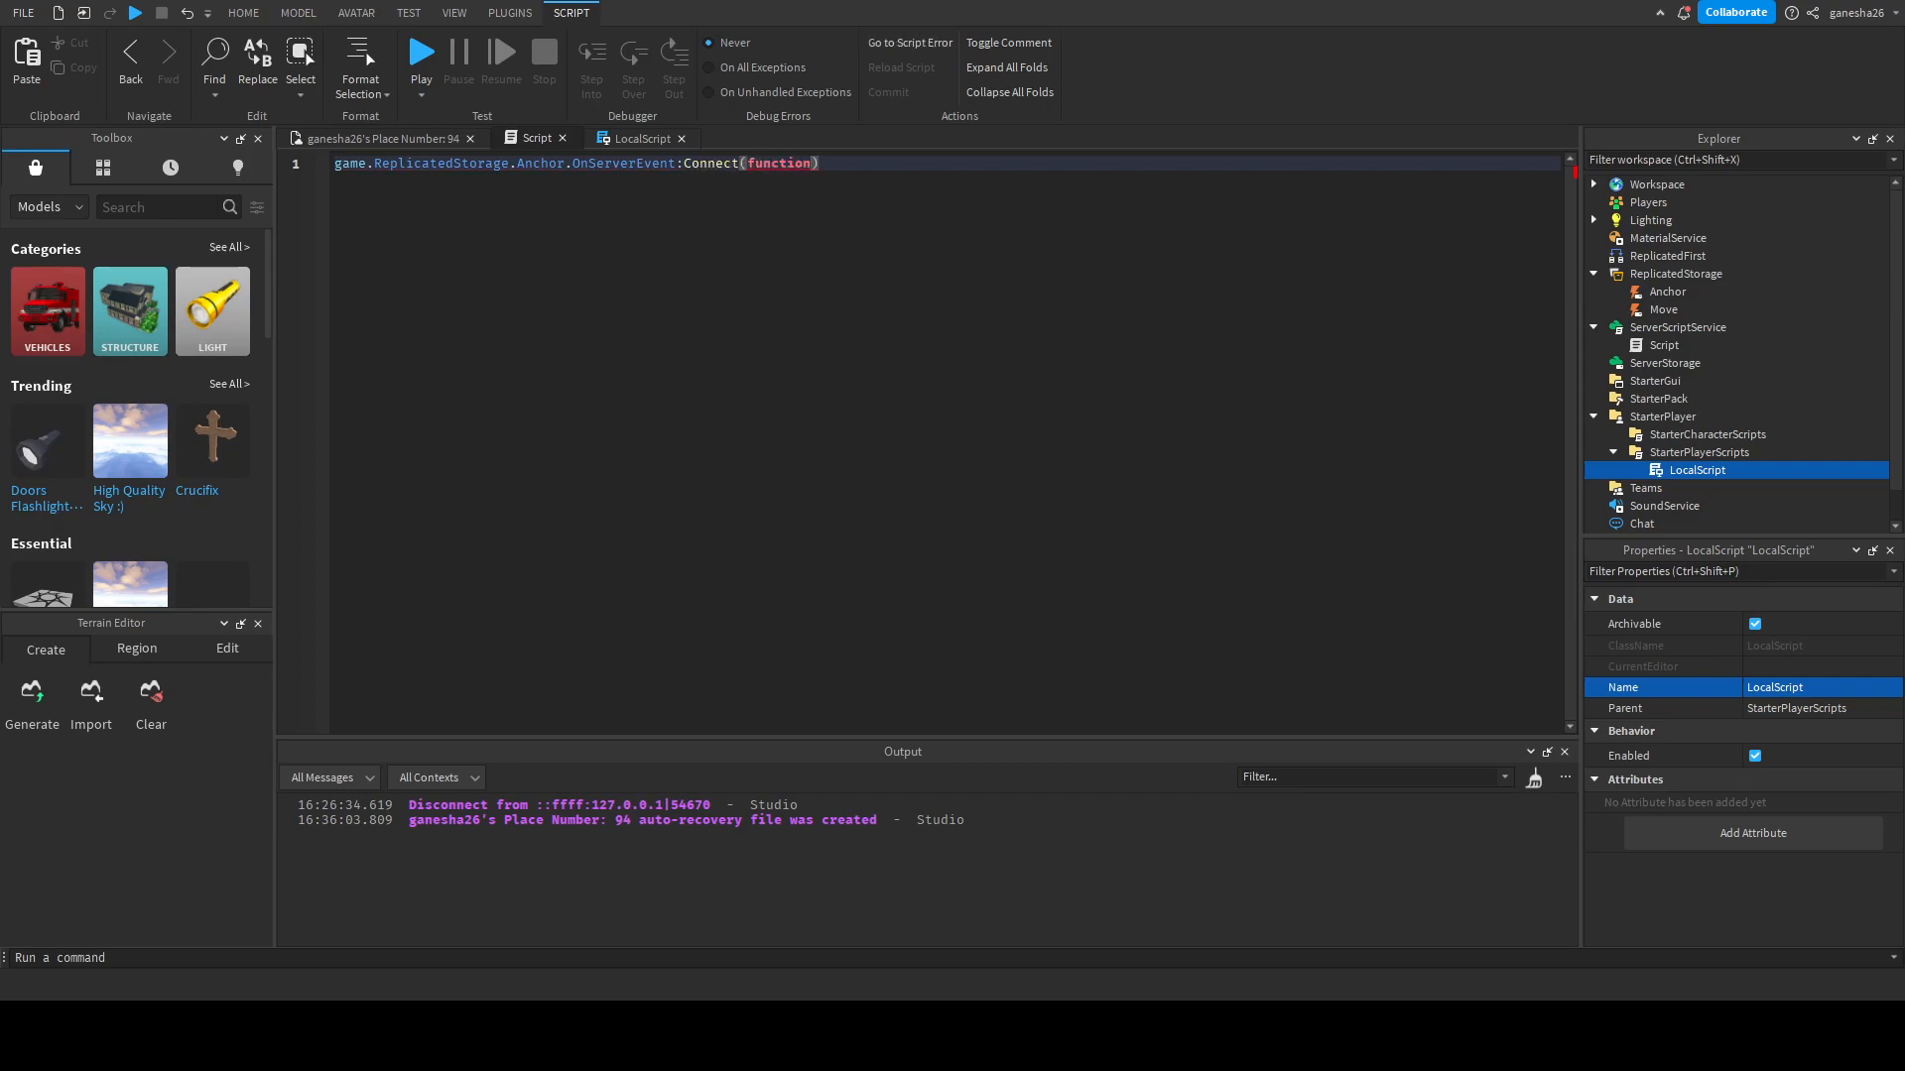
pyautogui.write('()')
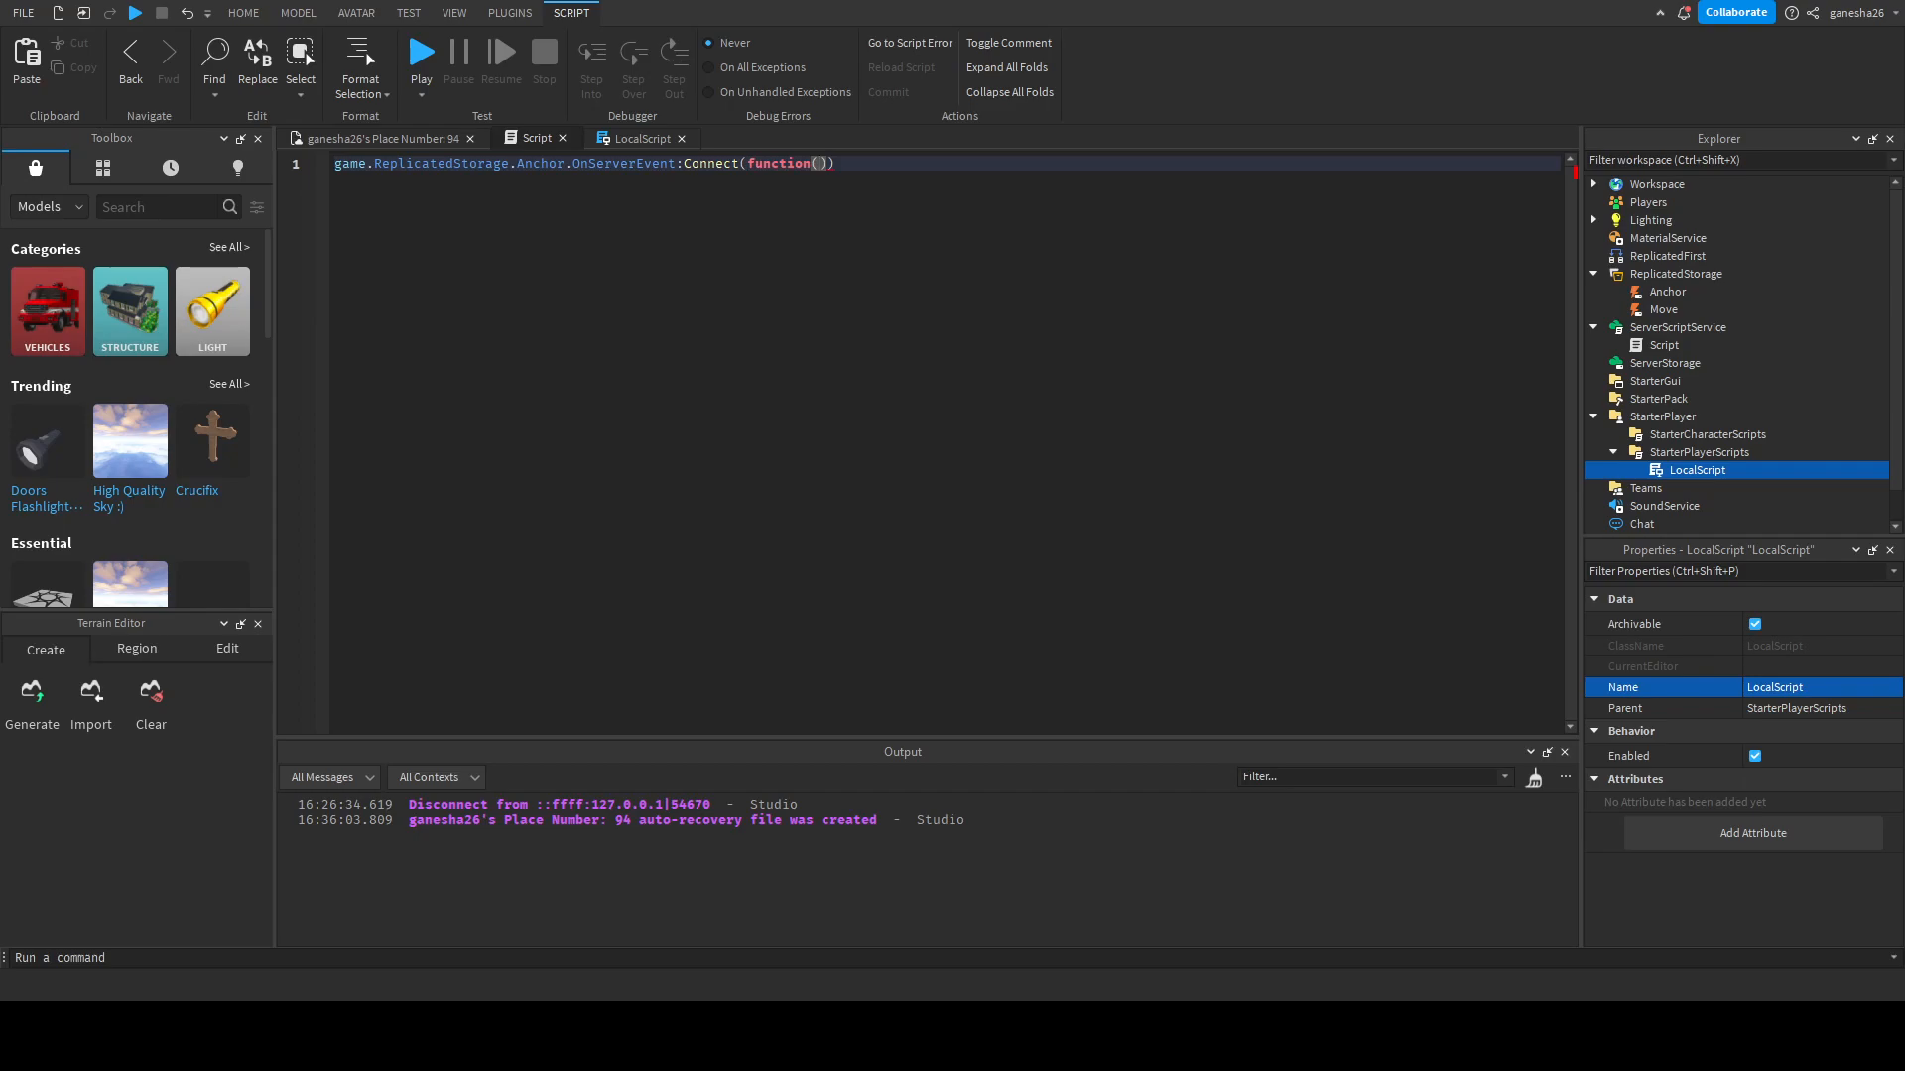
# - Give the handler parameters player, holdee, position and set holdee.position = position
pyautogui.write('player')
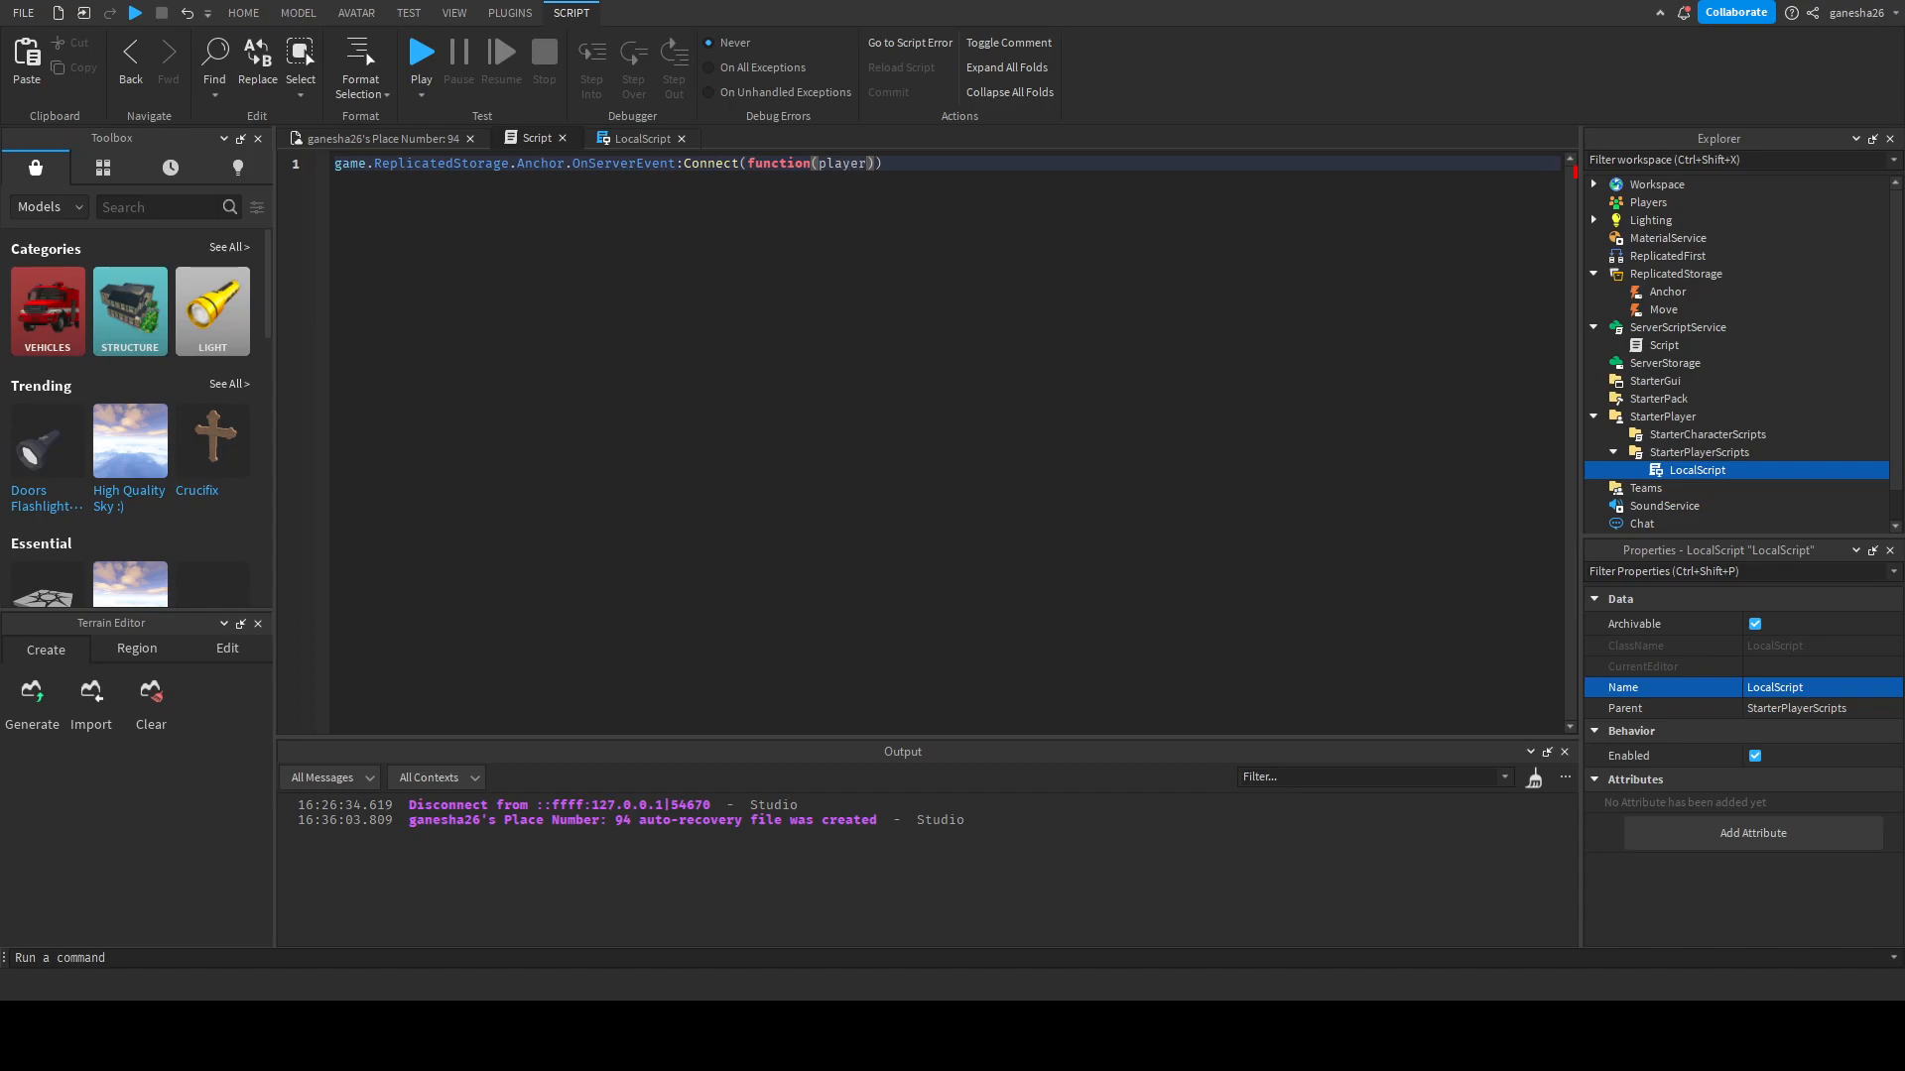
pyautogui.write(', holdee, position')
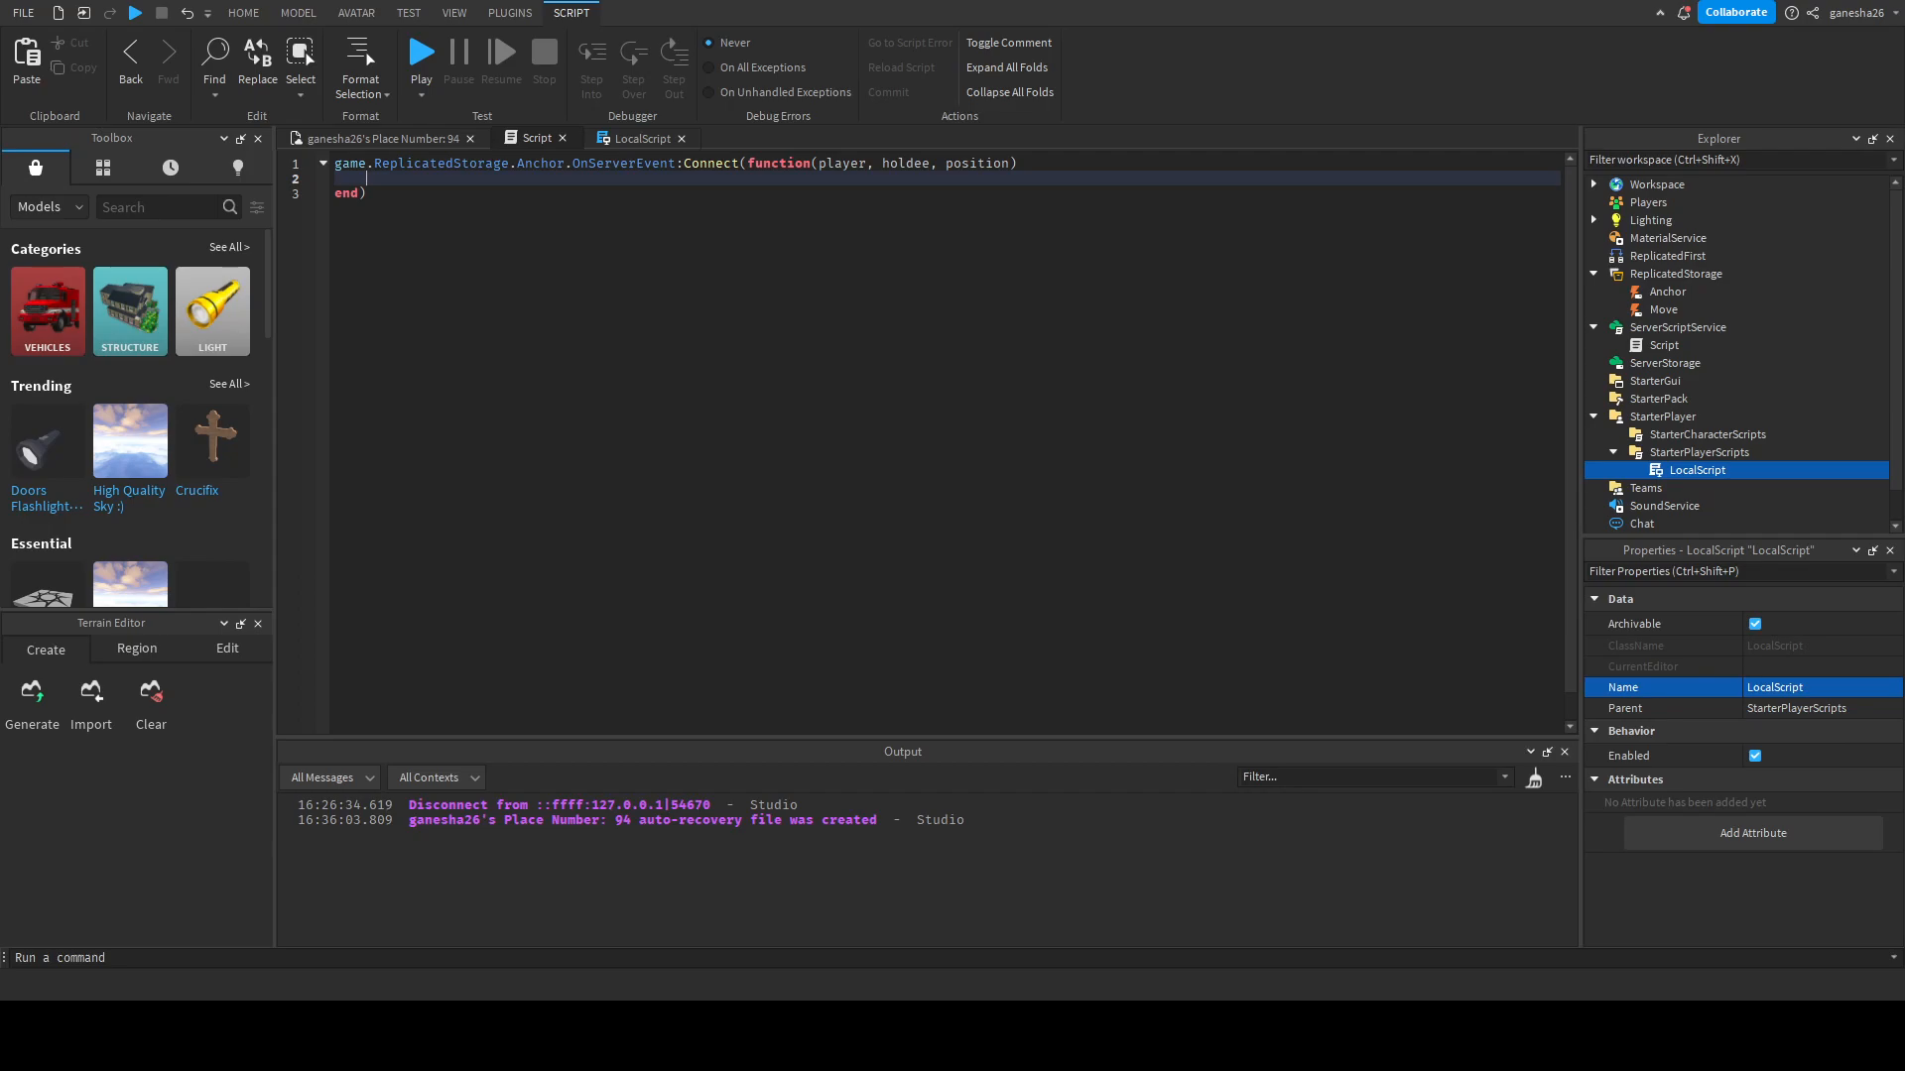
pyautogui.write('holdee.positio')
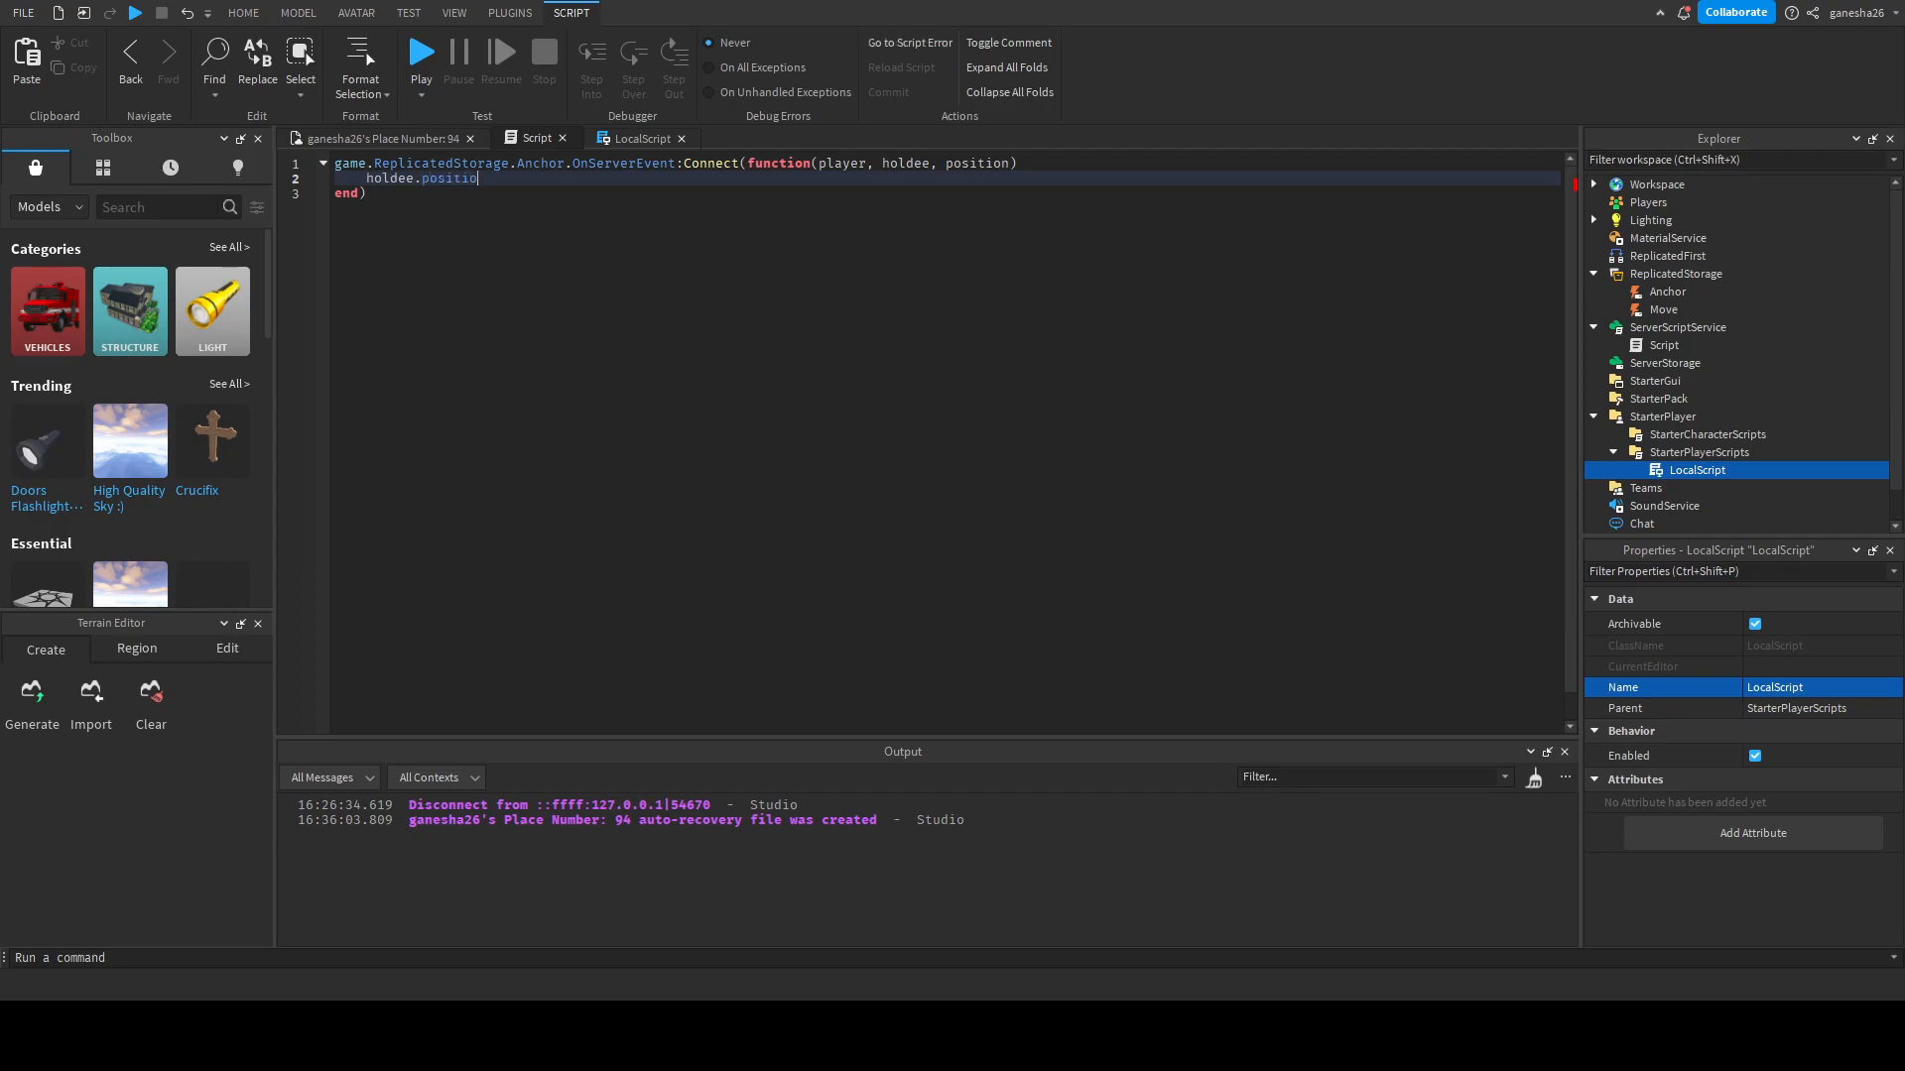
pyautogui.write('= posi')
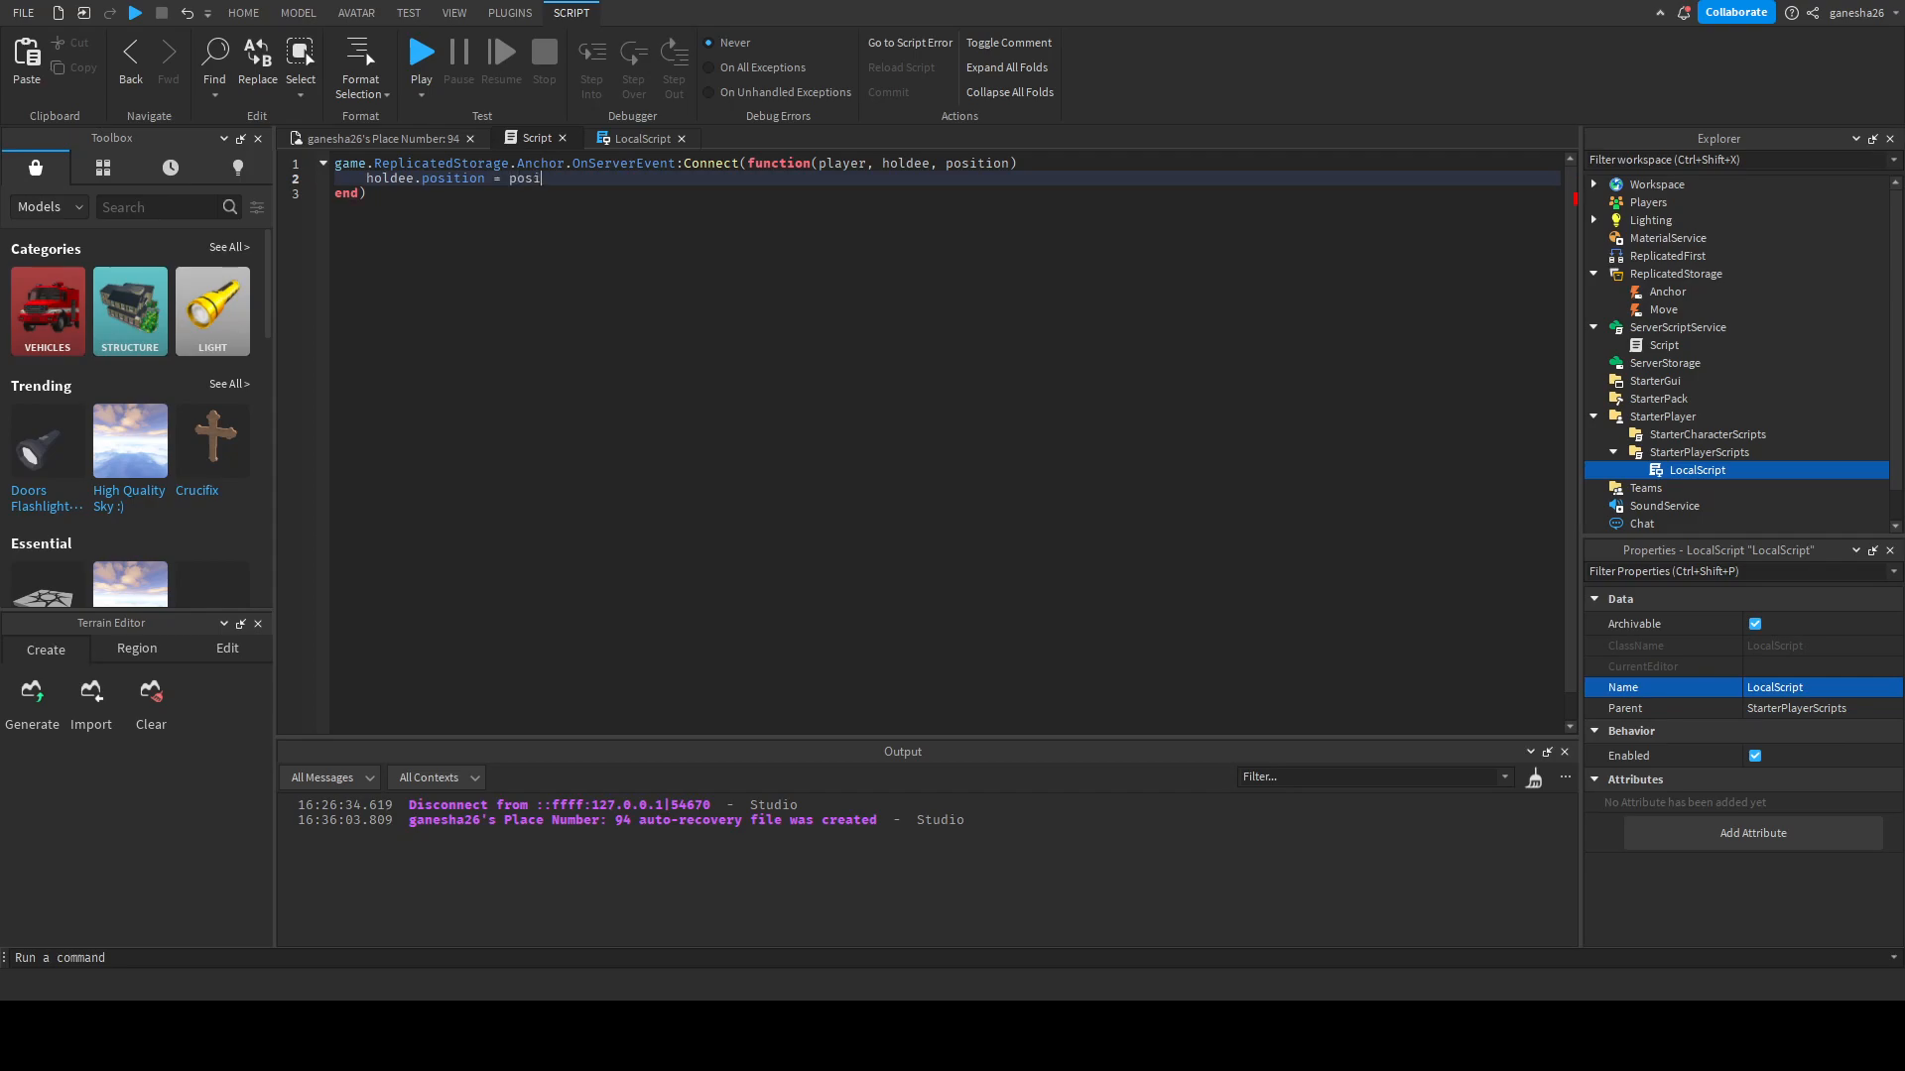
pyautogui.write('tion')
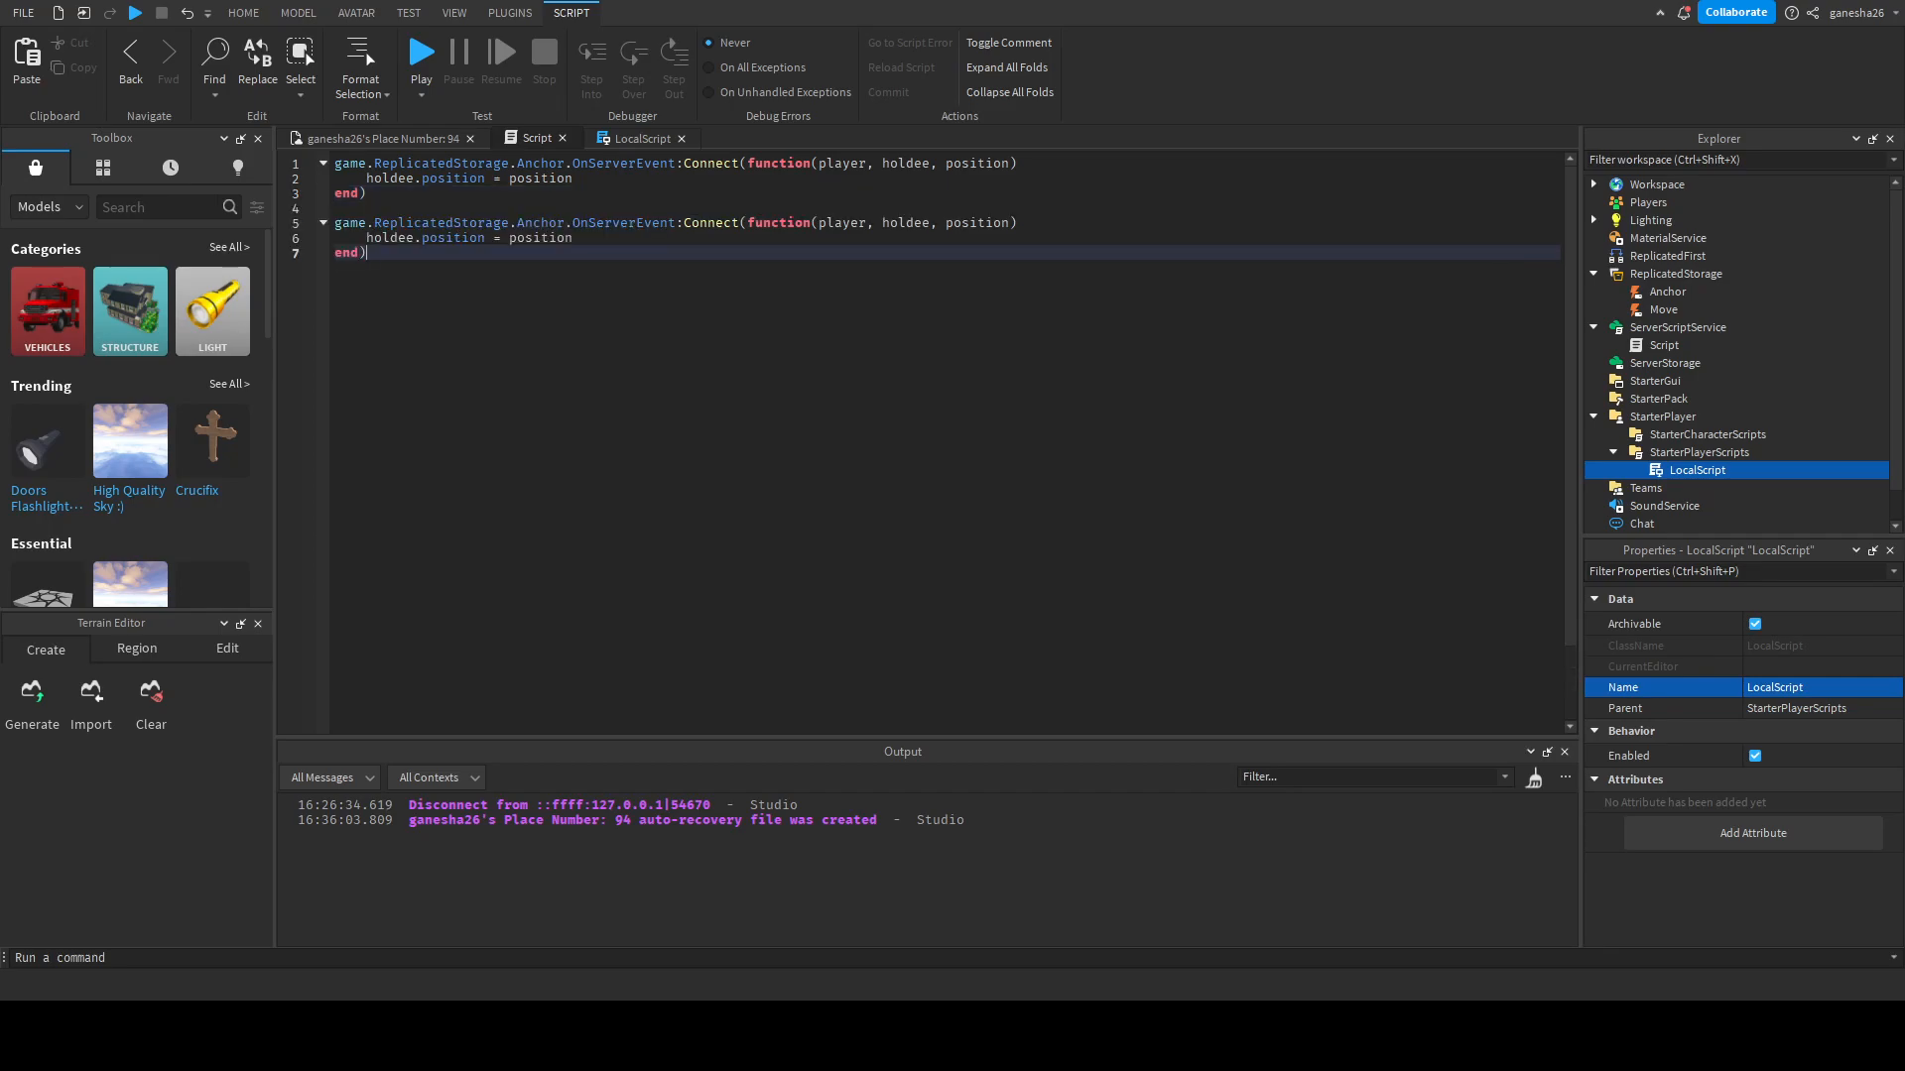
# - Make the first handler take bool and set holdee.anchored = bool
pyautogui.doubleClick(976, 163)
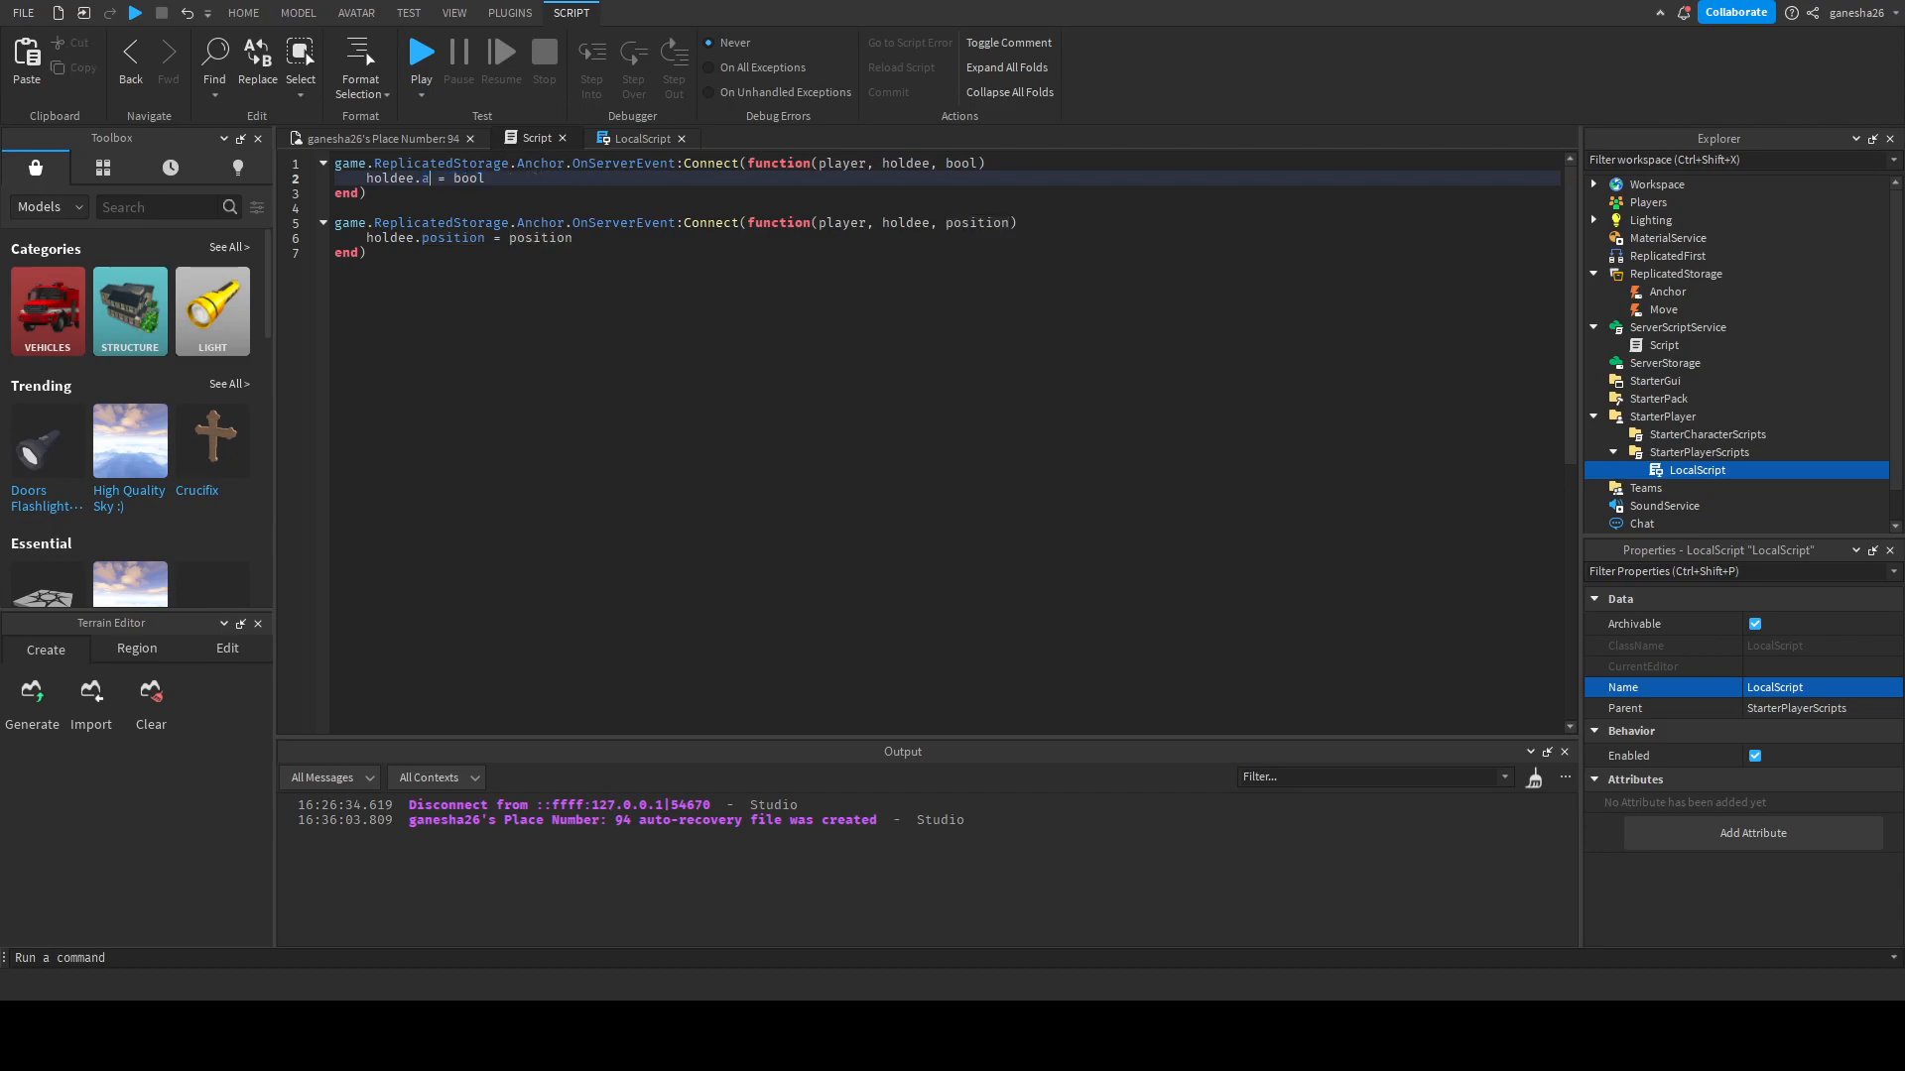
pyautogui.write('nchor')
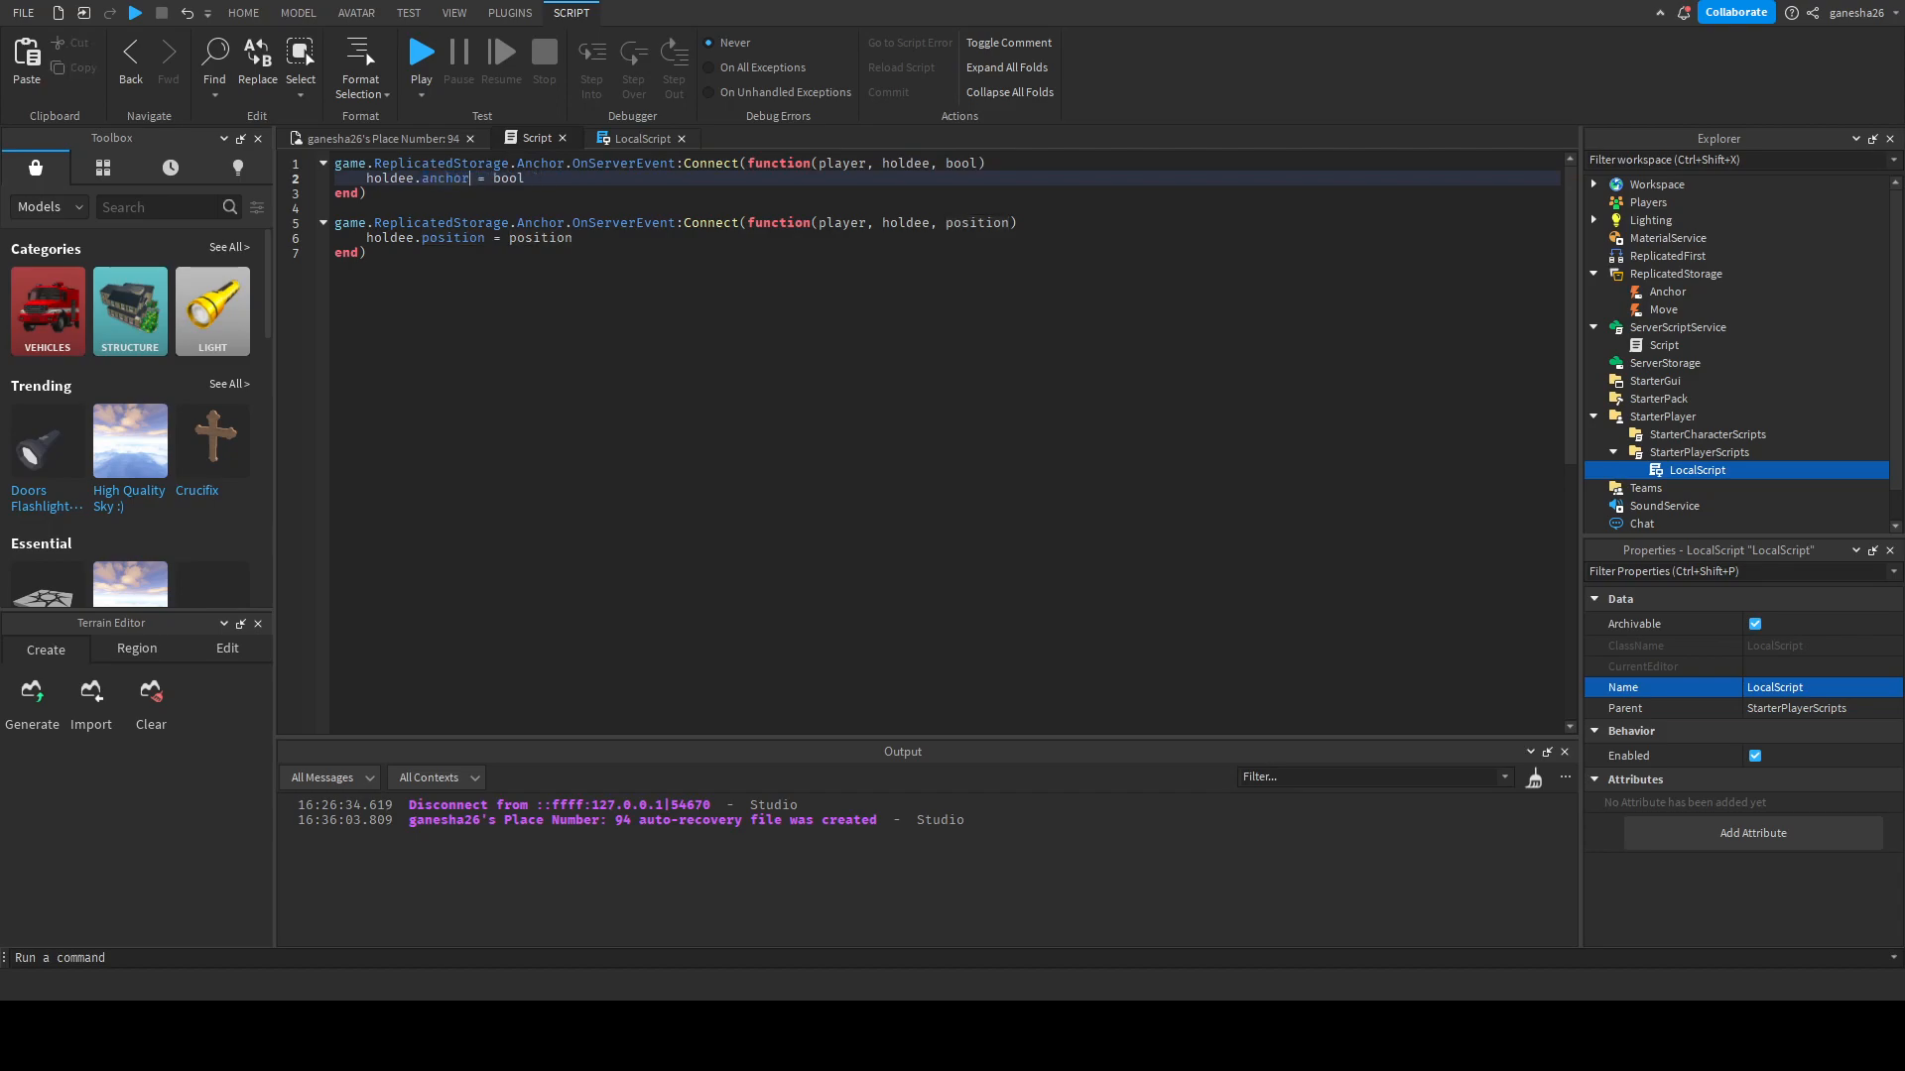
pyautogui.write('ed')
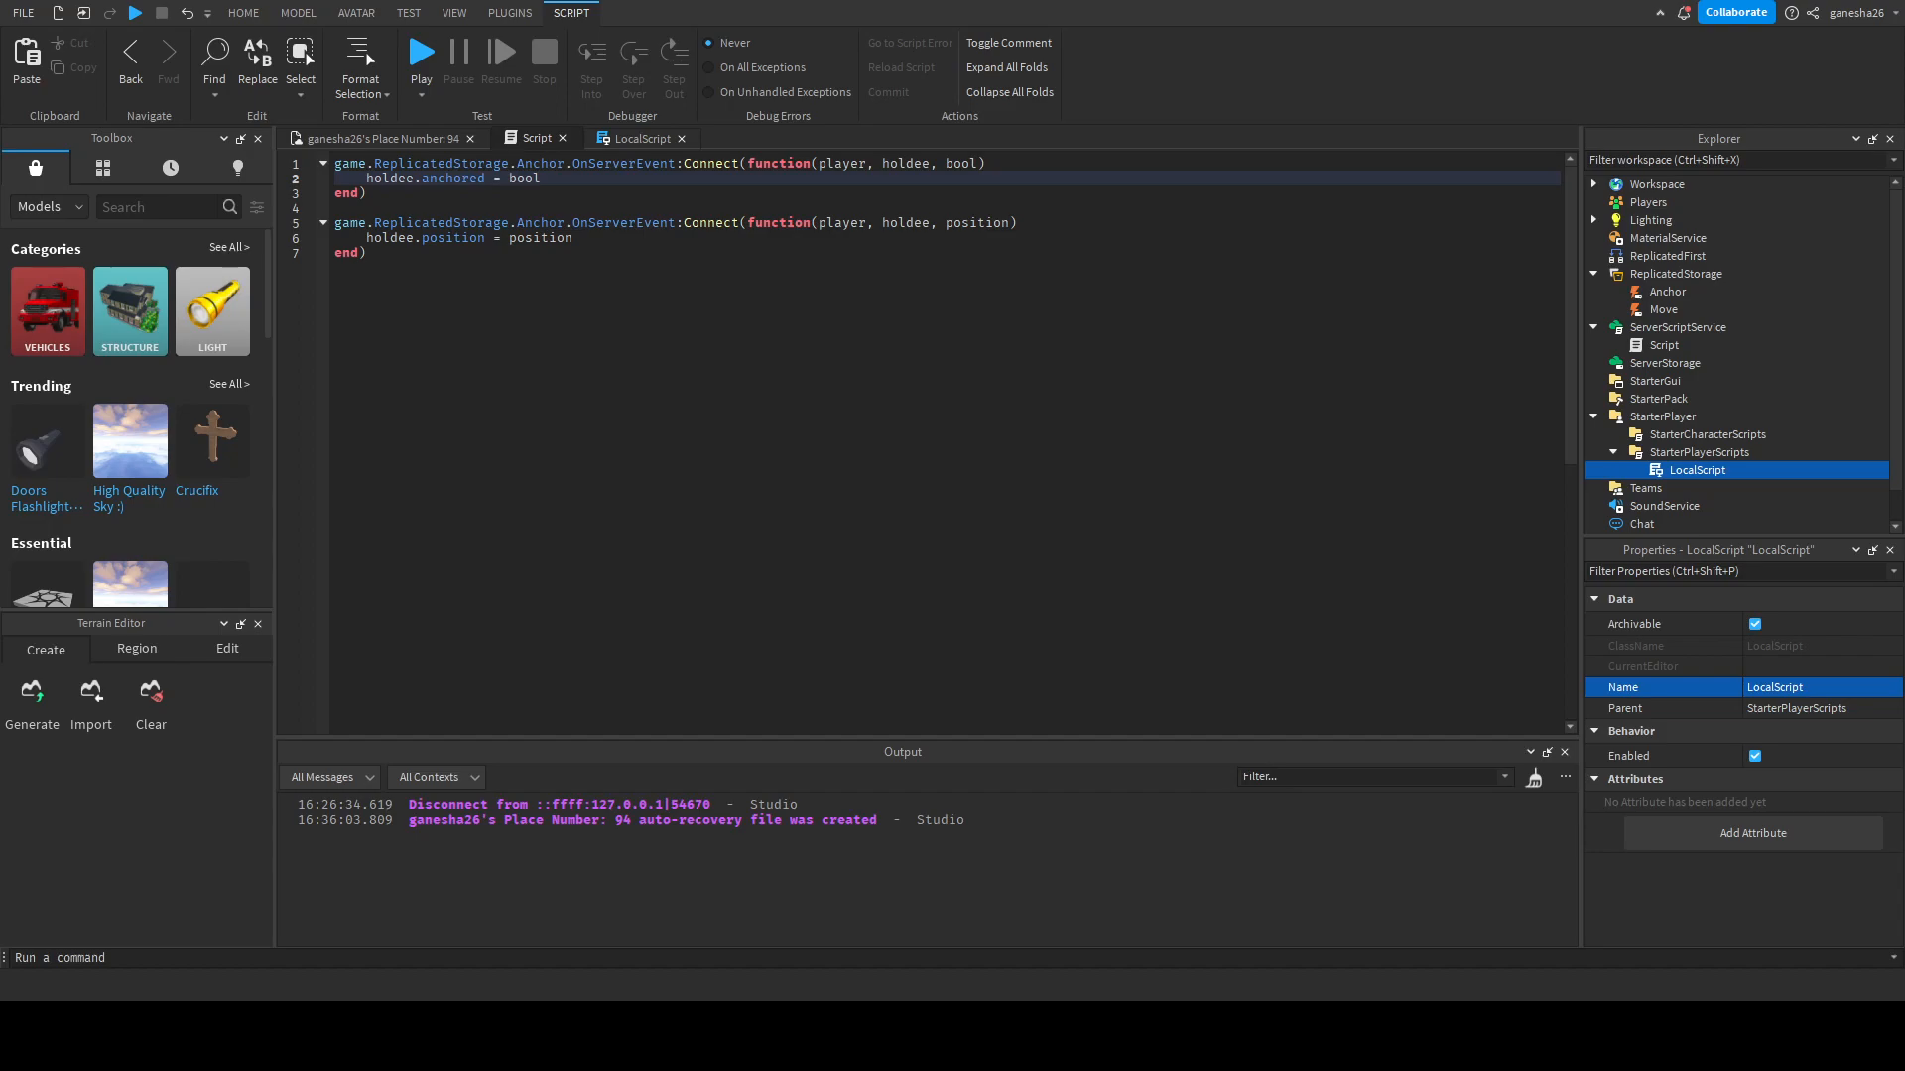
pyautogui.doubleClick(449, 176)
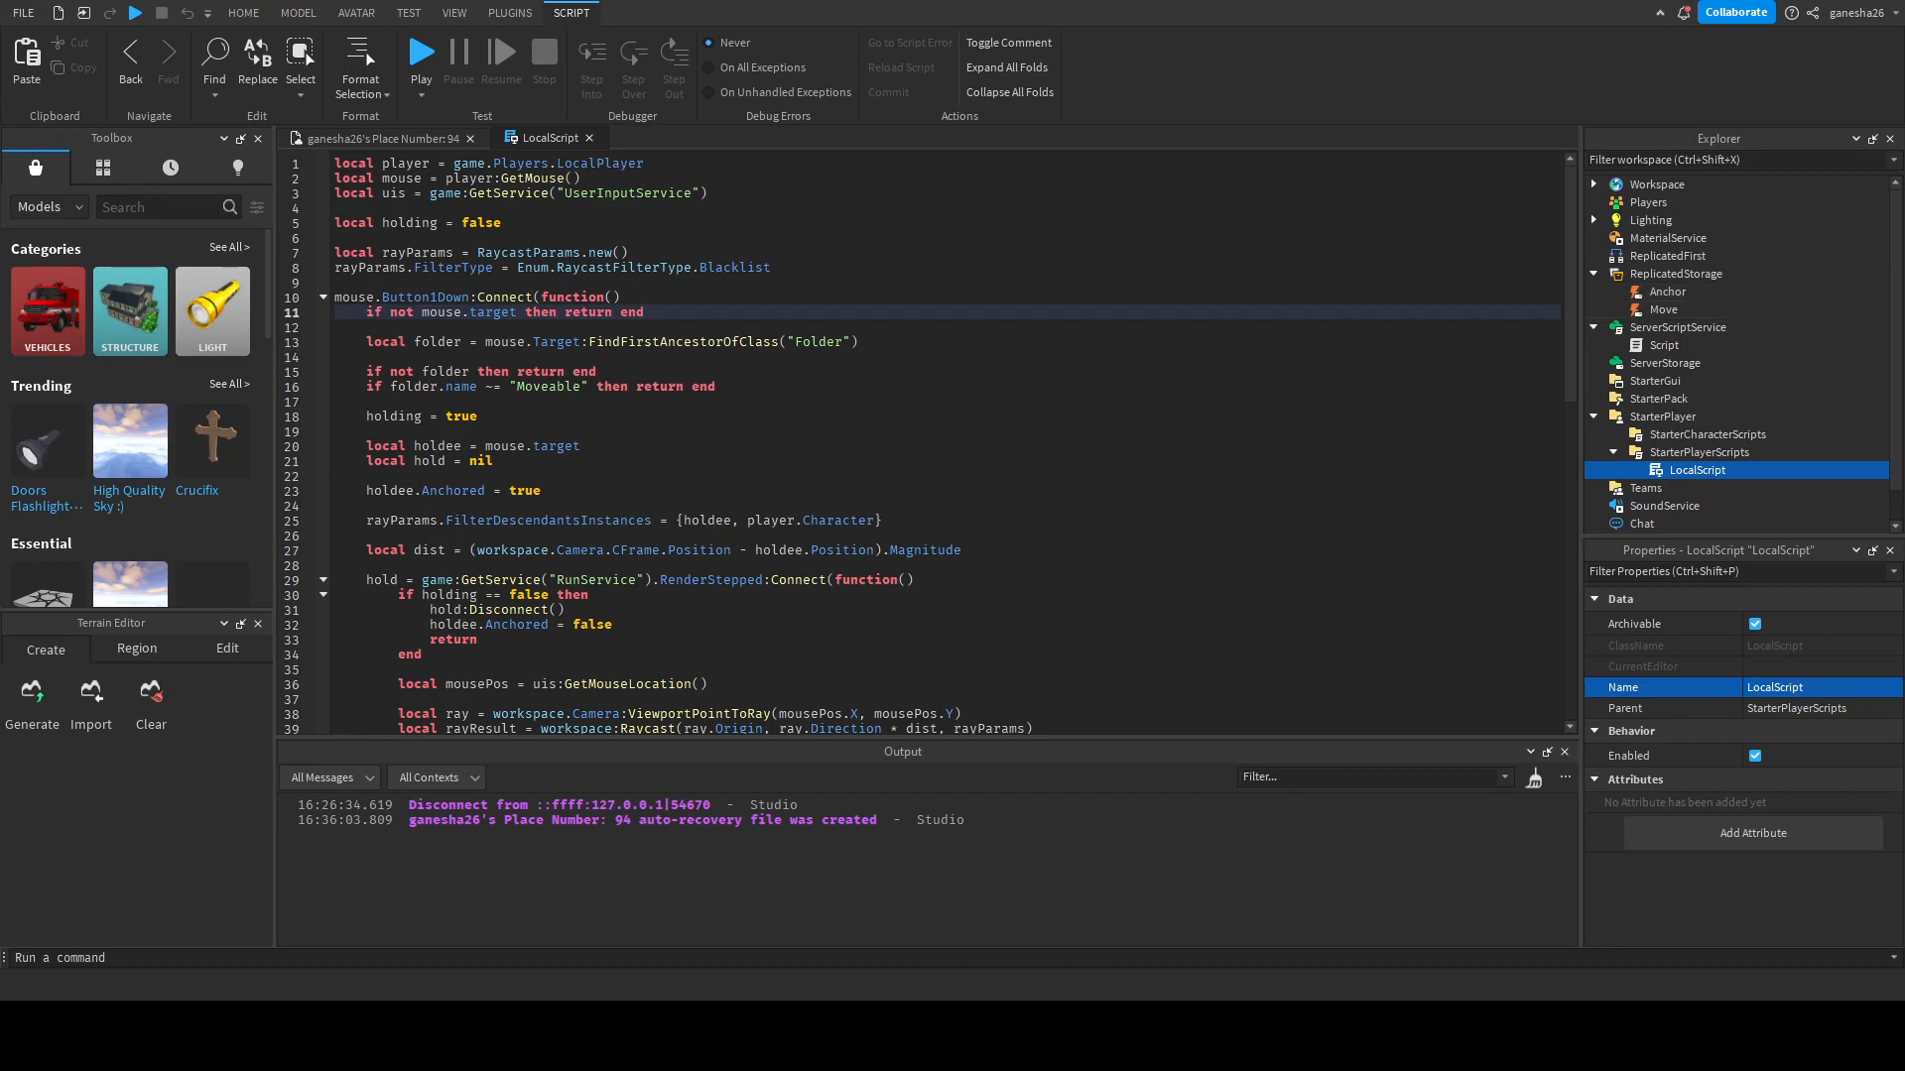
pyautogui.scroll(-3)
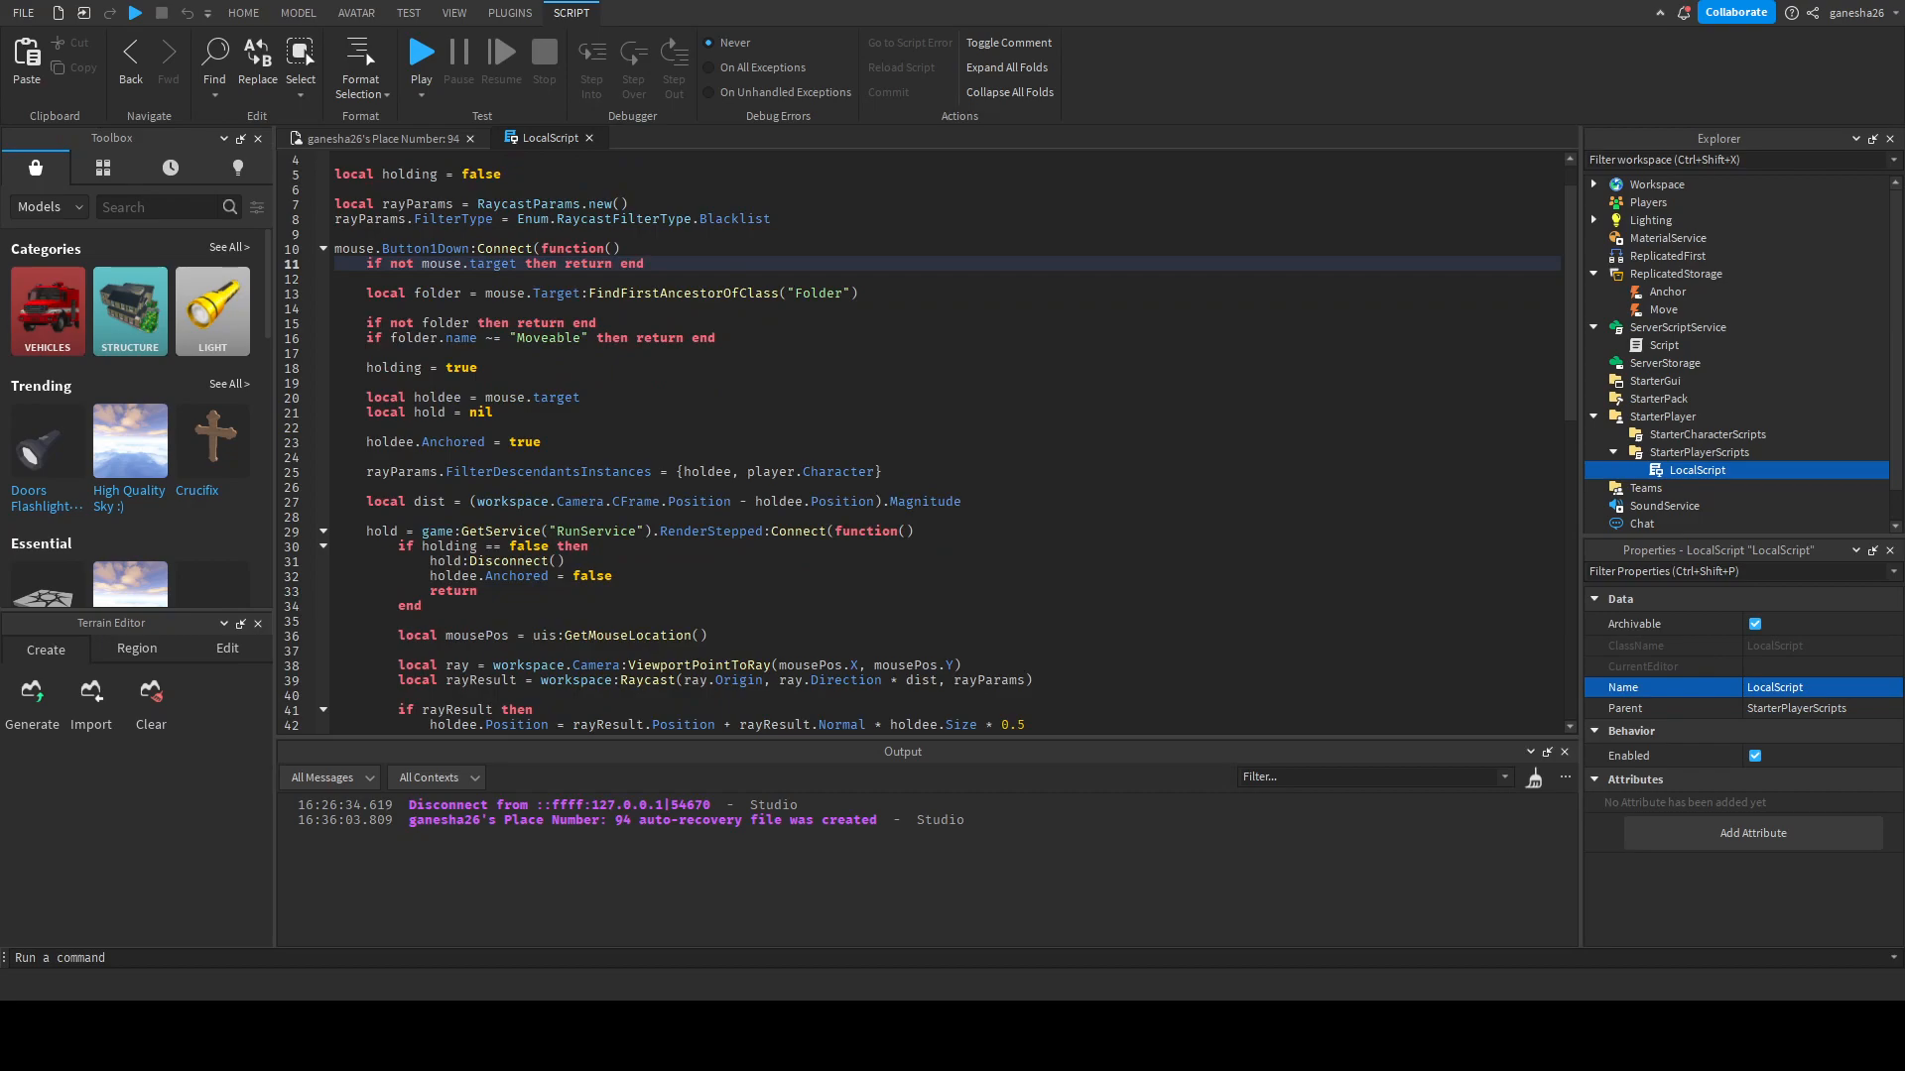
pyautogui.scroll(-3)
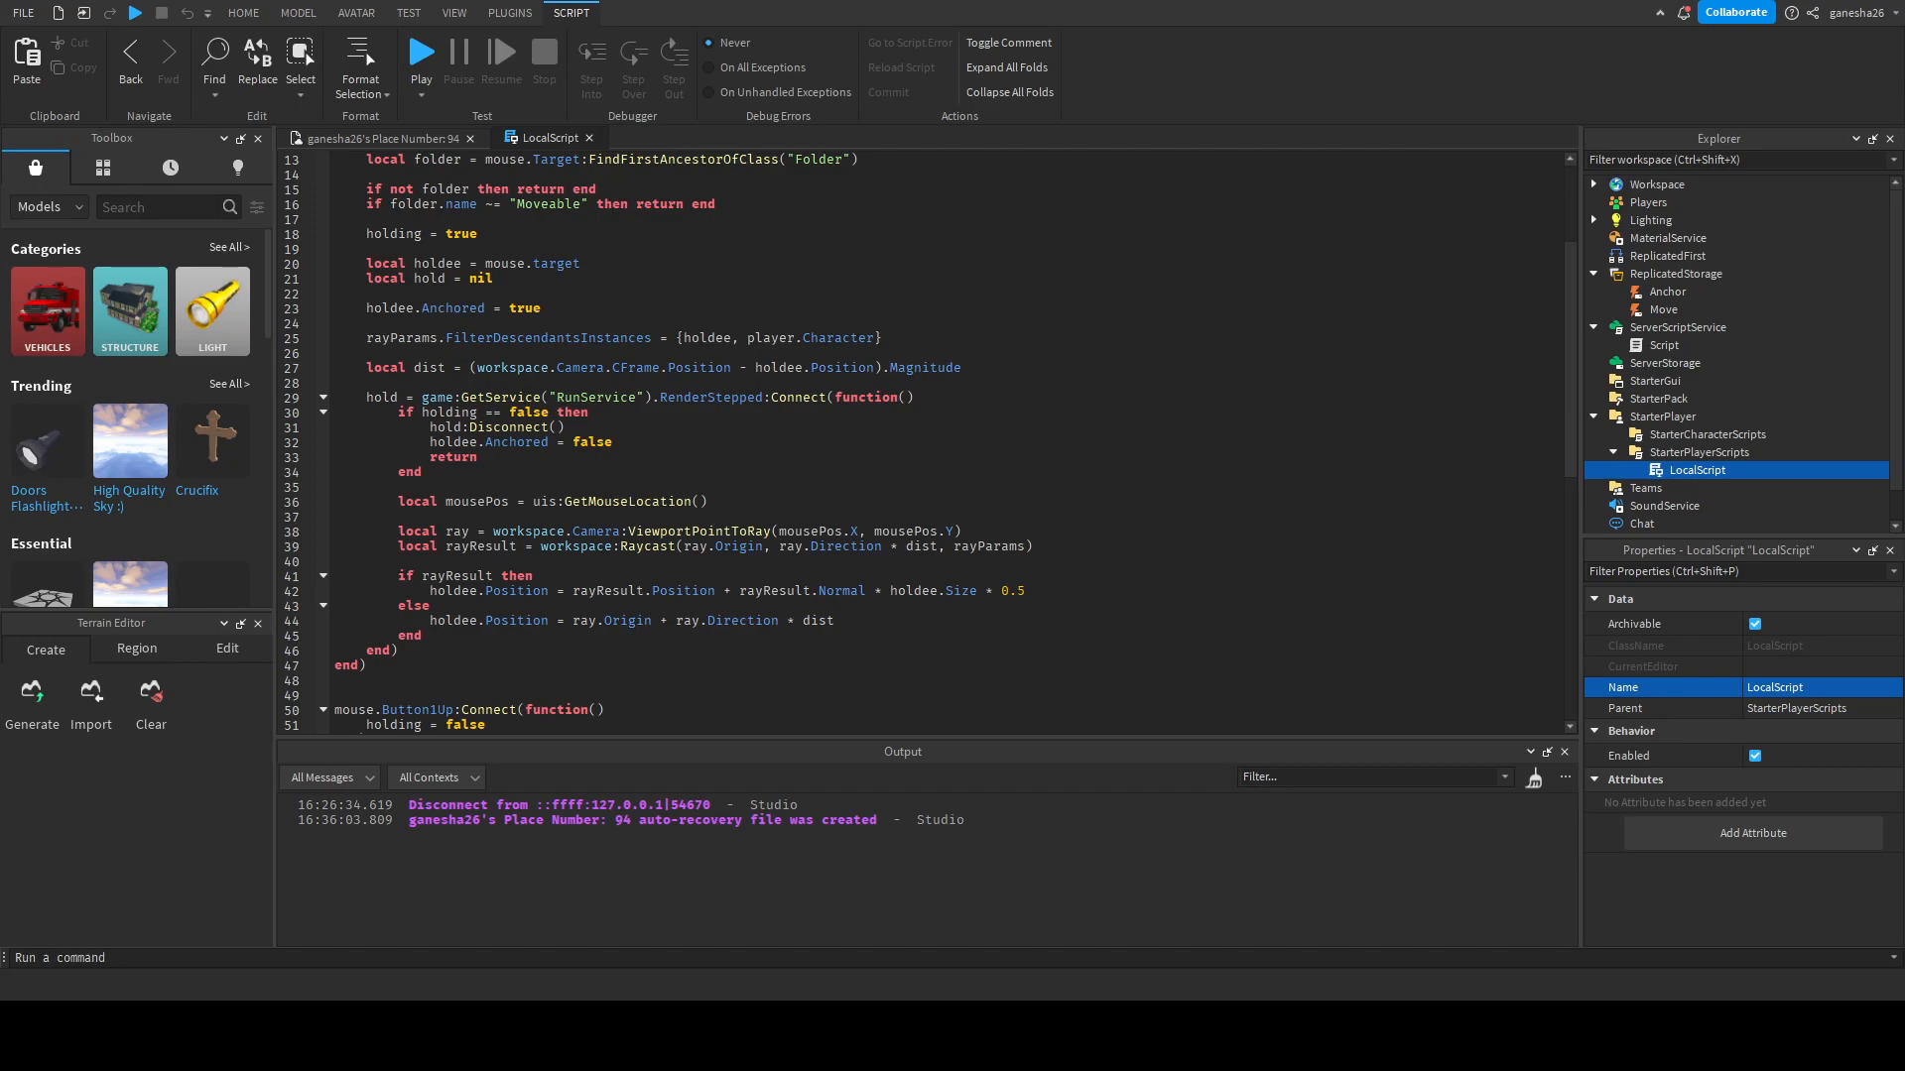
# - Replace the local anchoring lines with Anchor:FireServer(holdee, true) and FireServer(holdee, false)
pyautogui.doubleClick(452, 307)
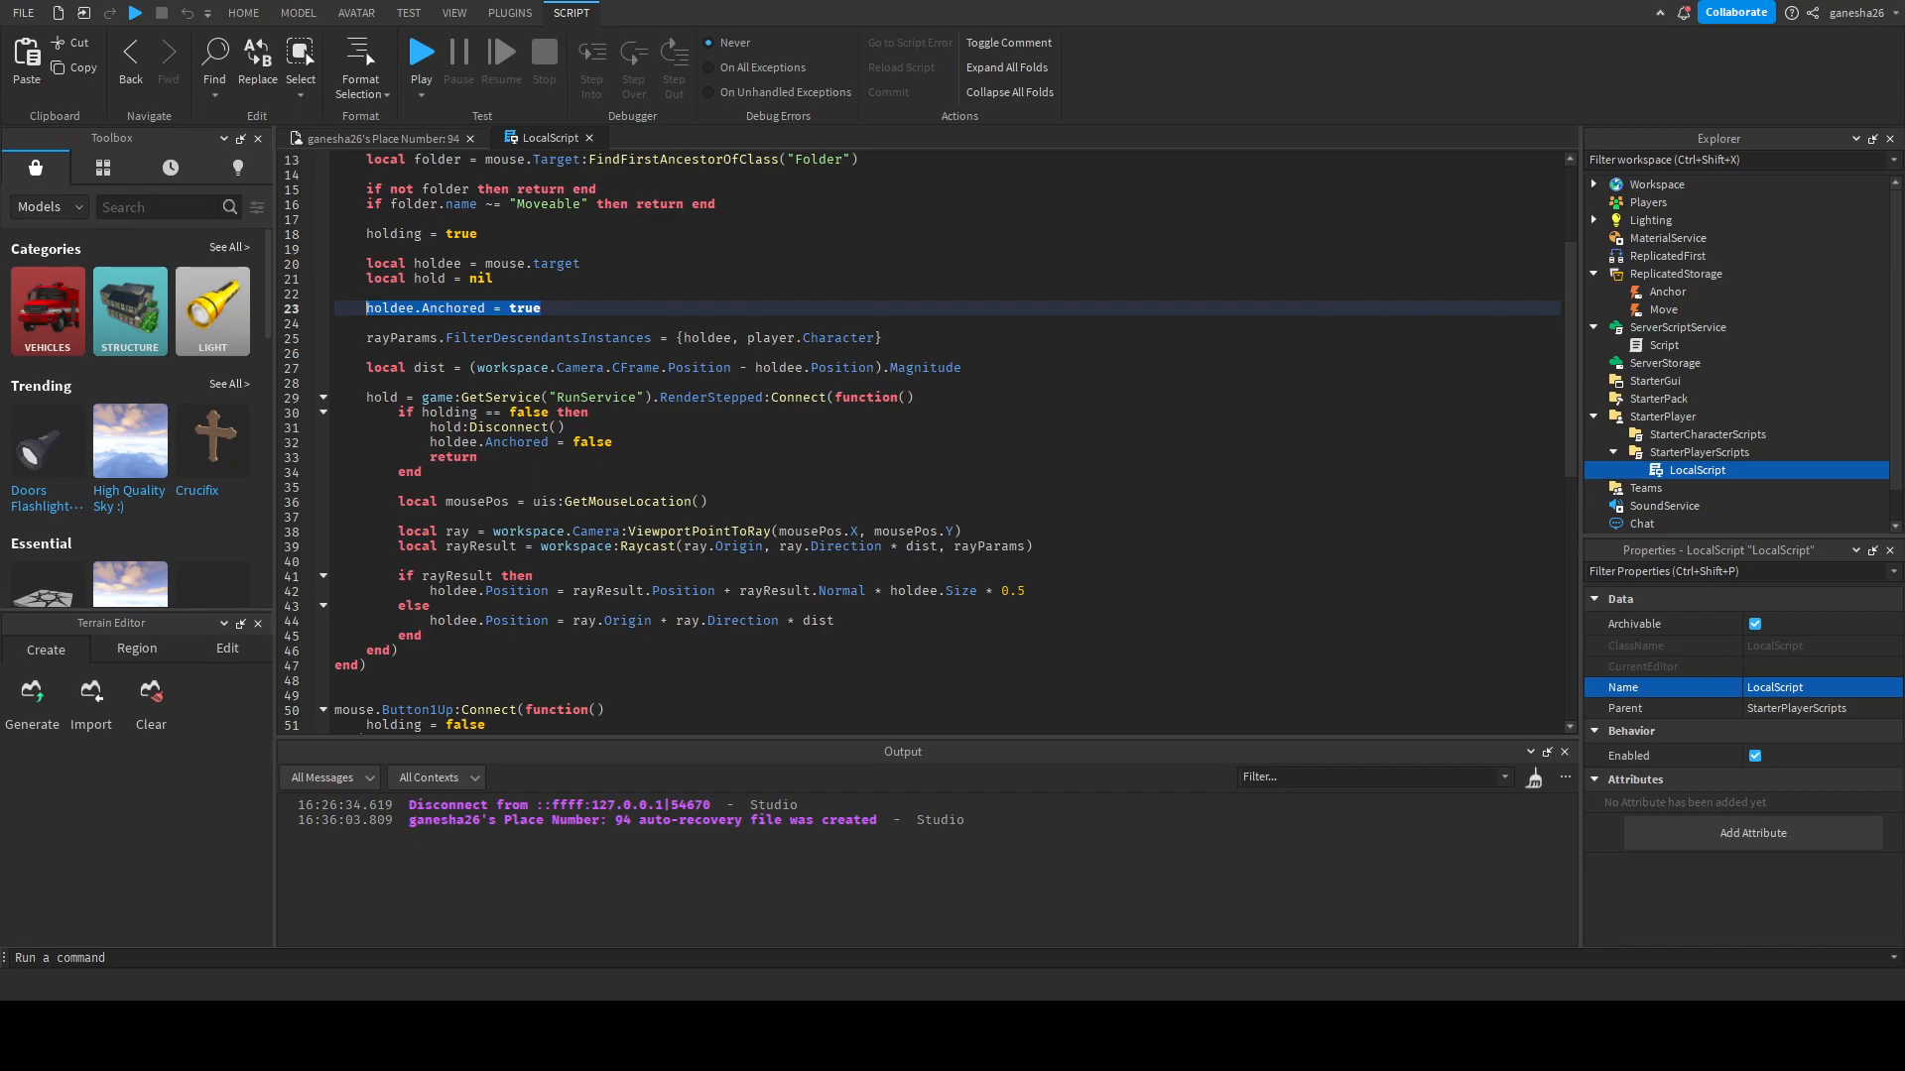
pyautogui.write('game.ReplicatedStorage.')
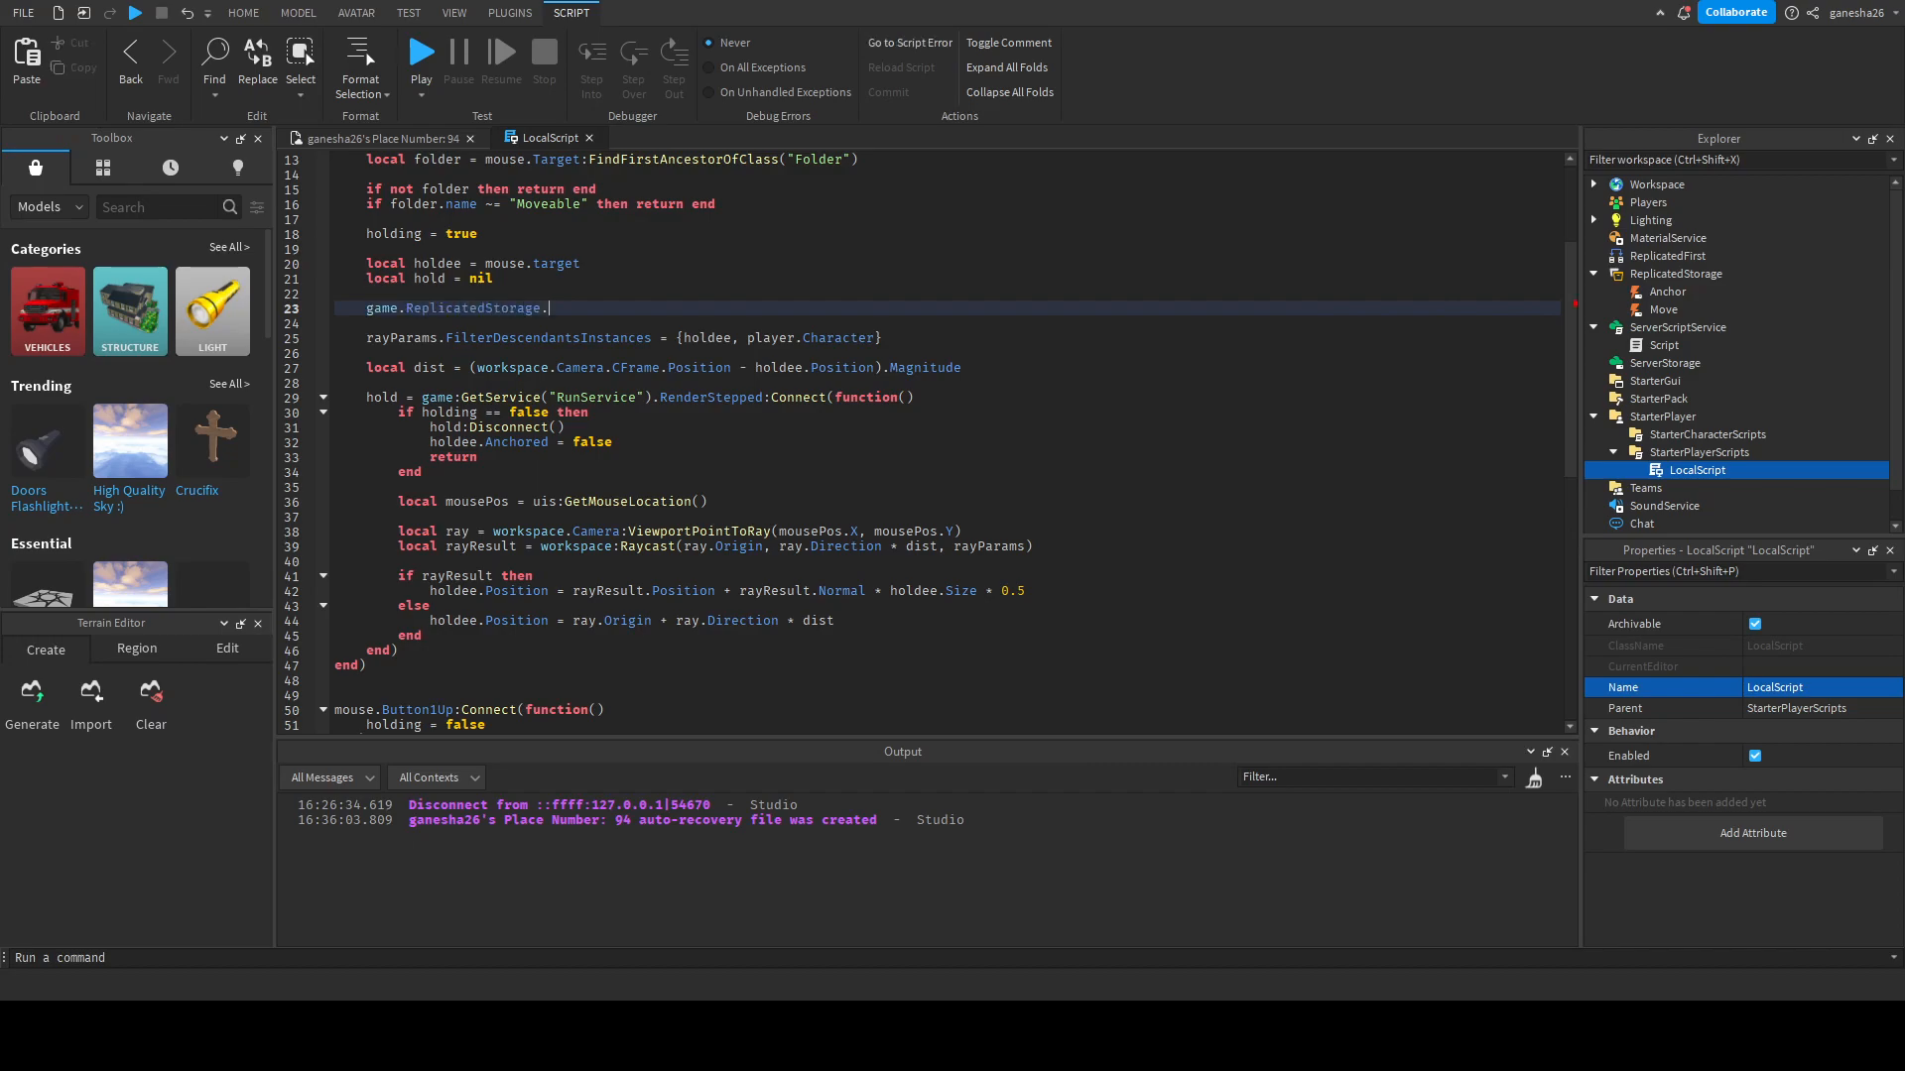
pyautogui.write('Anchor')
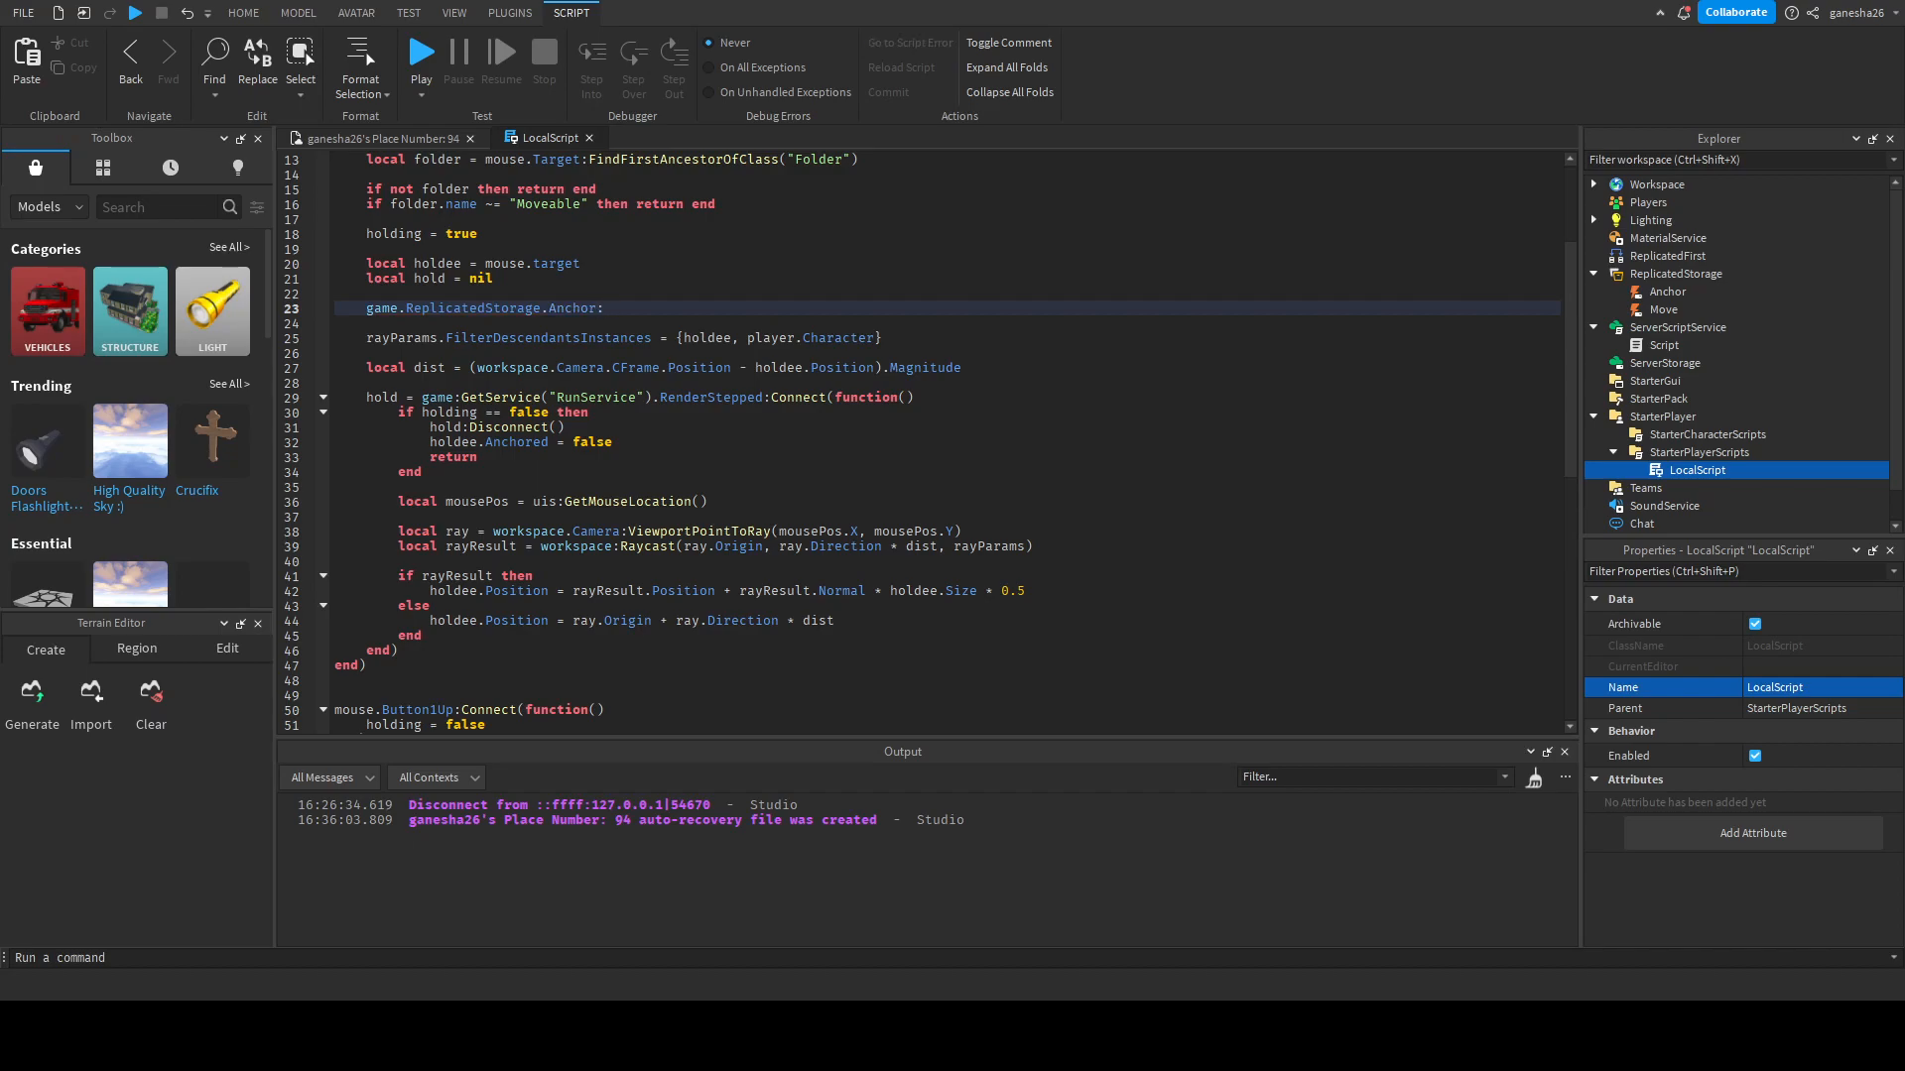
pyautogui.write(':FireServer()')
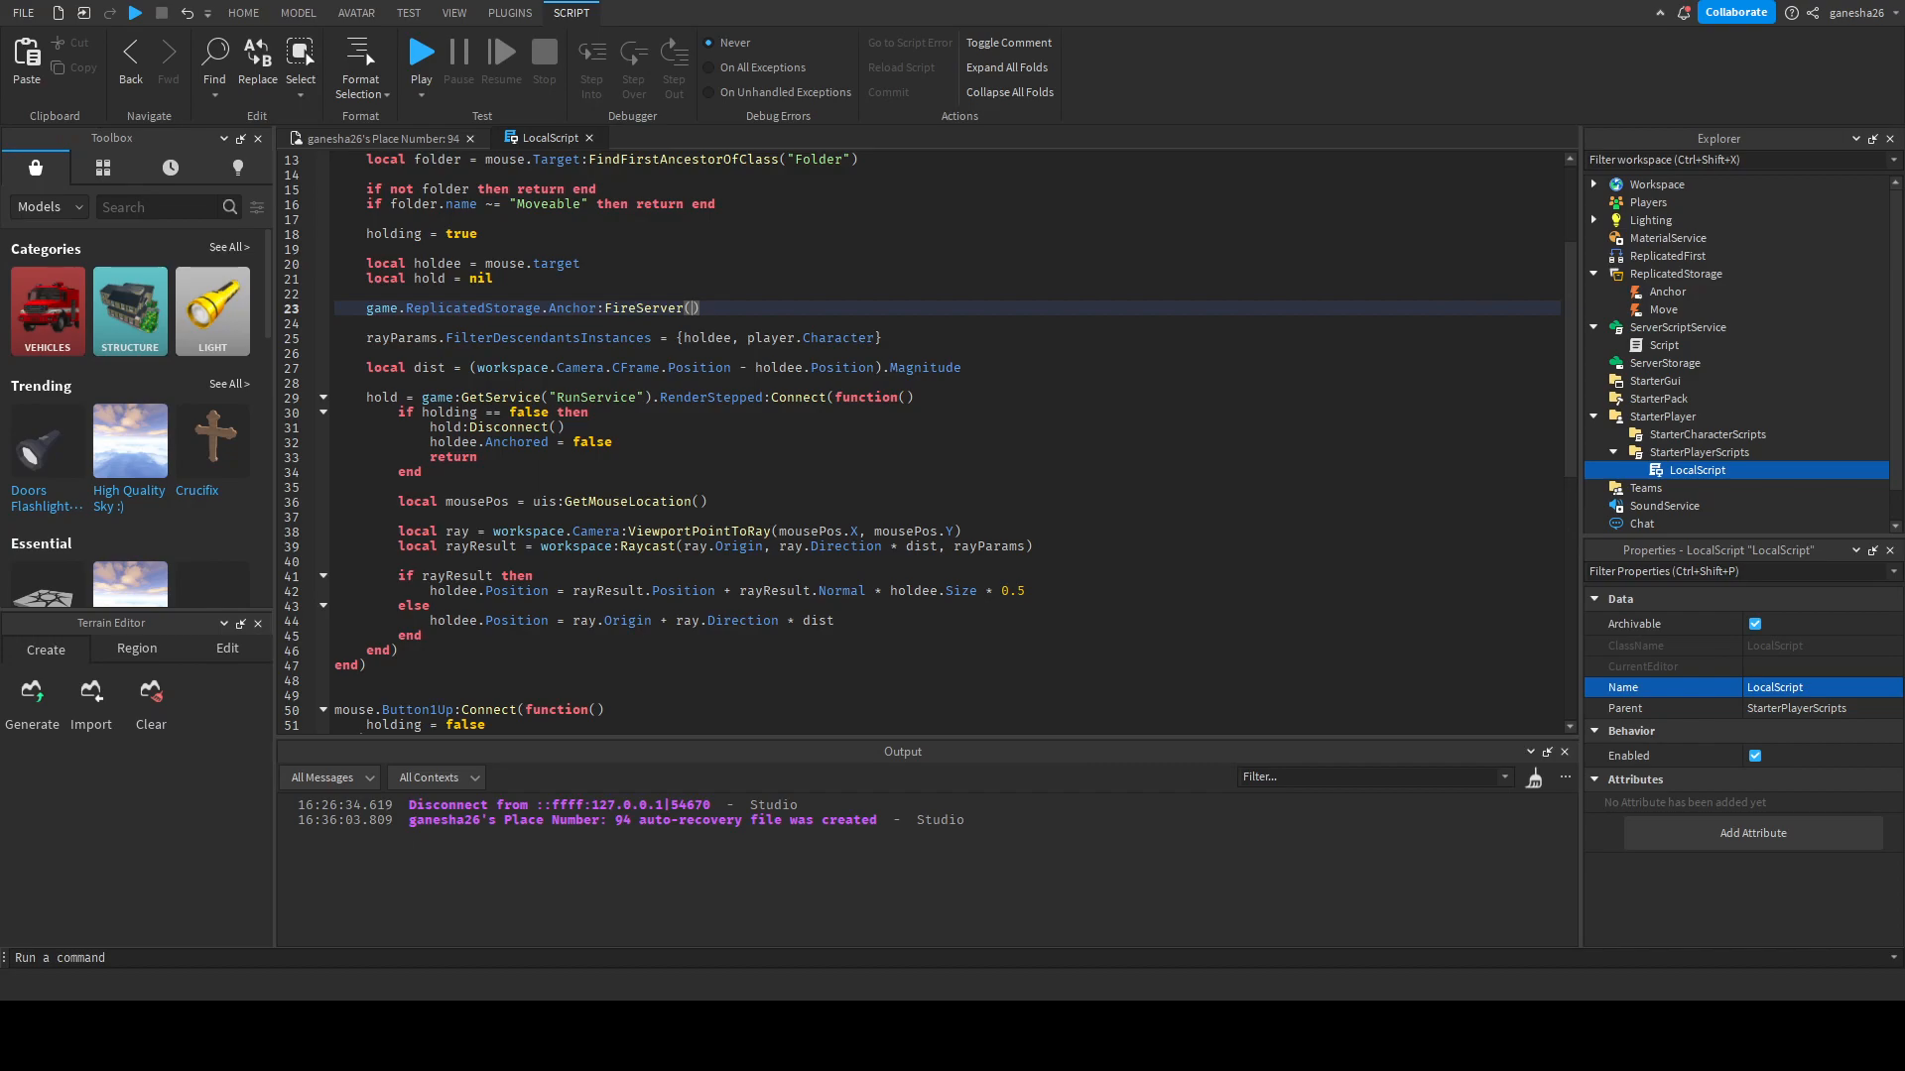
pyautogui.write('holdee,')
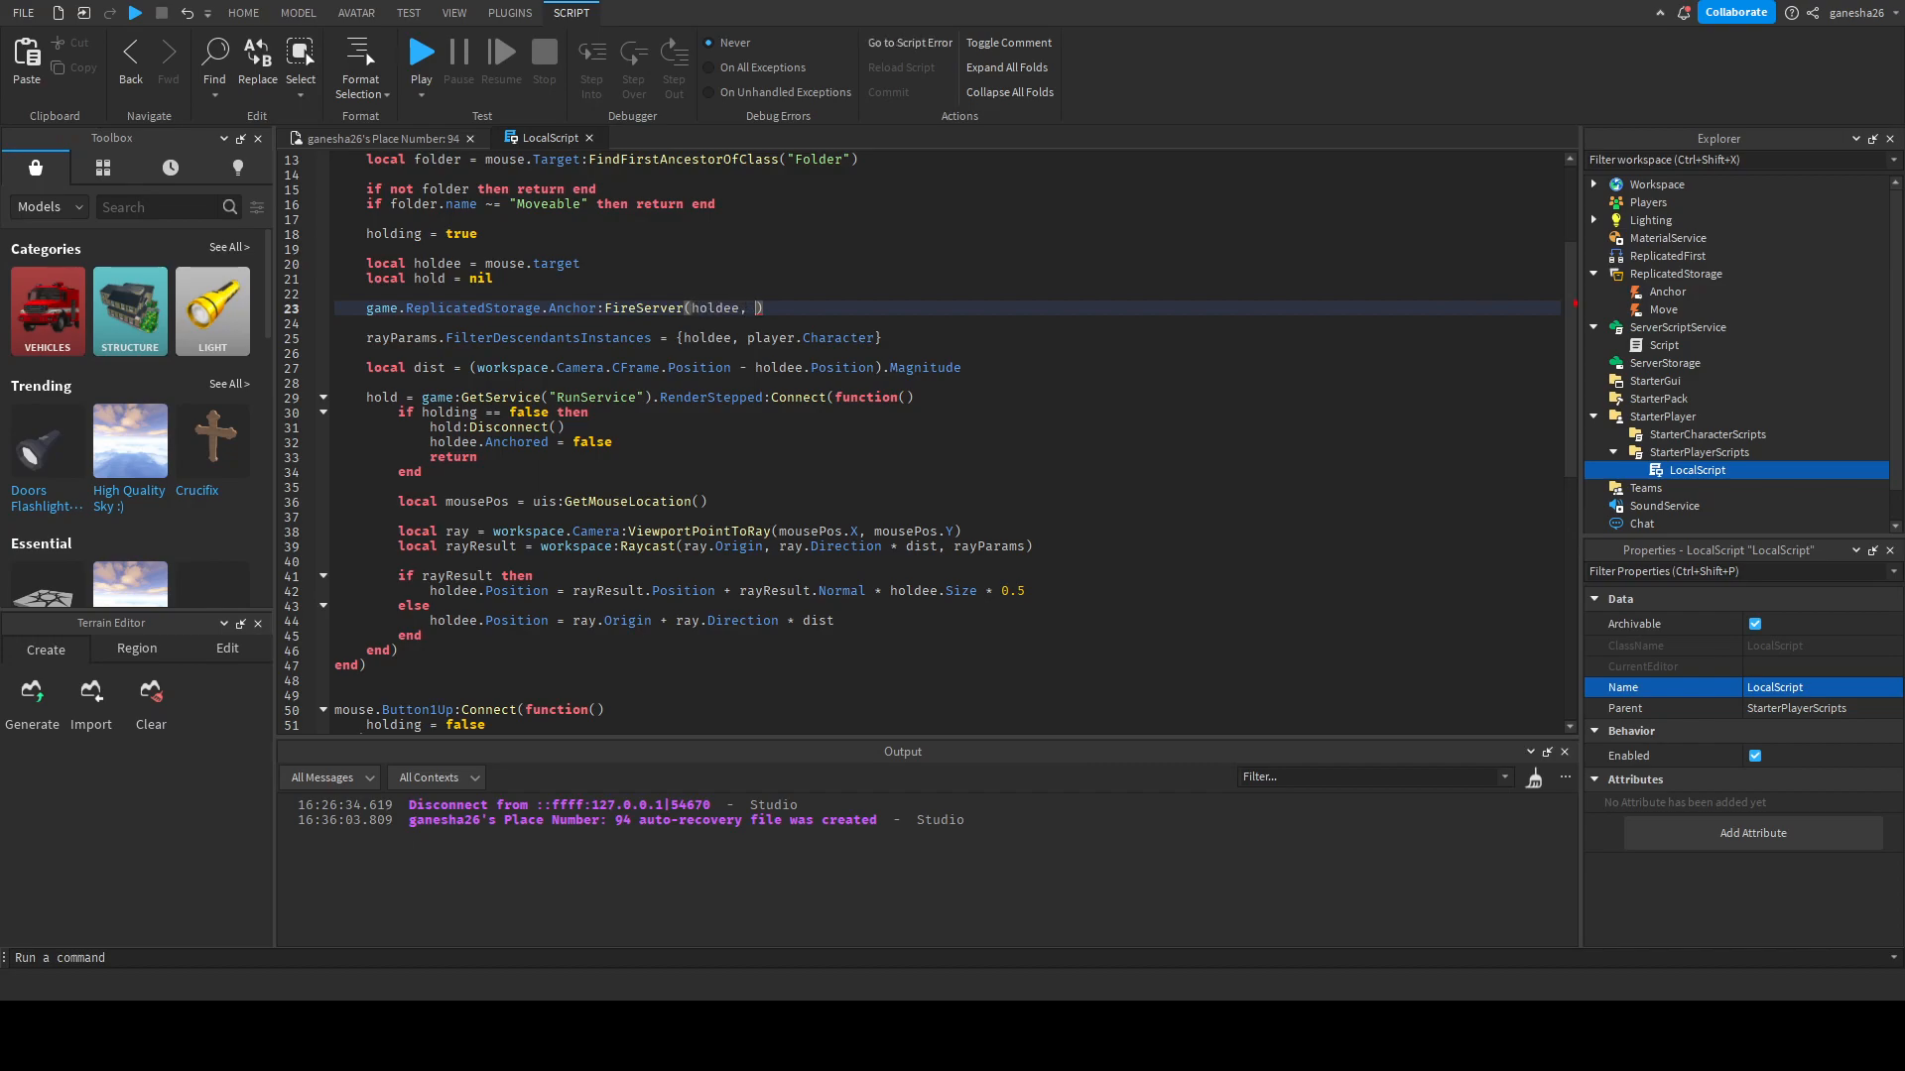
pyautogui.write('true')
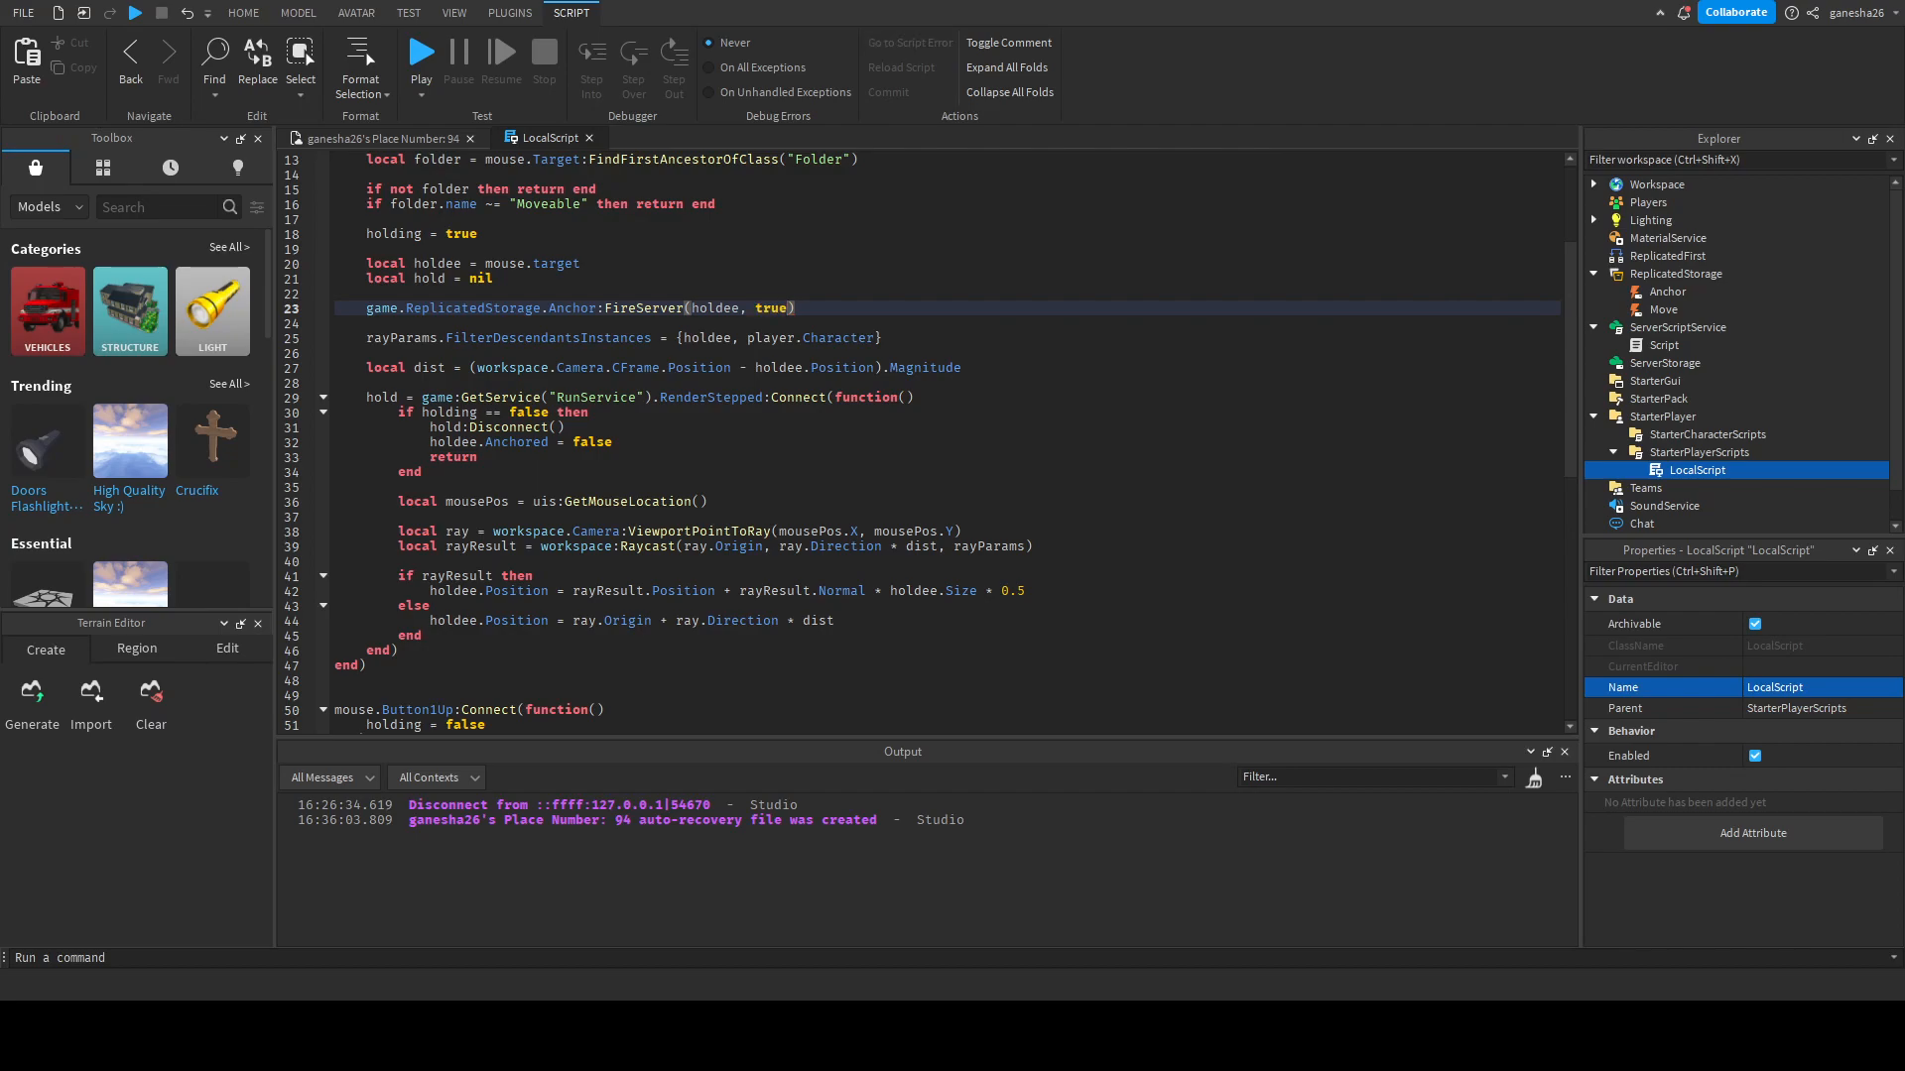
pyautogui.tripleClick(571, 308)
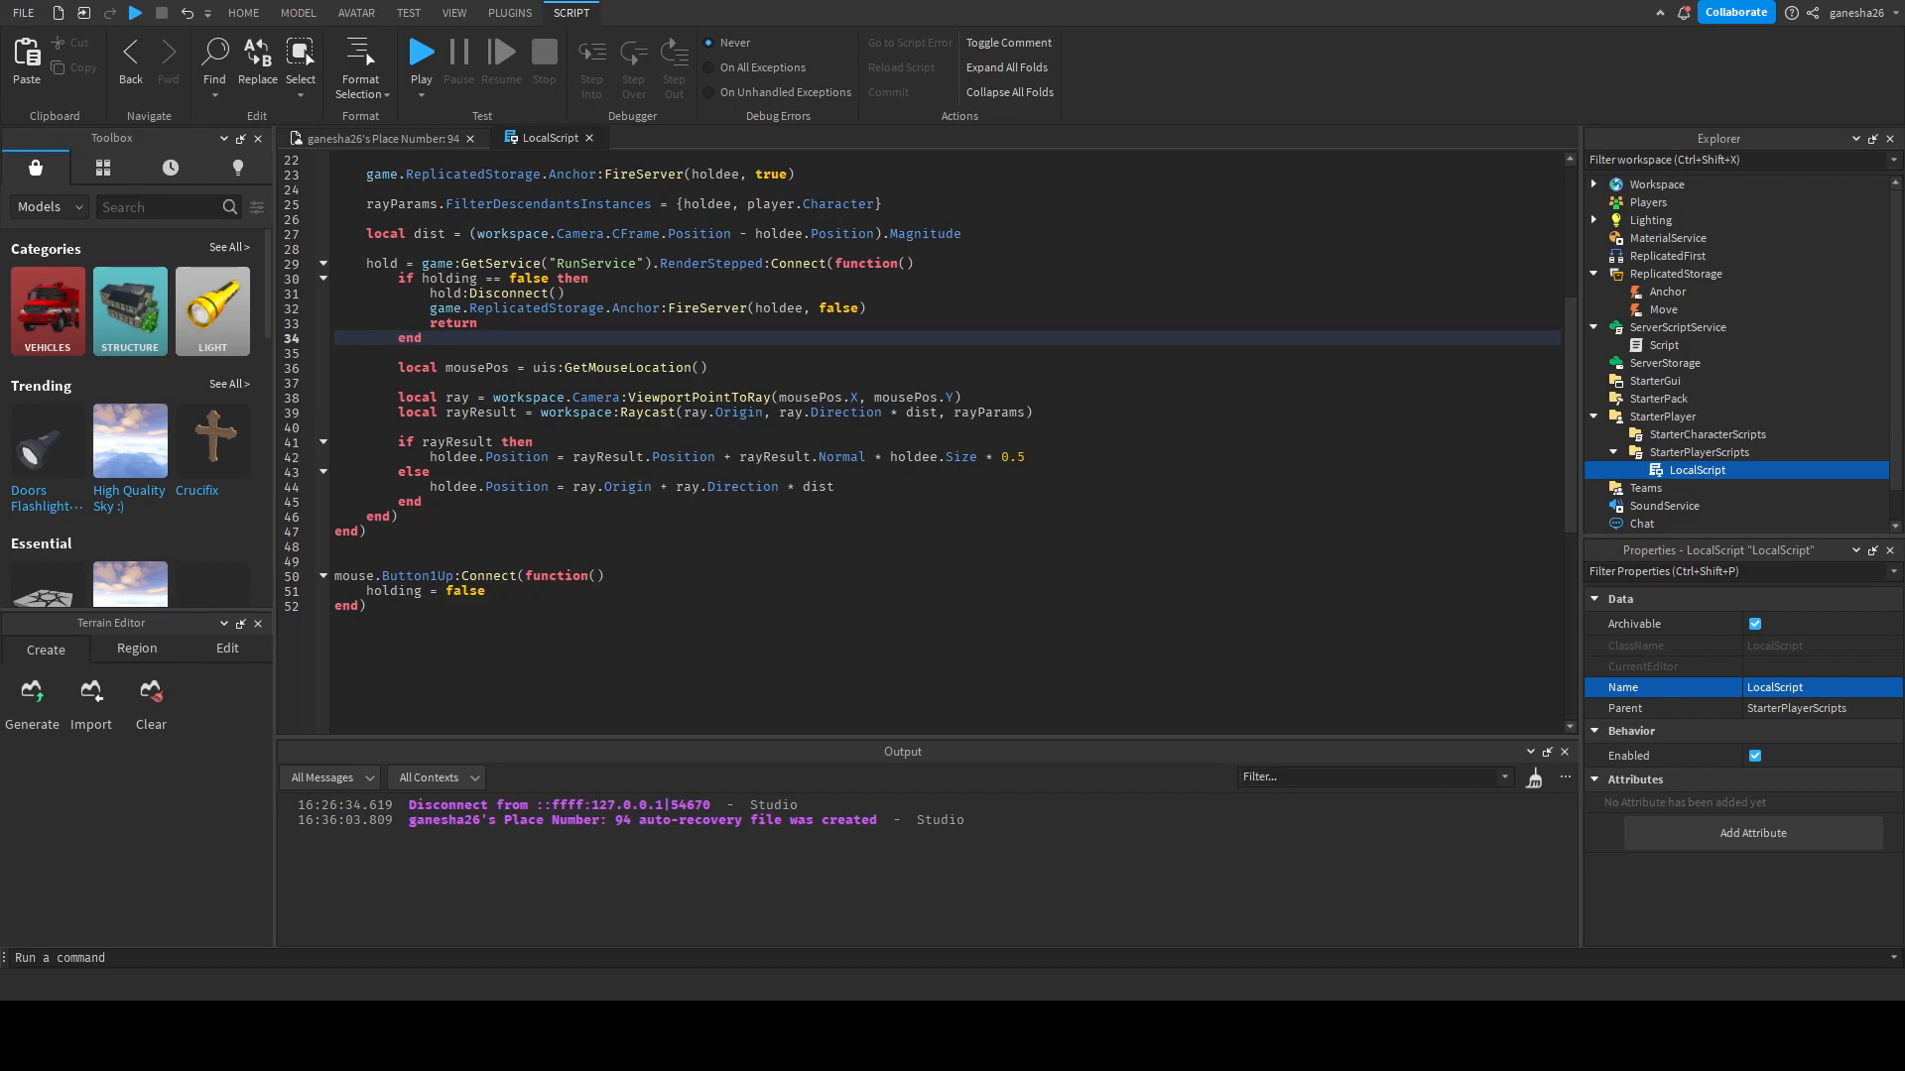
# - Store the raycast target in a local position variable instead of holdee.Position
pyautogui.scroll(-3)
pyautogui.write('local position')
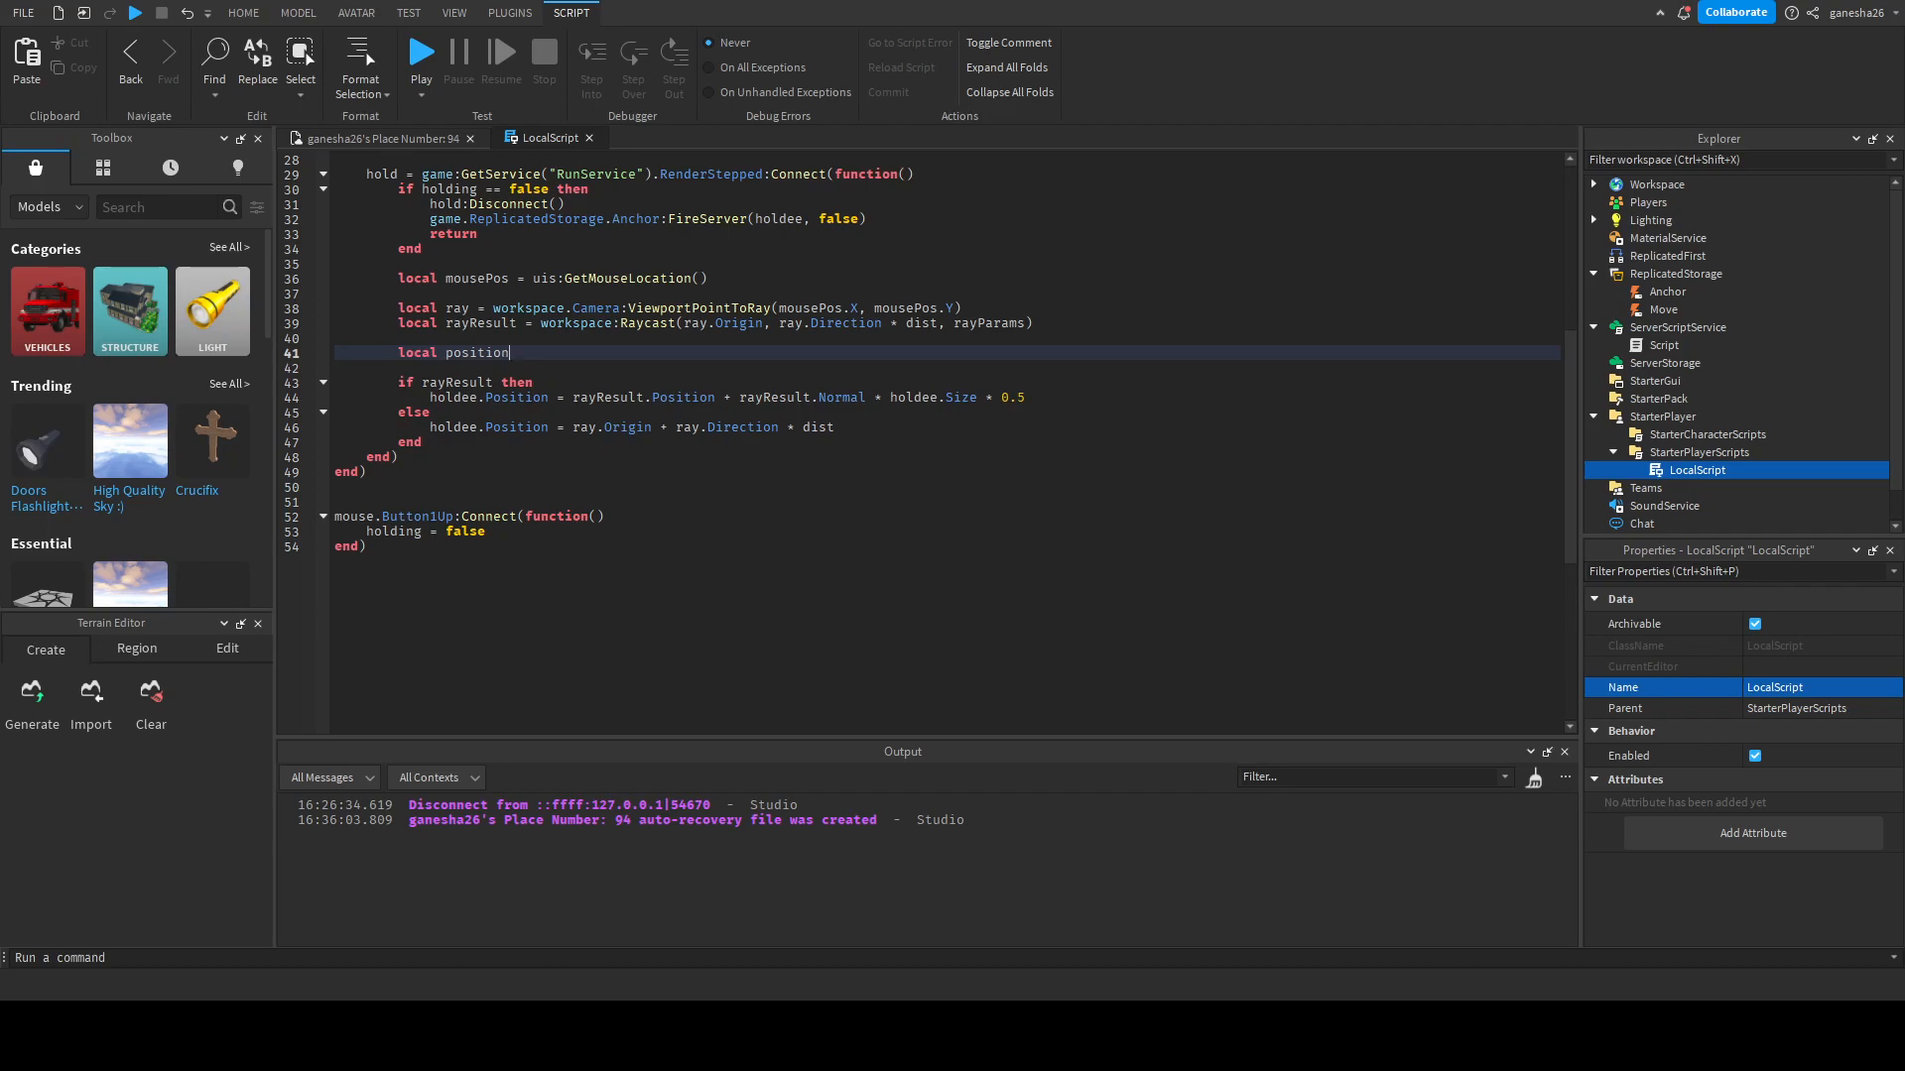
pyautogui.doubleClick(510, 397)
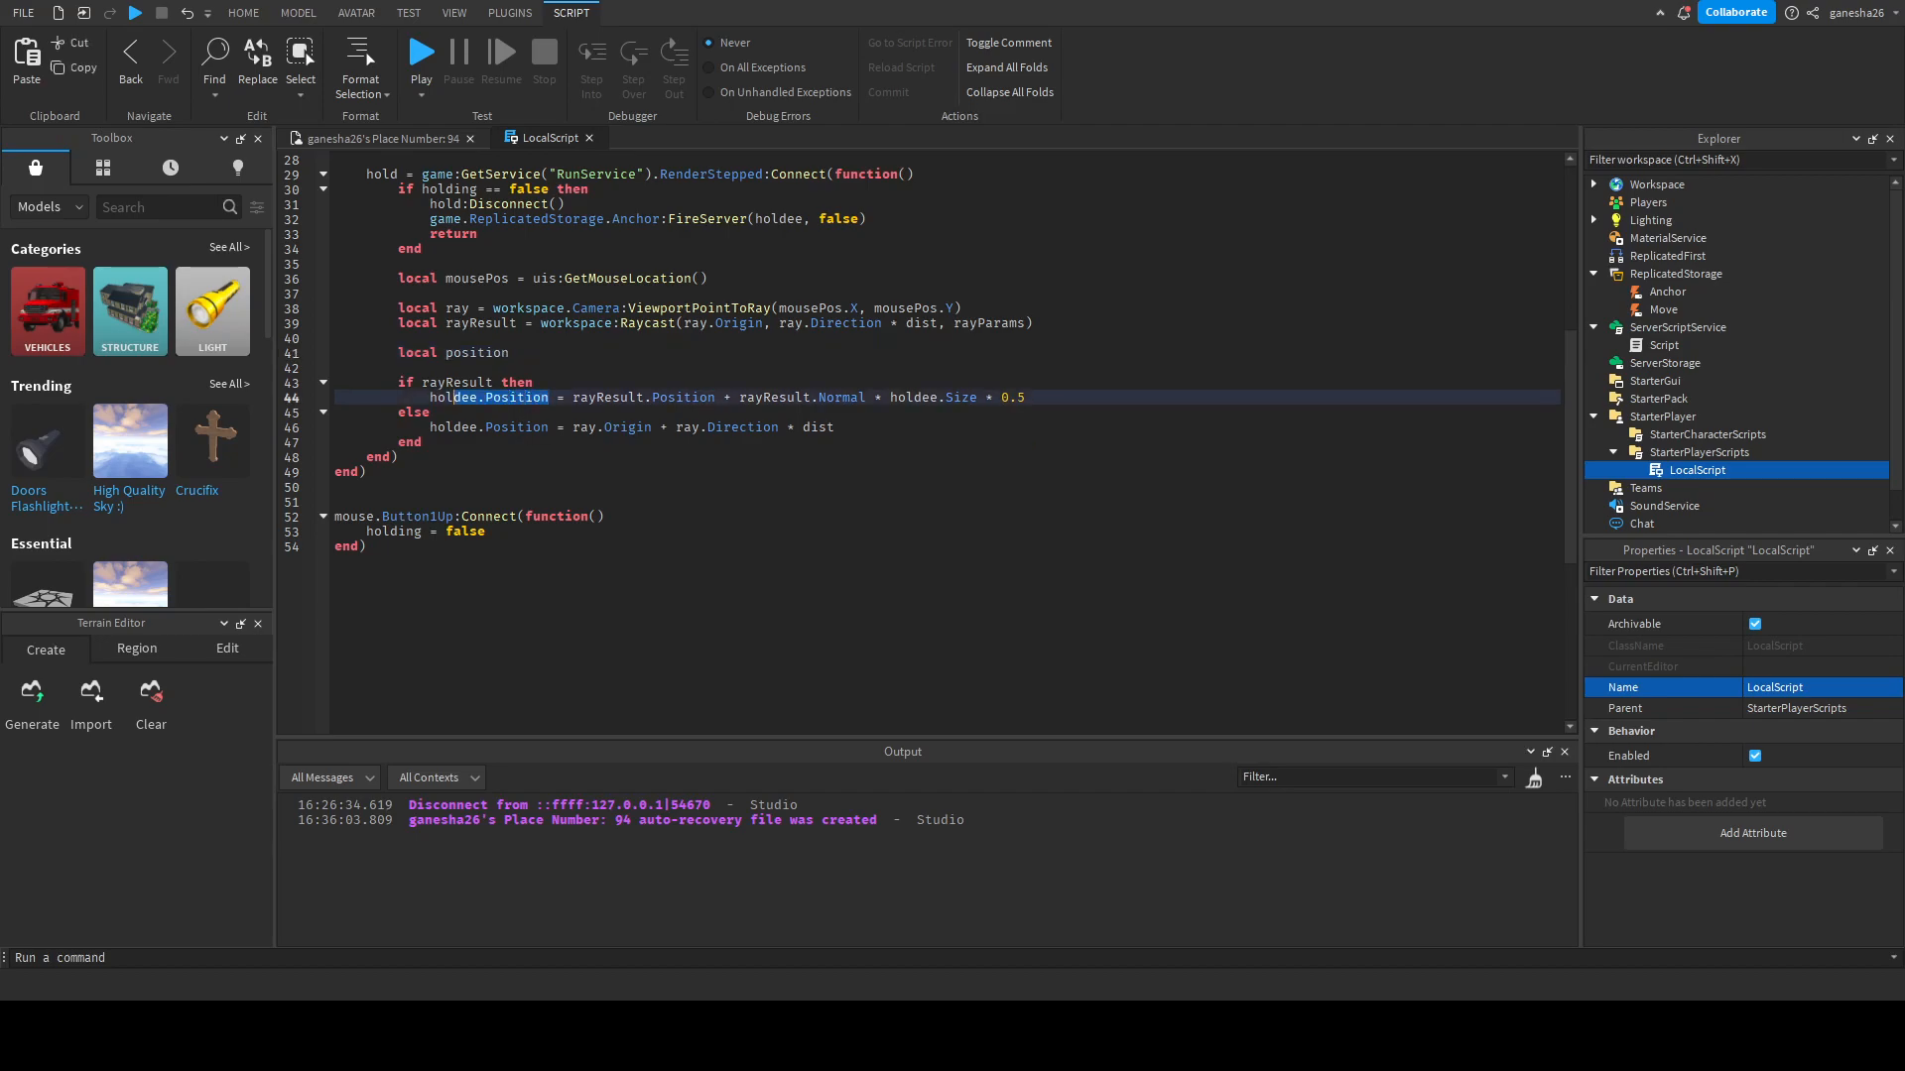
pyautogui.write('posti')
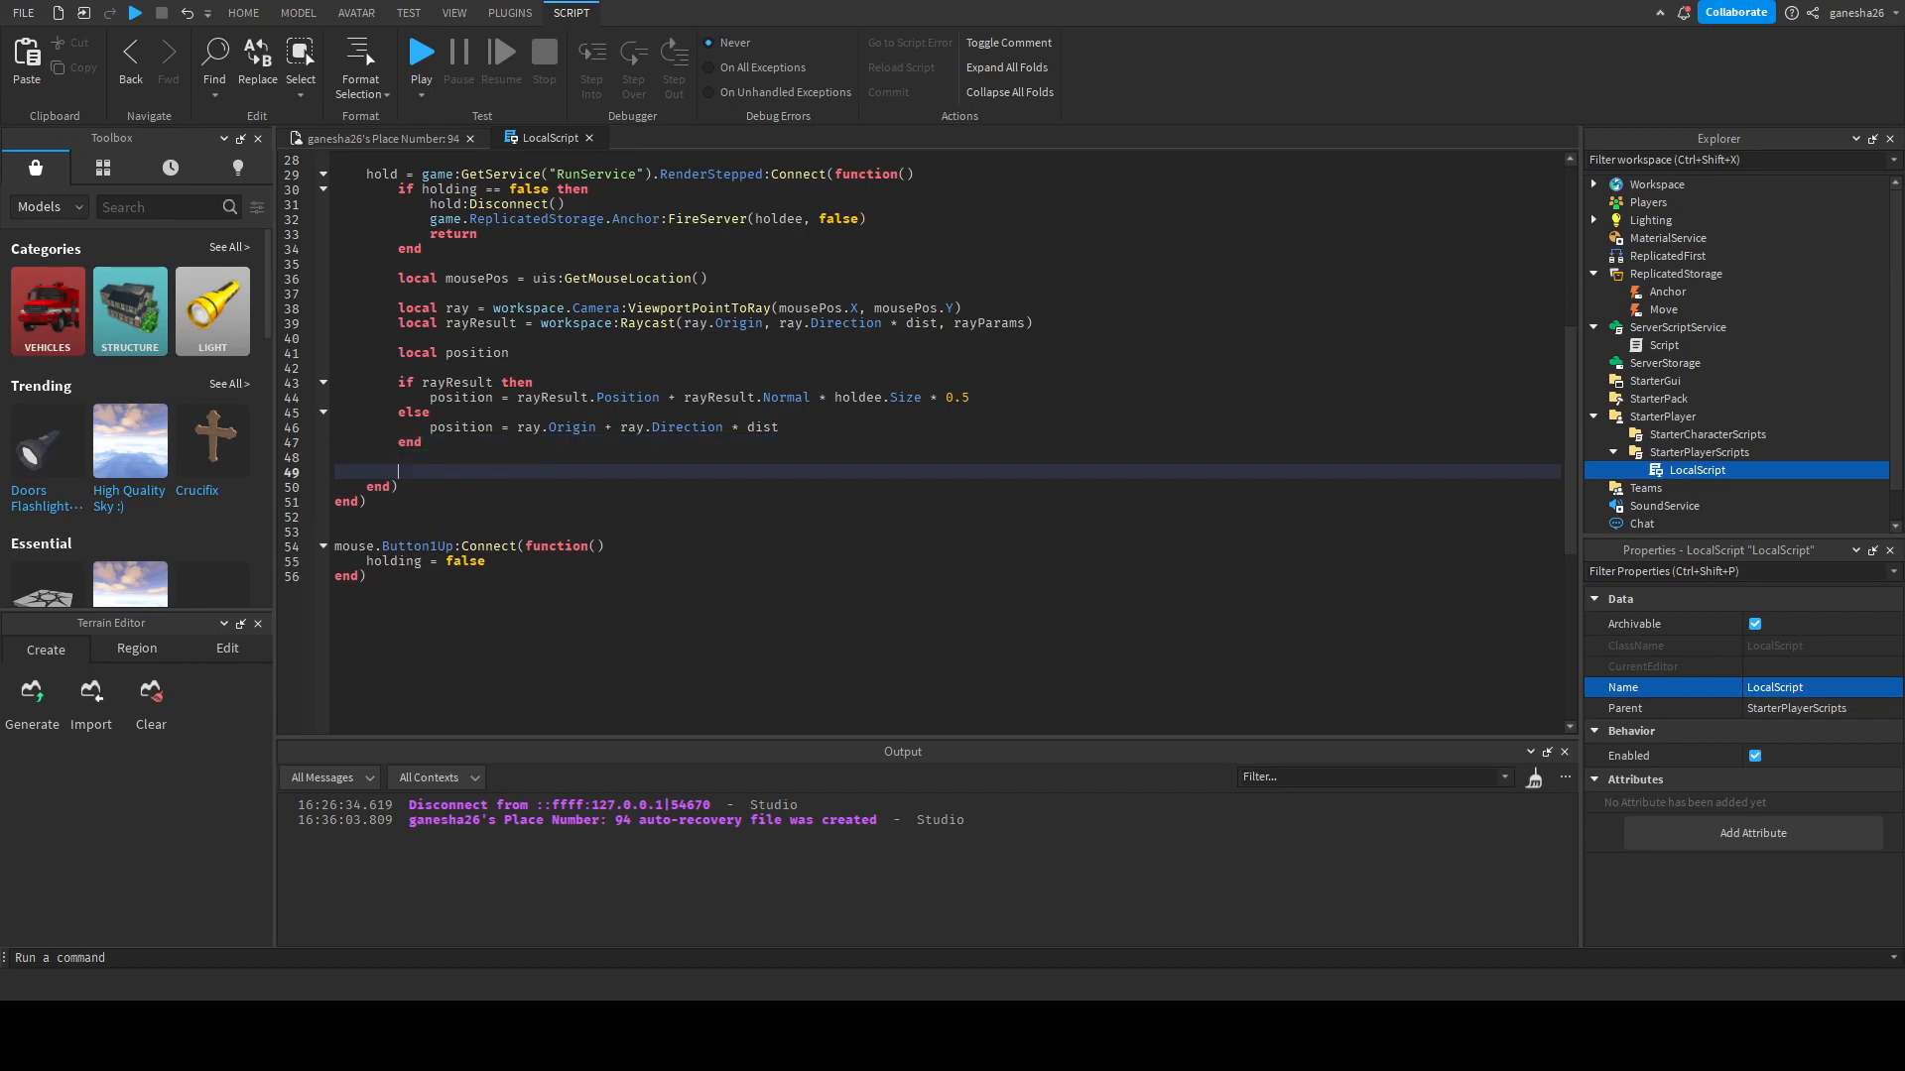
# - Add game.ReplicatedStorage.Move:FireServer(holdee, position) after the if block in the drag loop
pyautogui.write('game.ReplicatedStorage.')
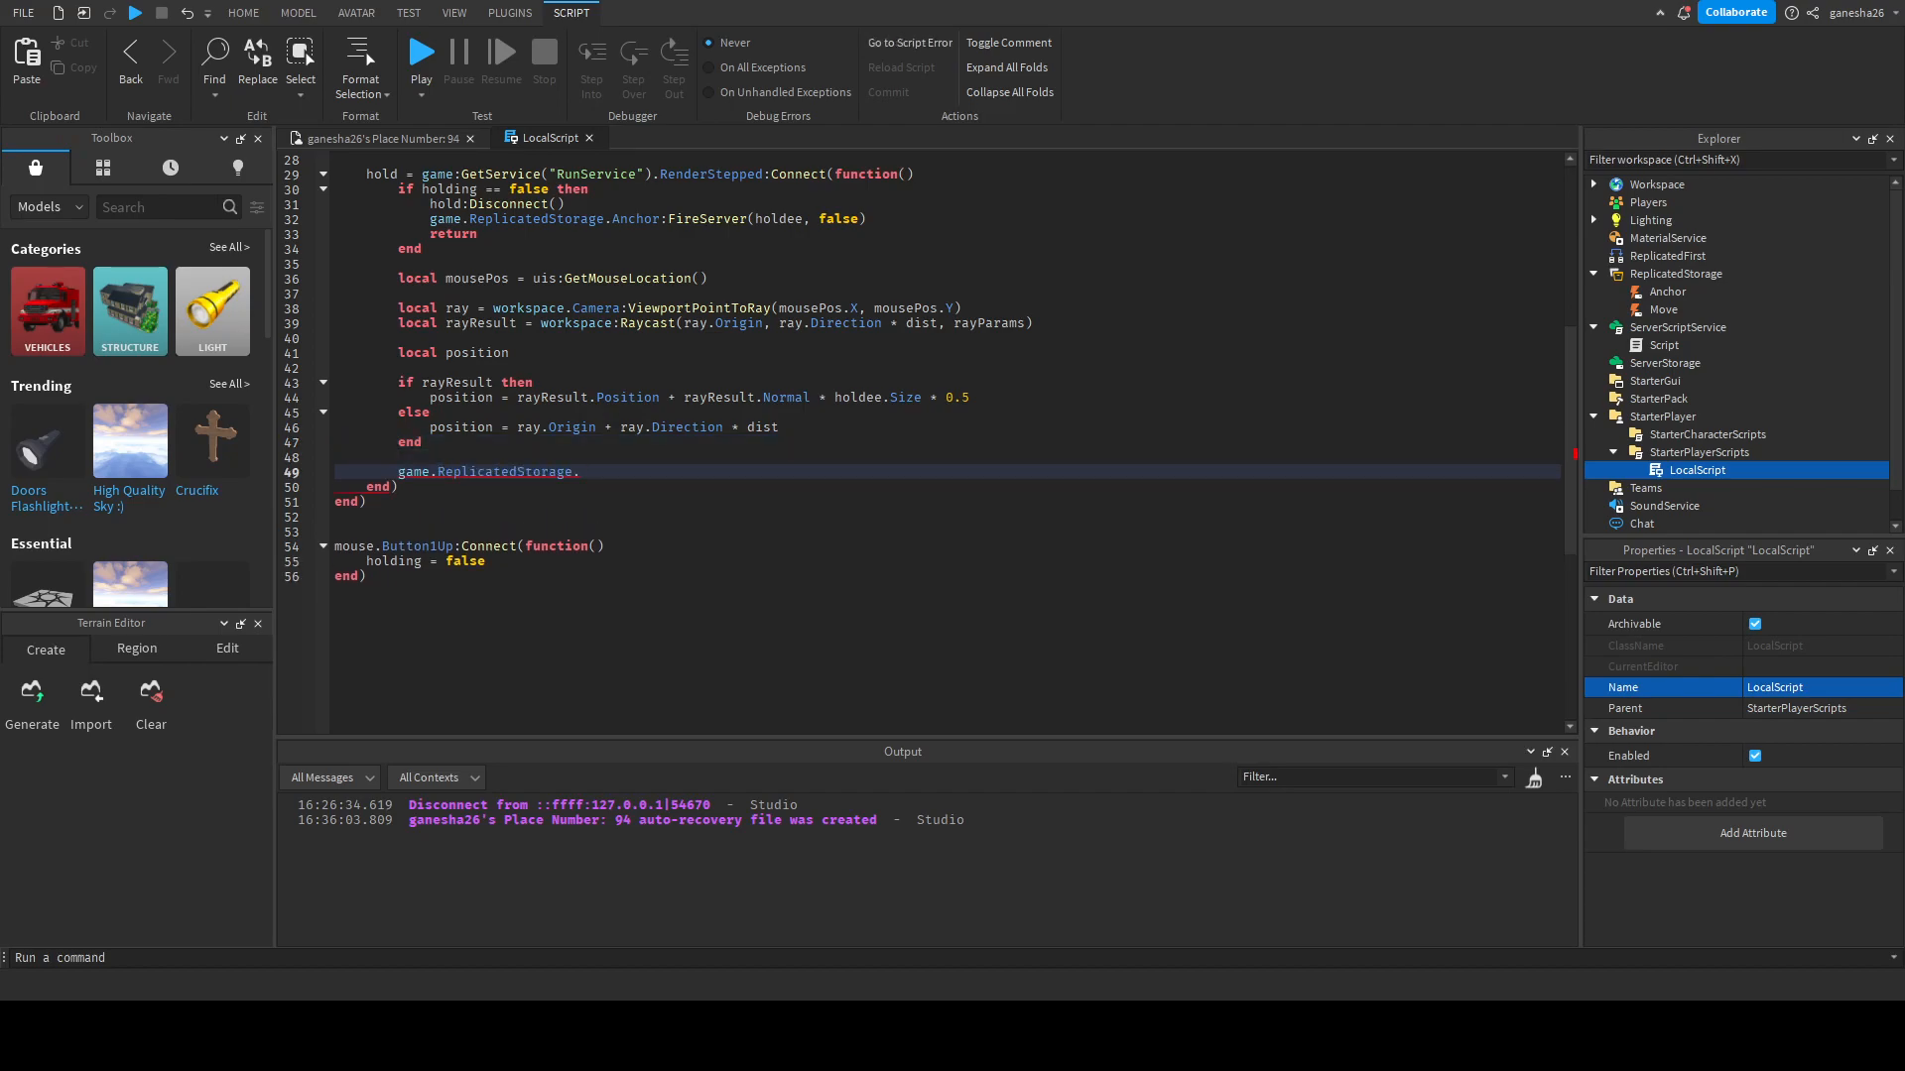
pyautogui.write('Move()')
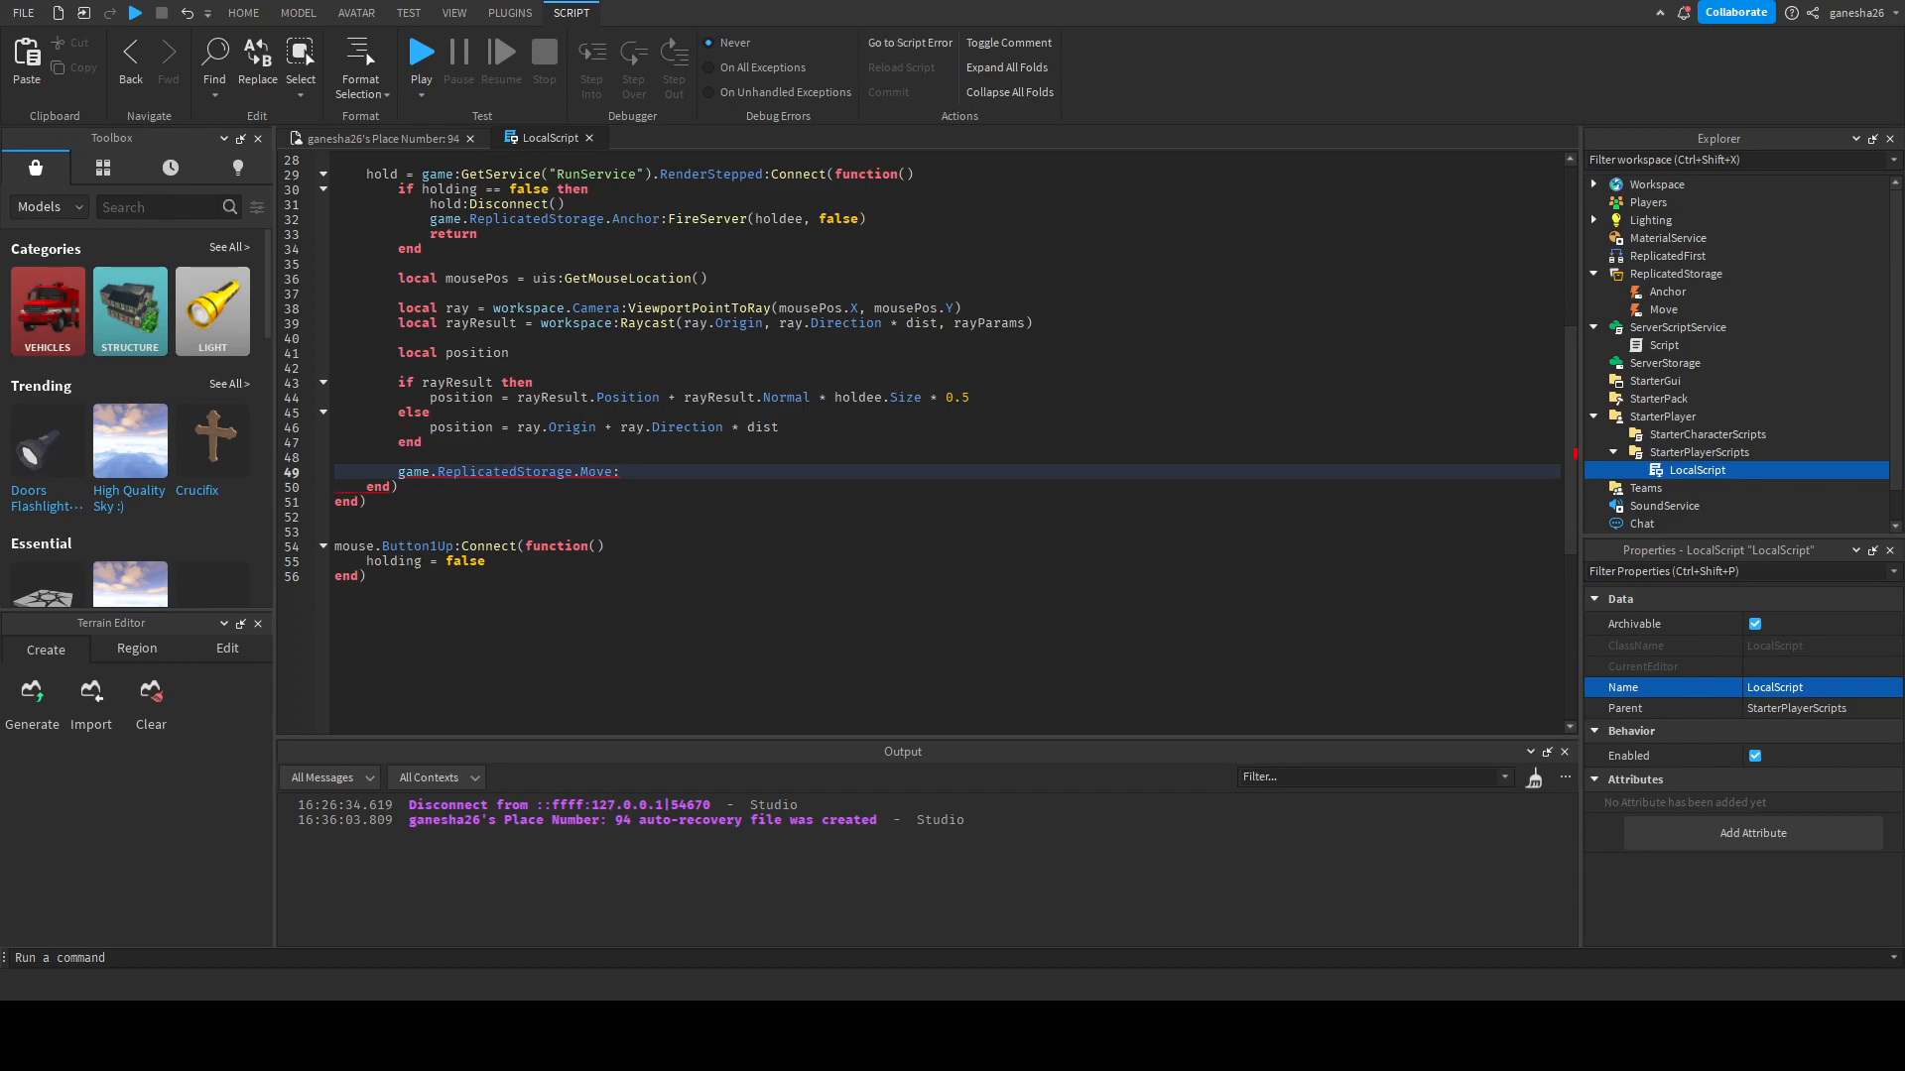
pyautogui.write('FireServer()')
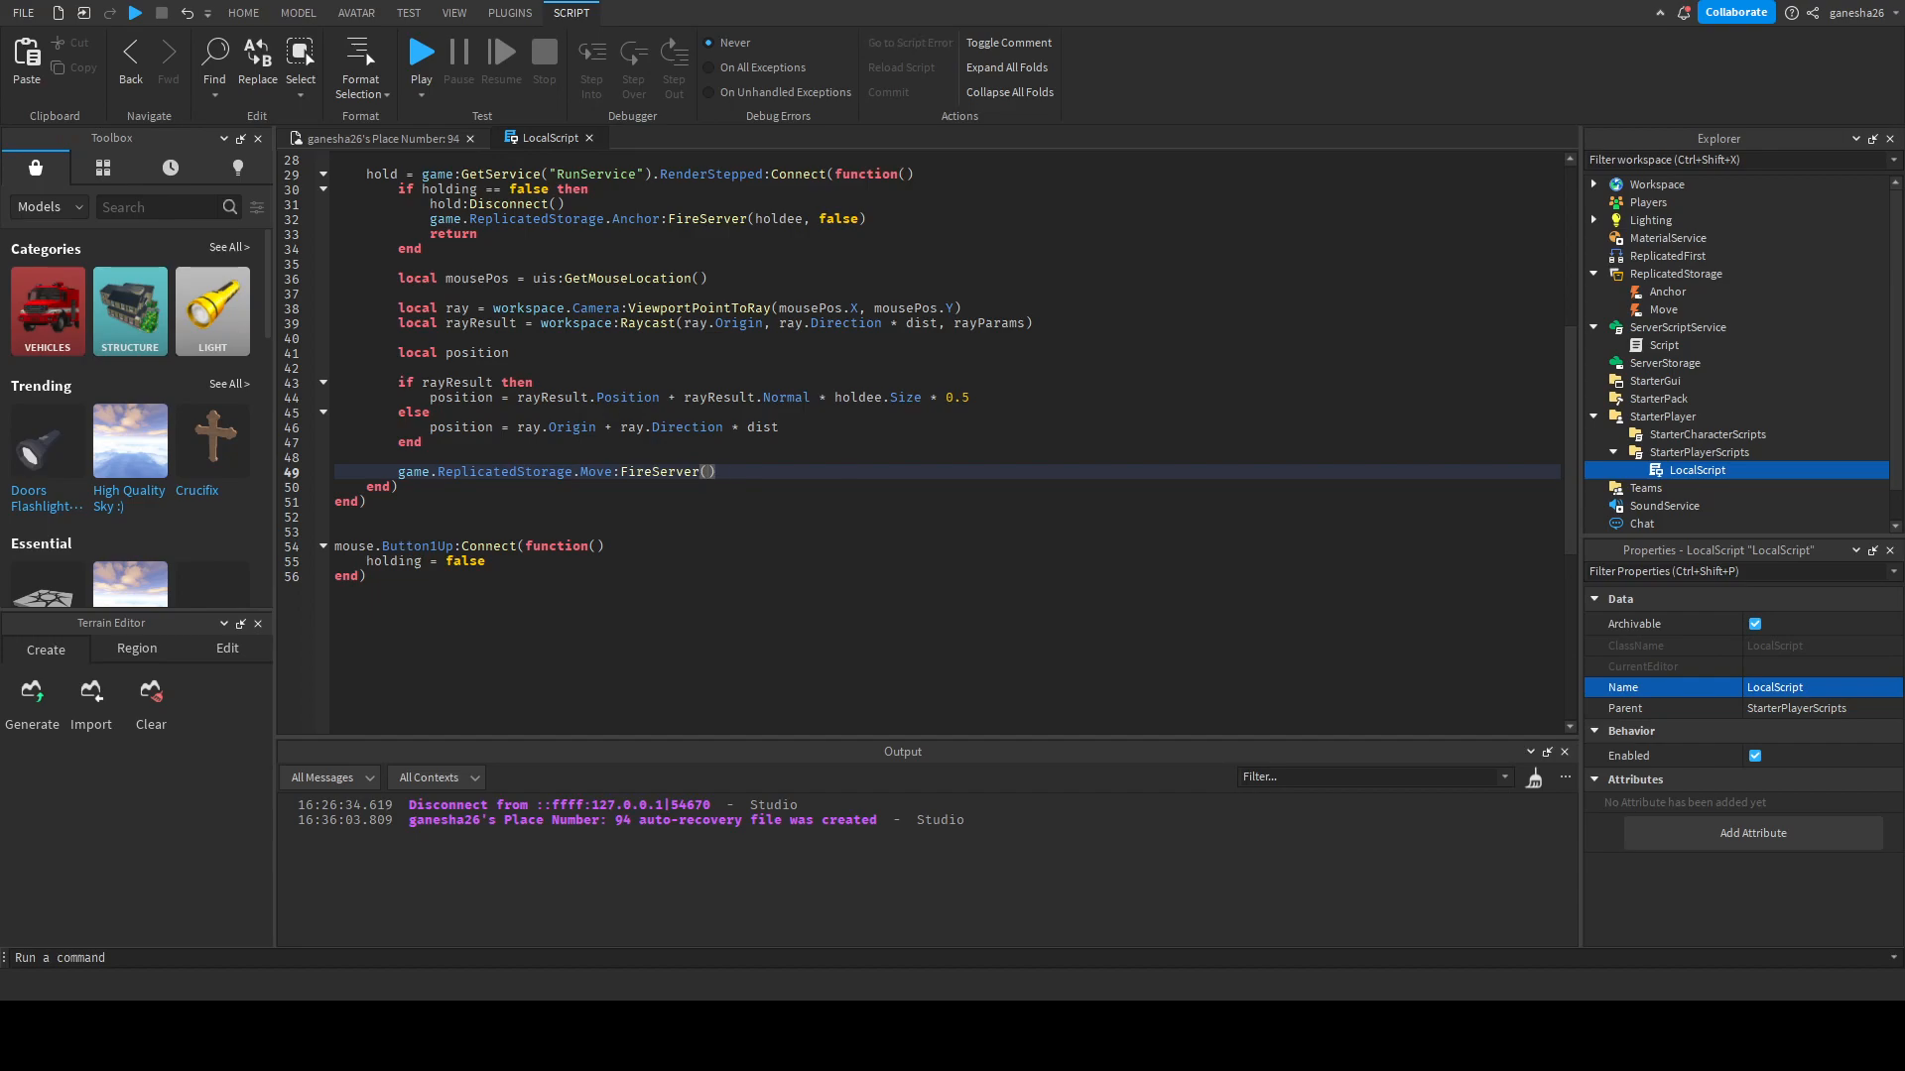
pyautogui.write('holdee')
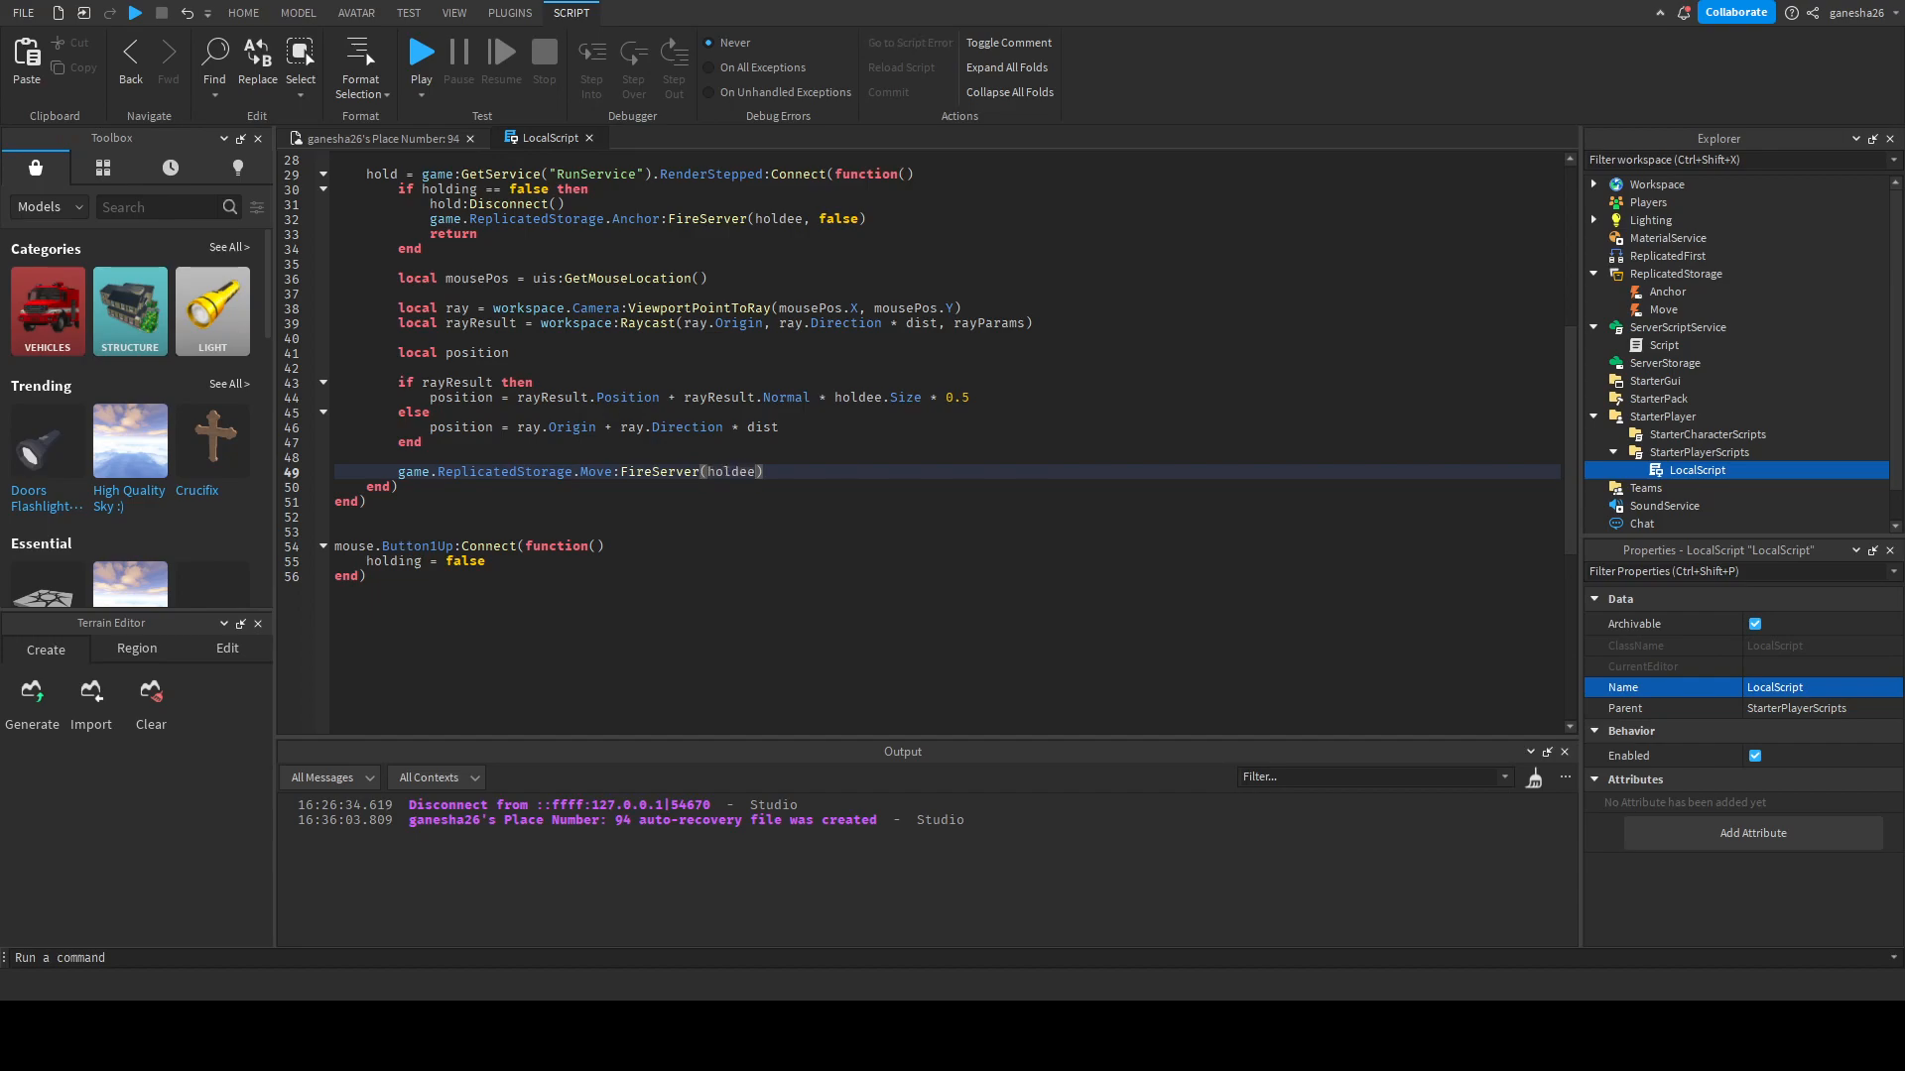
pyautogui.write(', position')
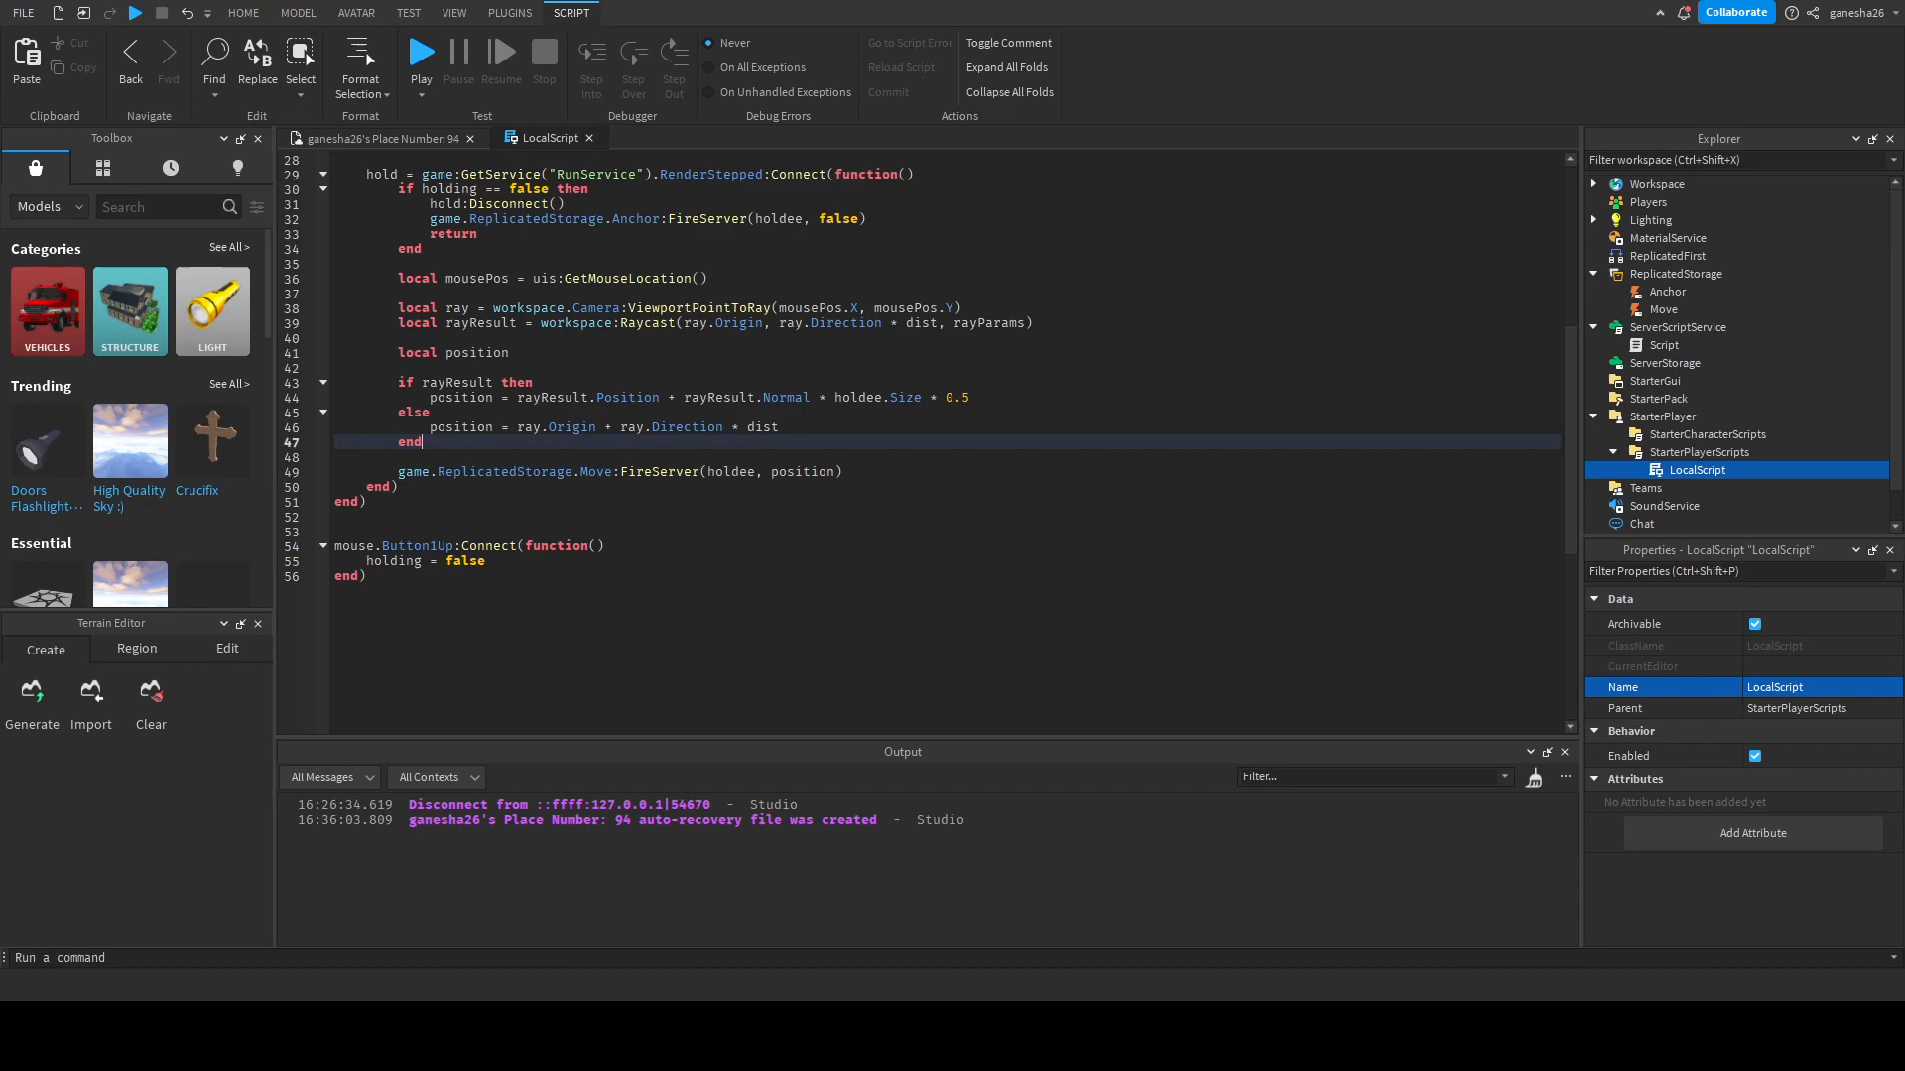
# - Start a playtest, which reports position is not a valid member of the plank
pyautogui.click(421, 52)
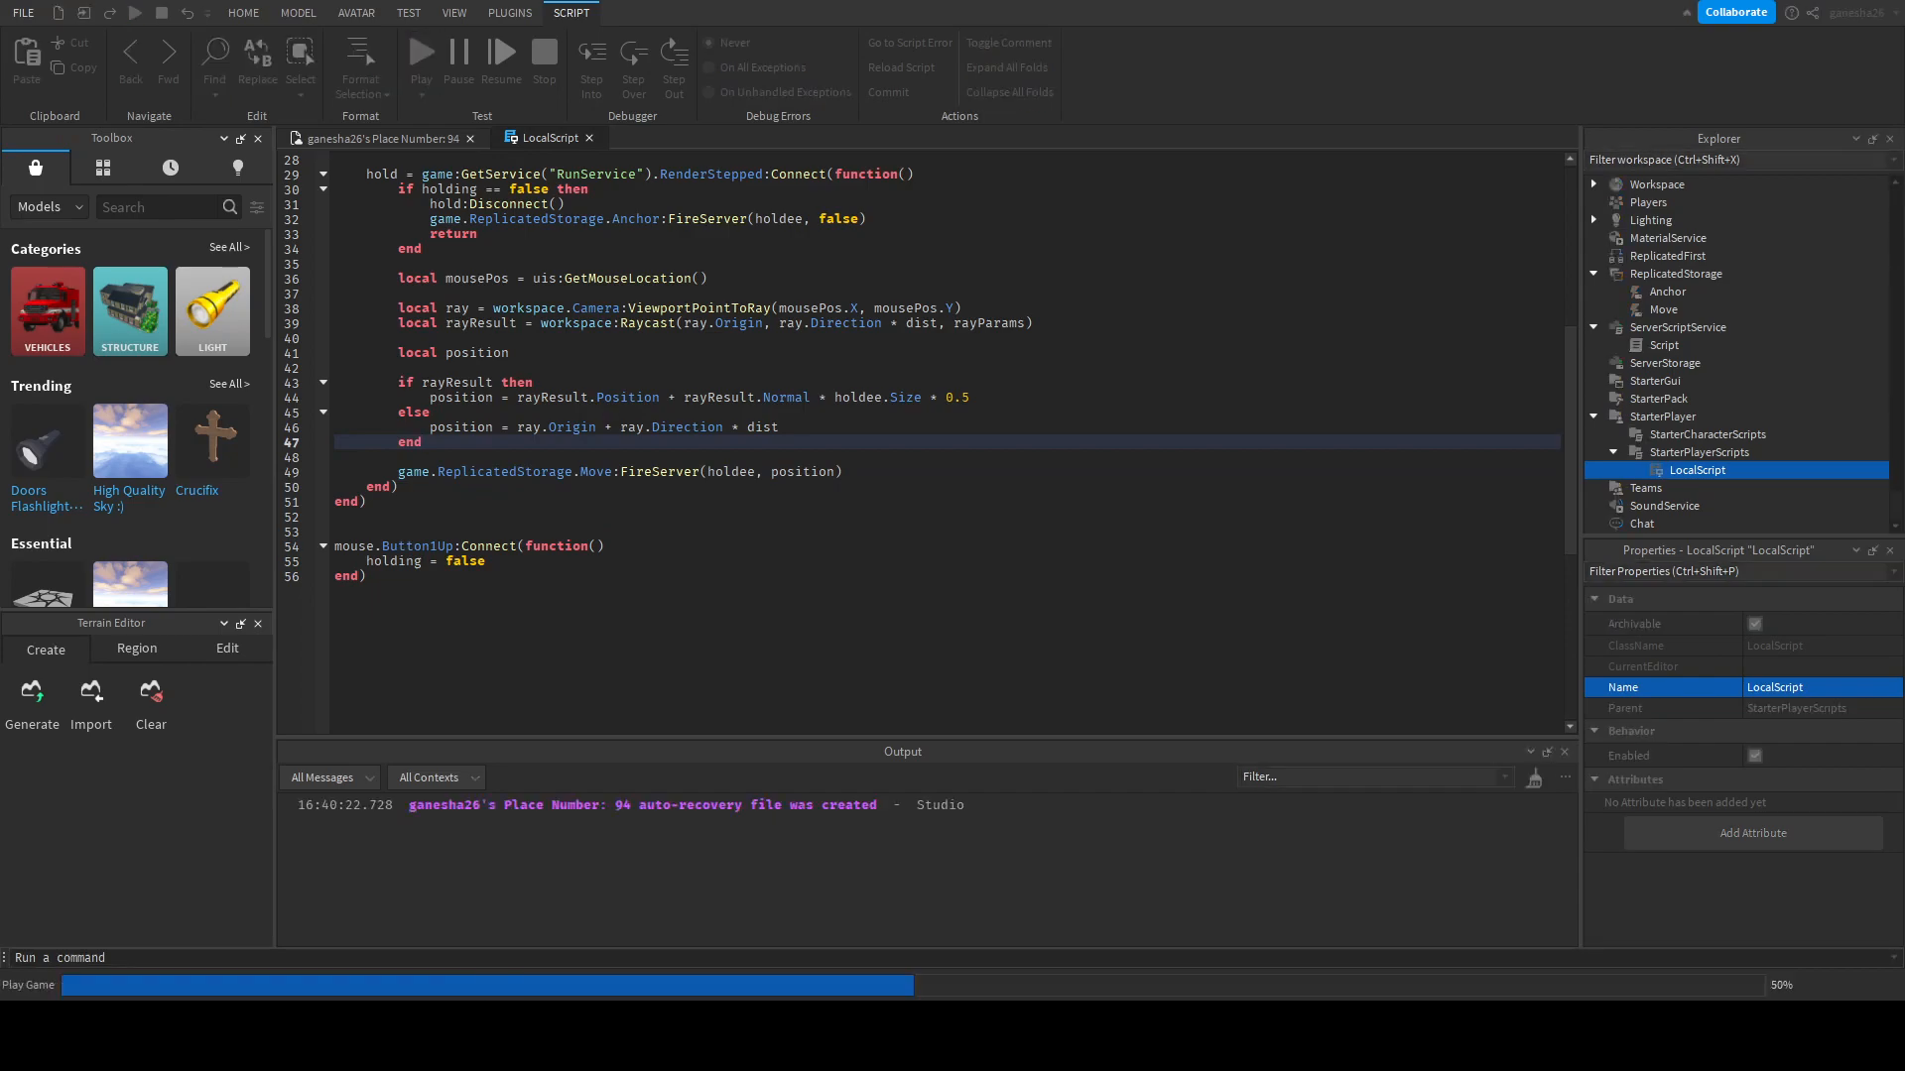
pyautogui.click(421, 52)
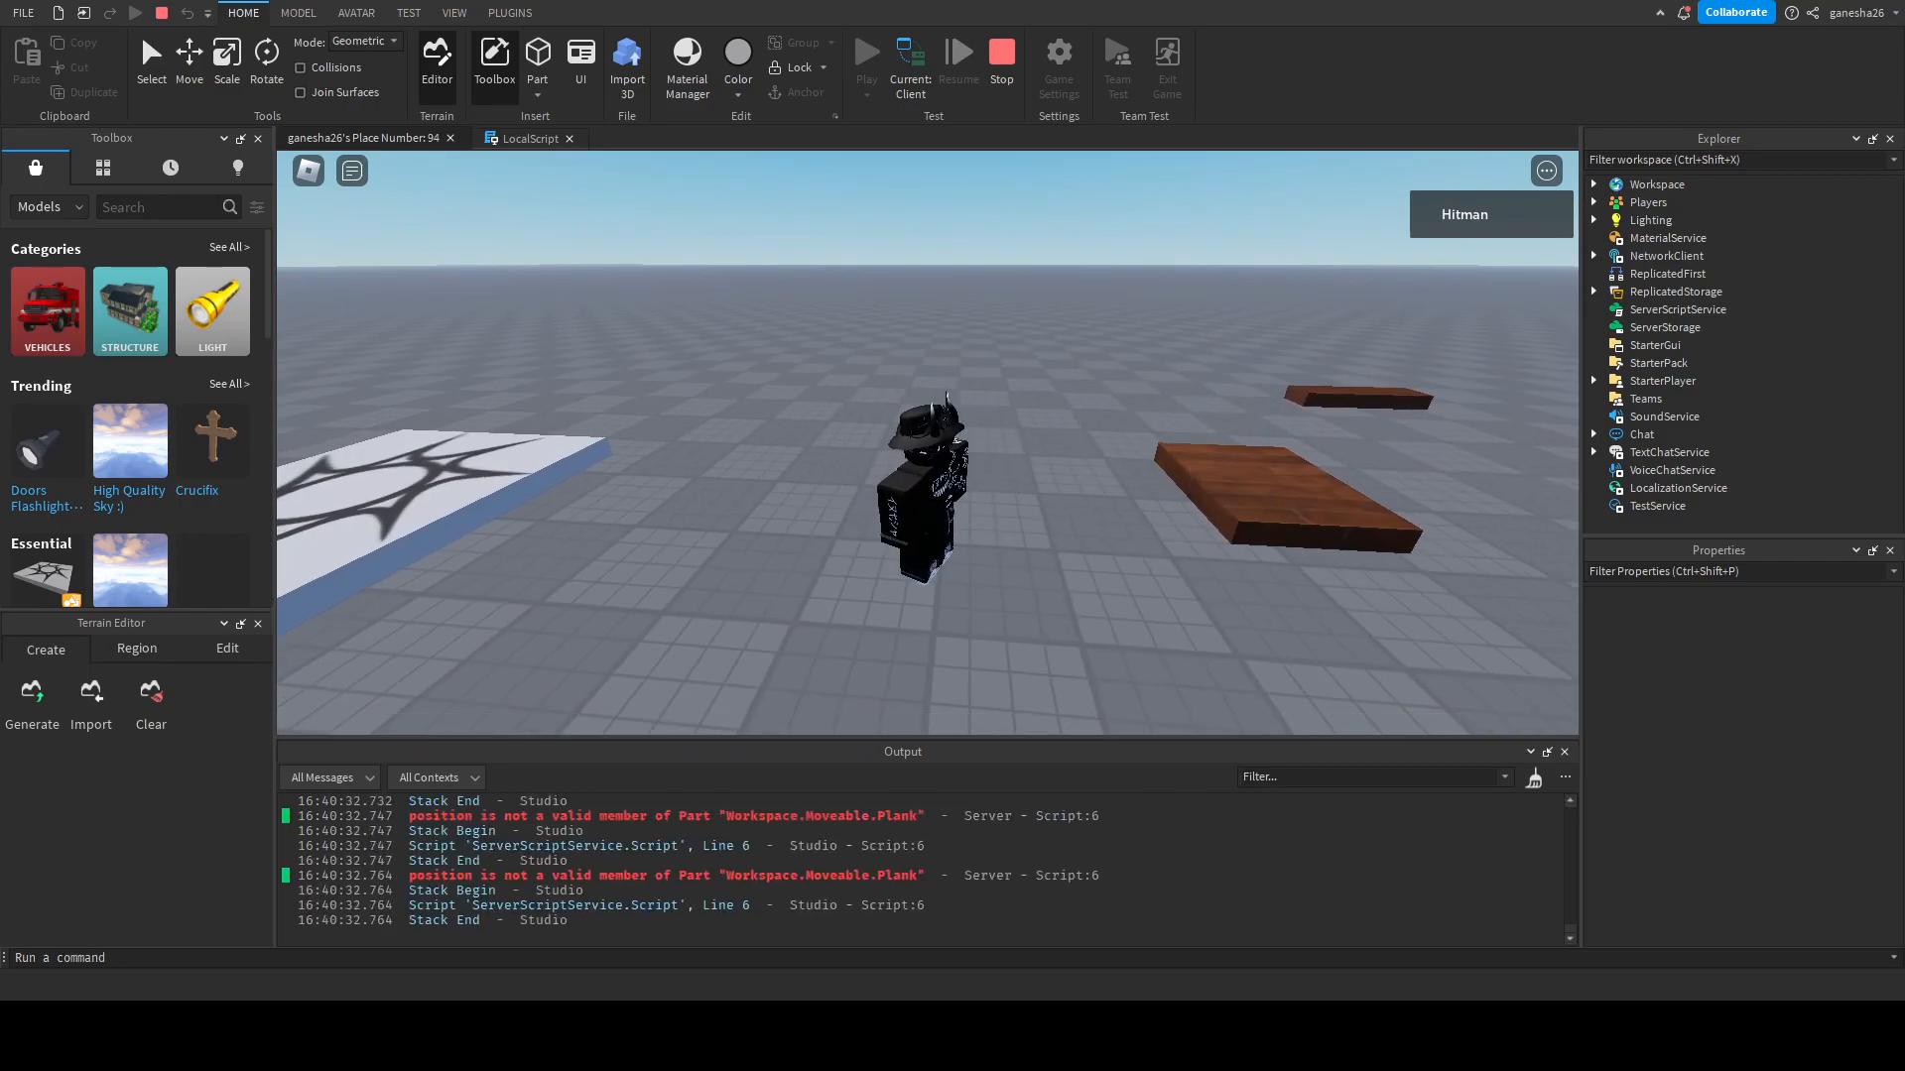
# - From the Output error, correct the Move handler to assign holdee.Position with a capital P
pyautogui.click(653, 137)
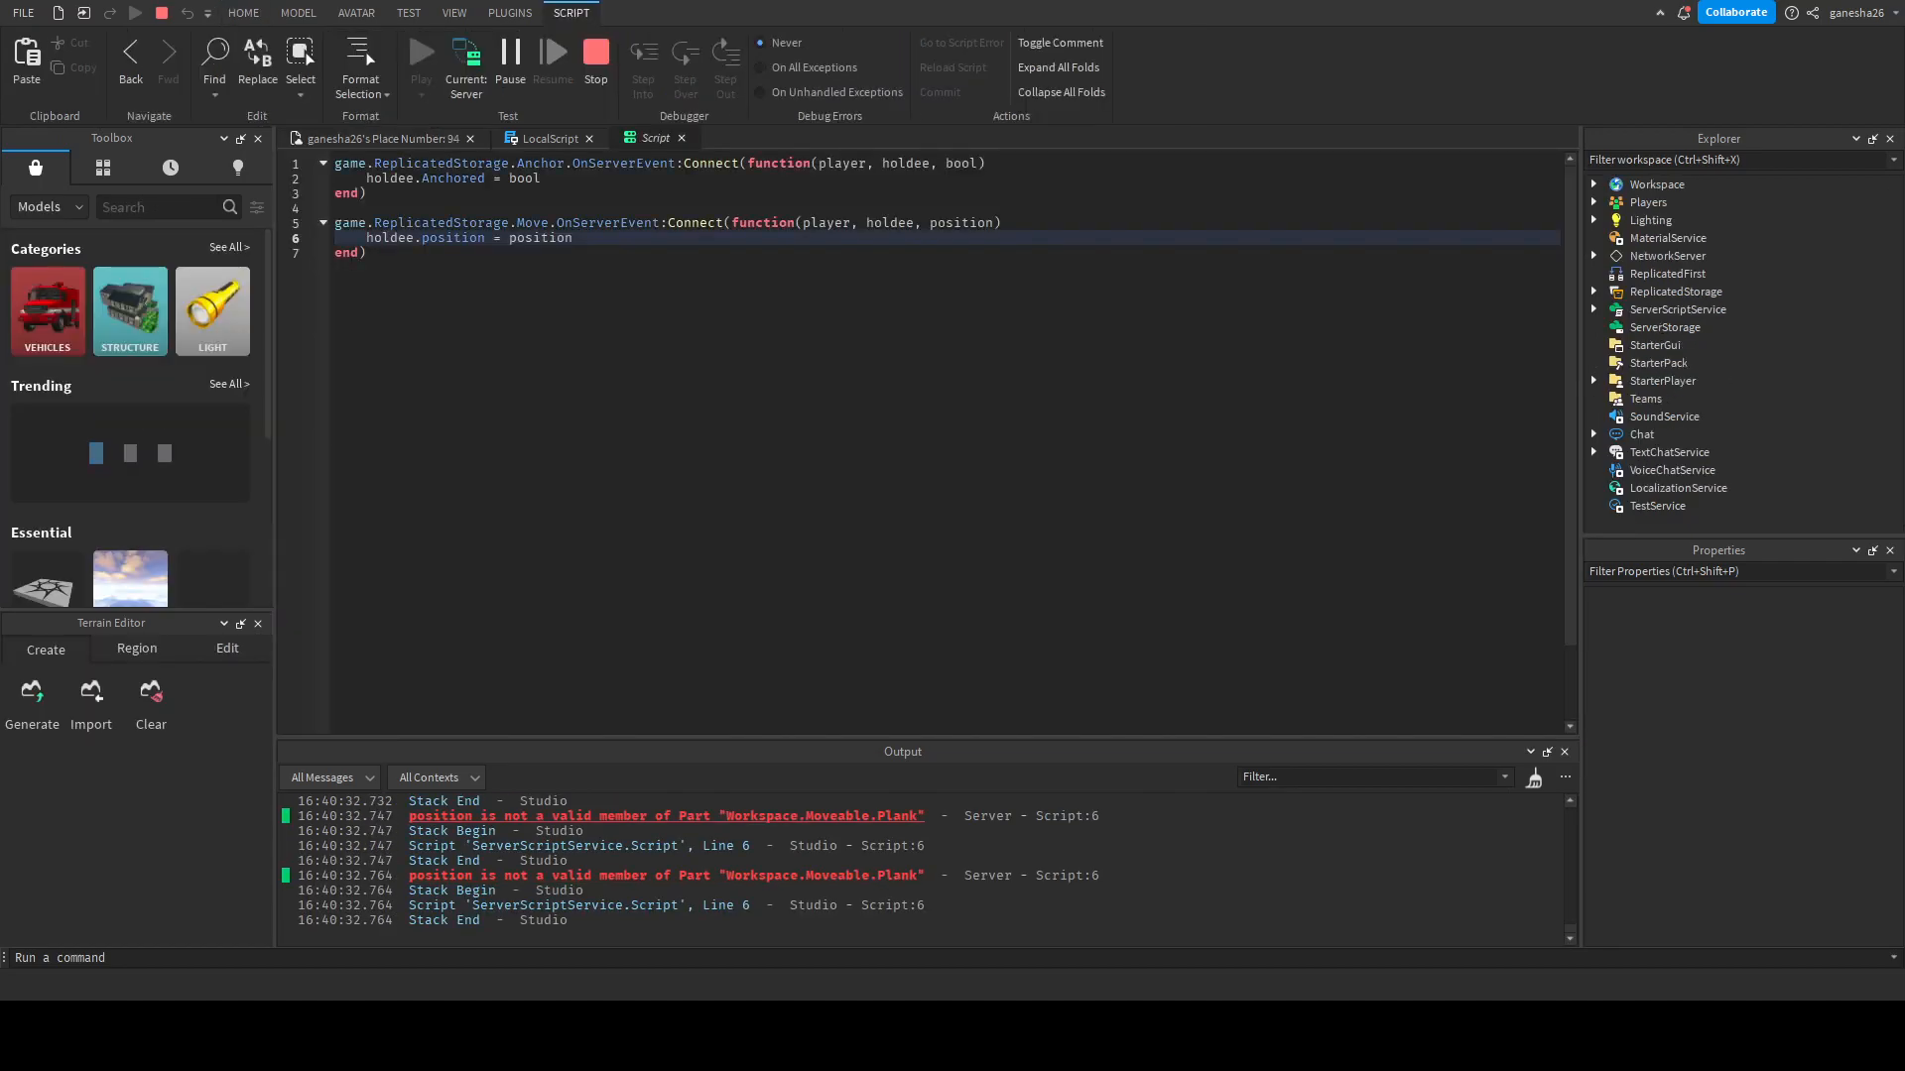
pyautogui.doubleClick(448, 236)
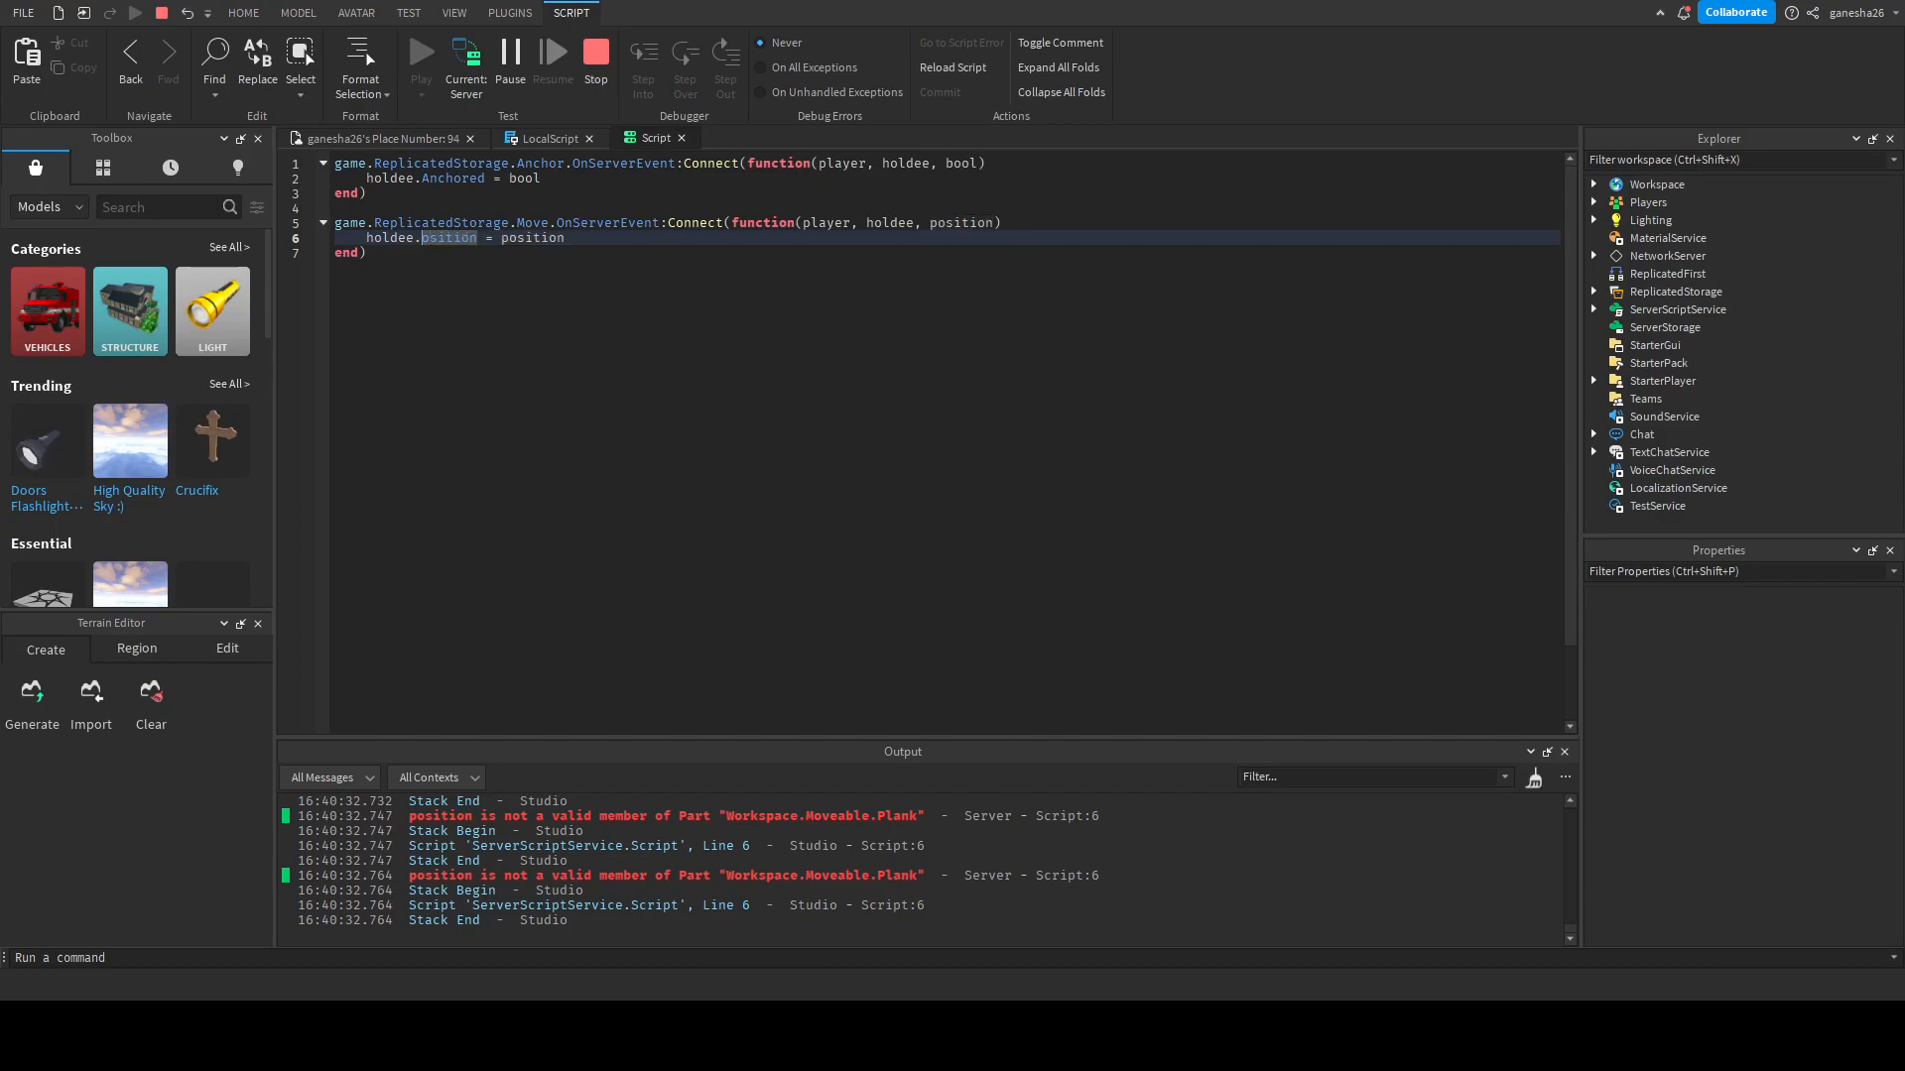
pyautogui.write('Position')
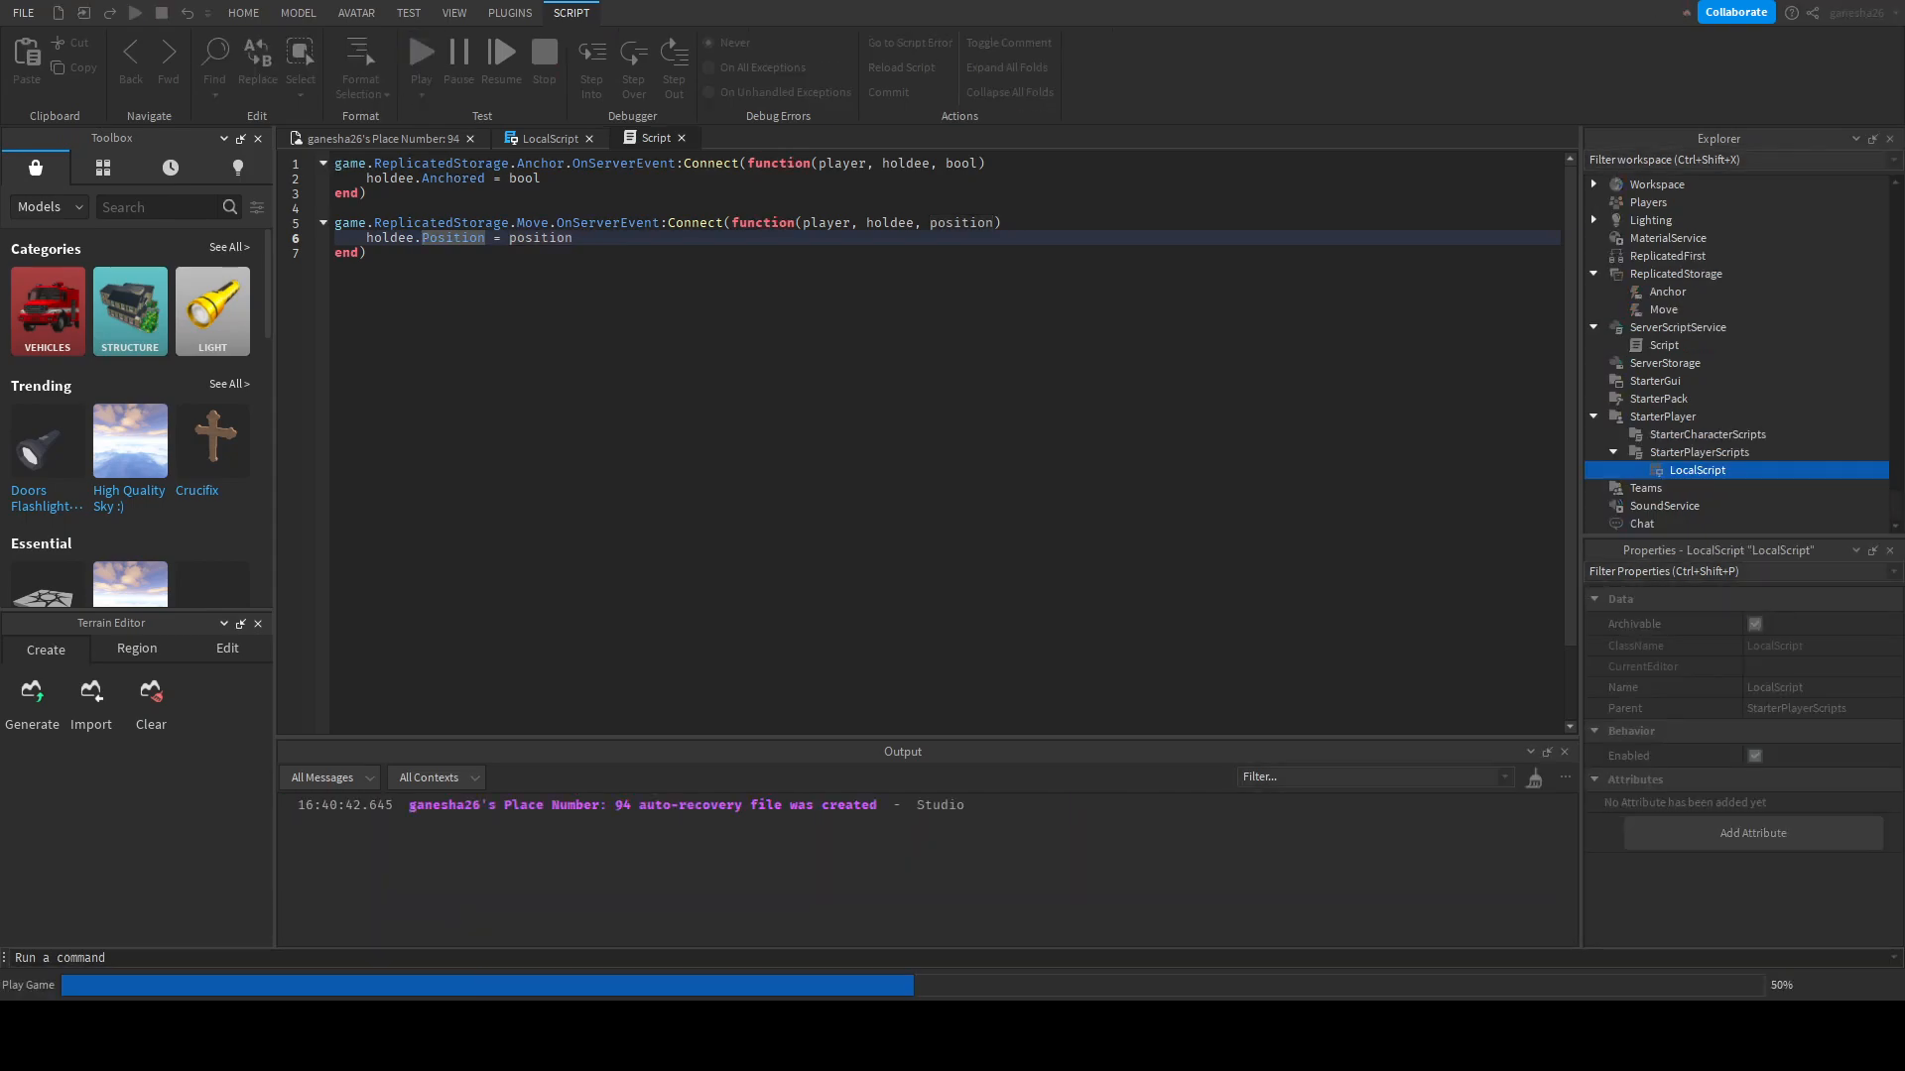
# - Stop the playtest and return to the place's 3D viewport showing the planks
pyautogui.click(421, 52)
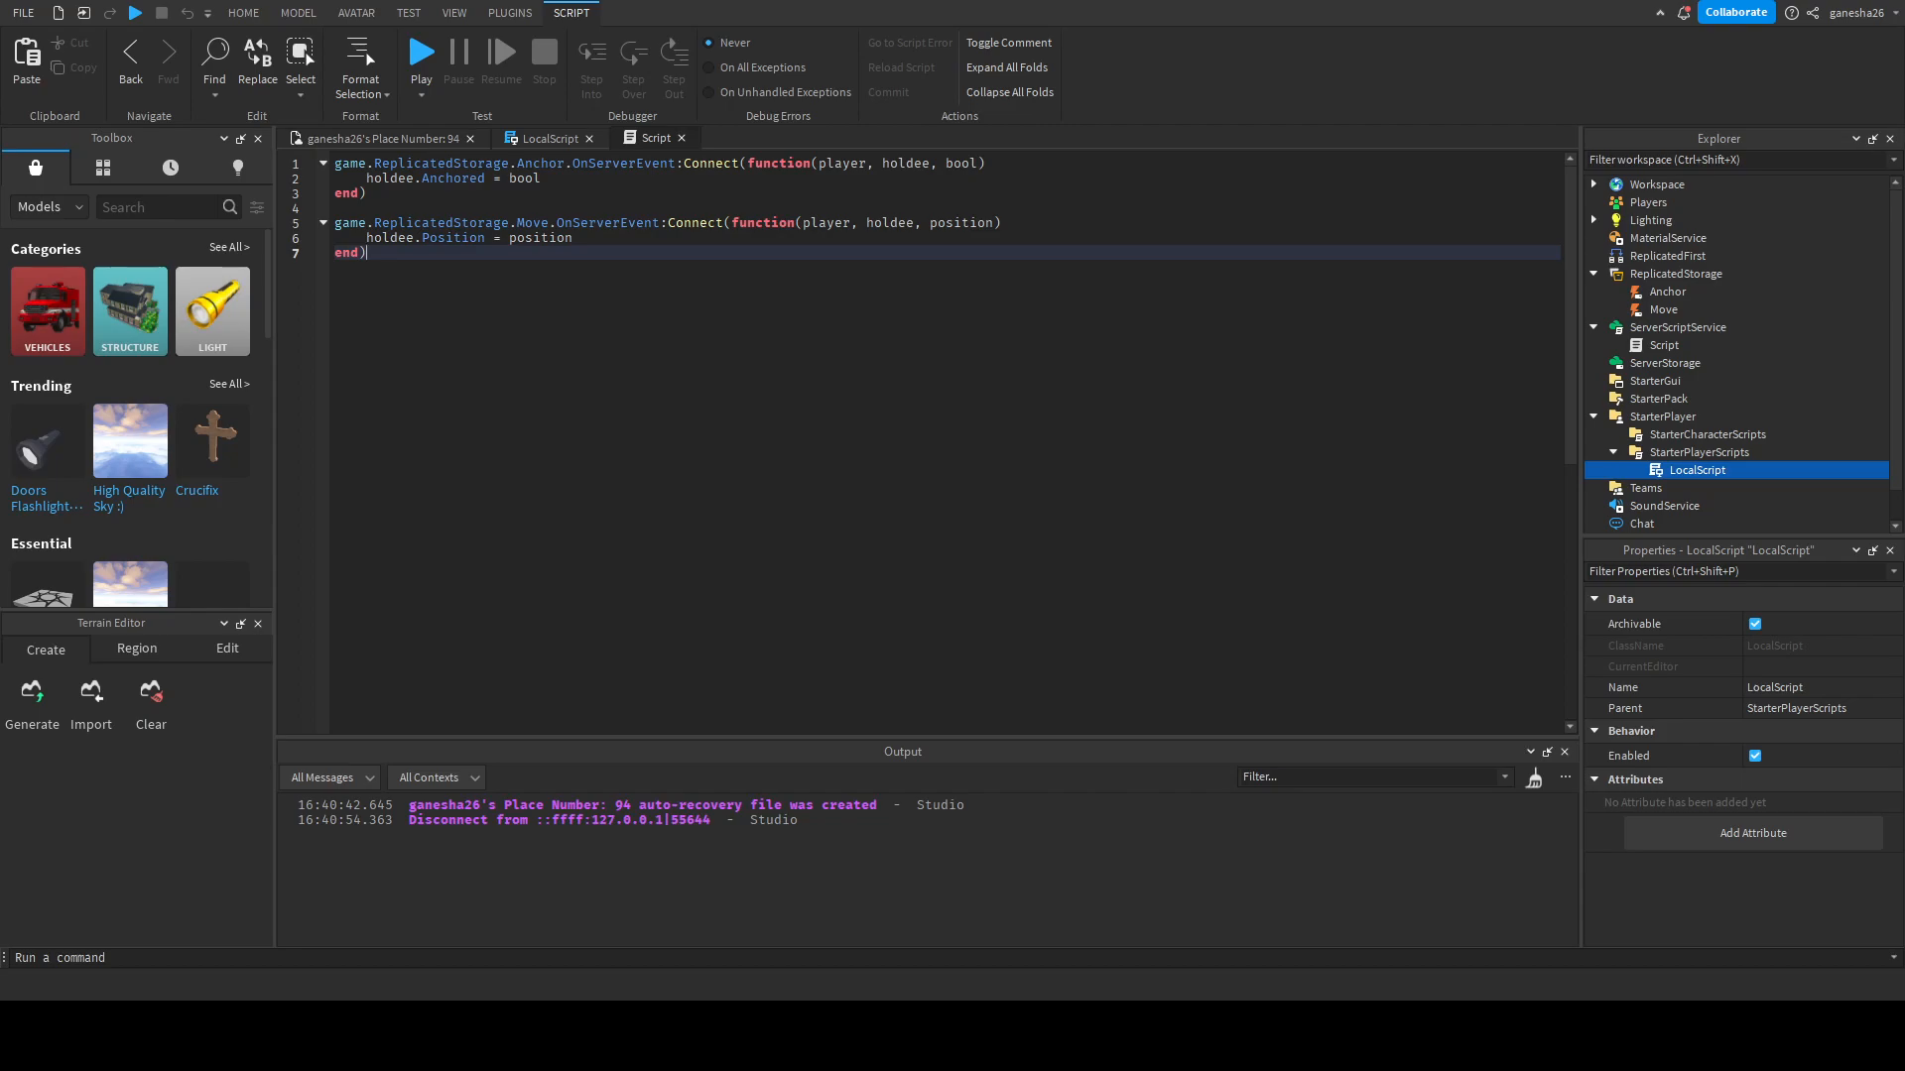
pyautogui.click(242, 14)
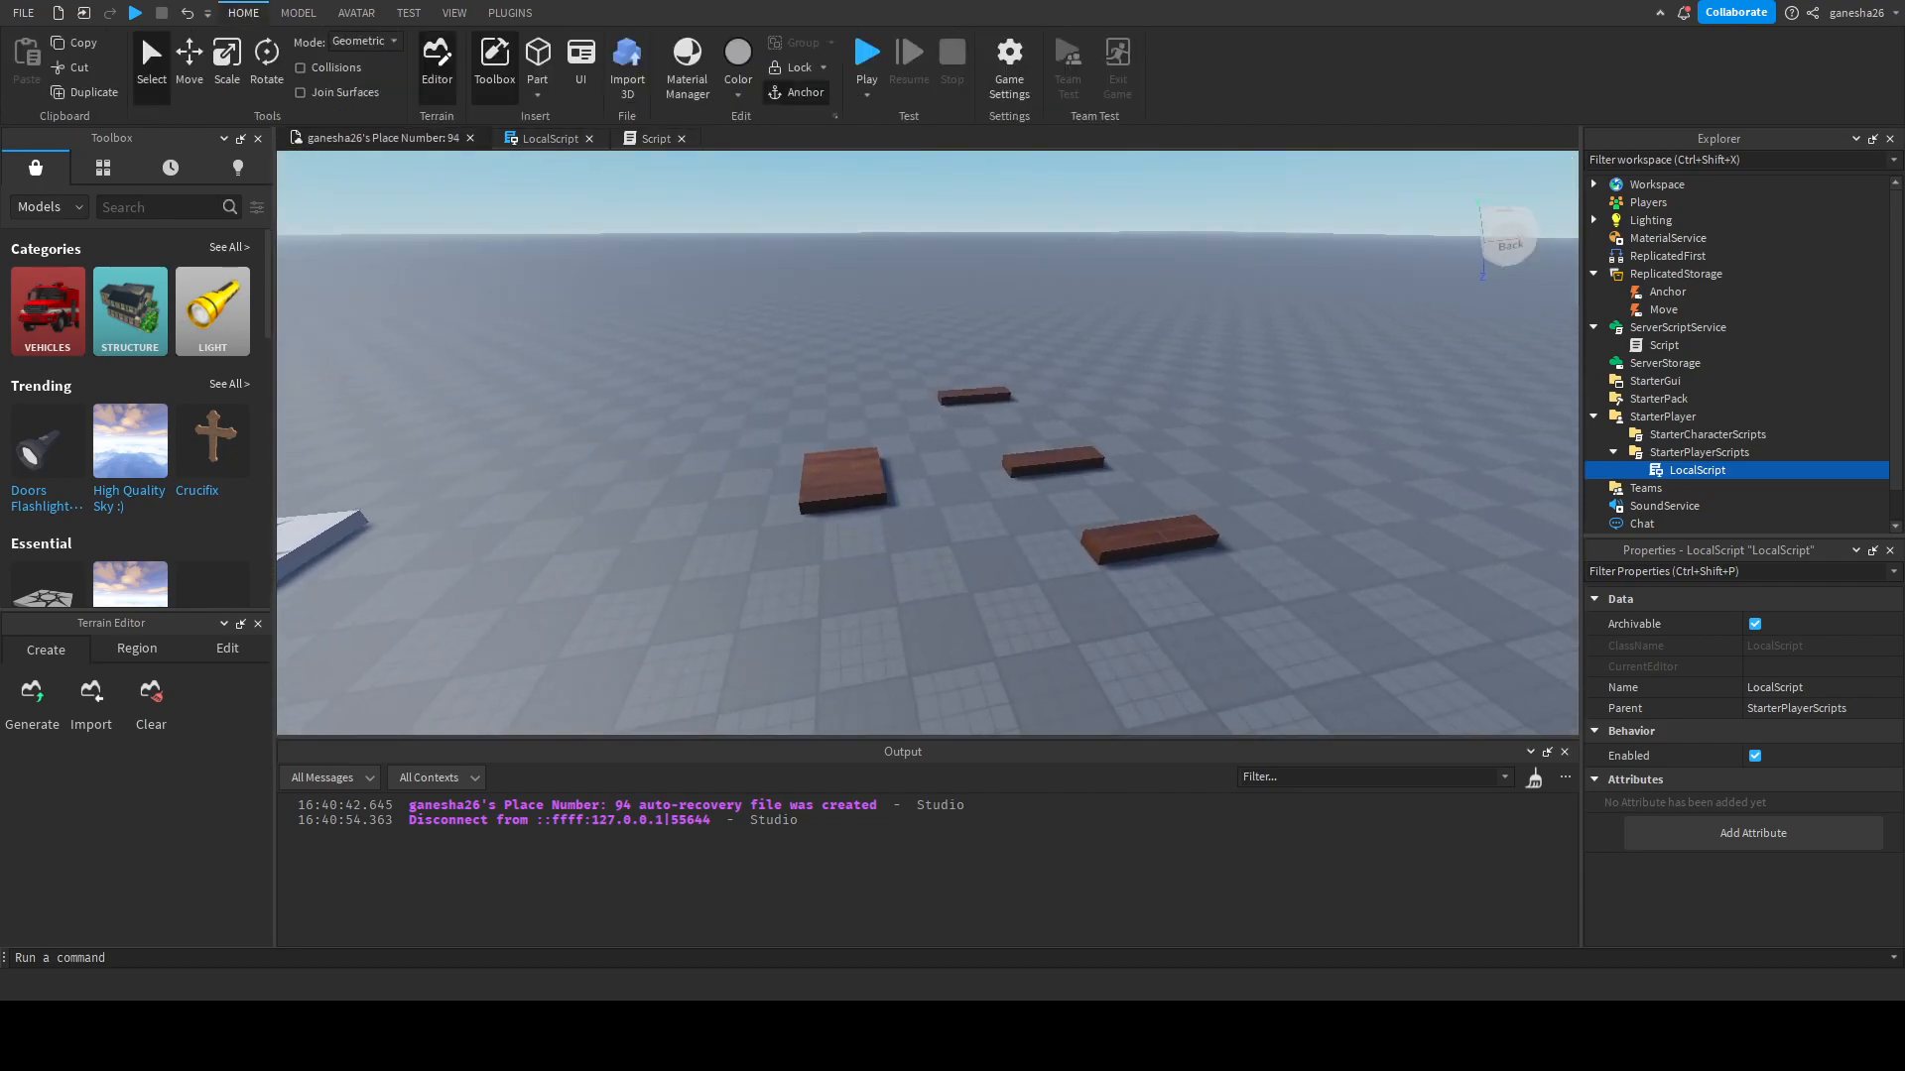